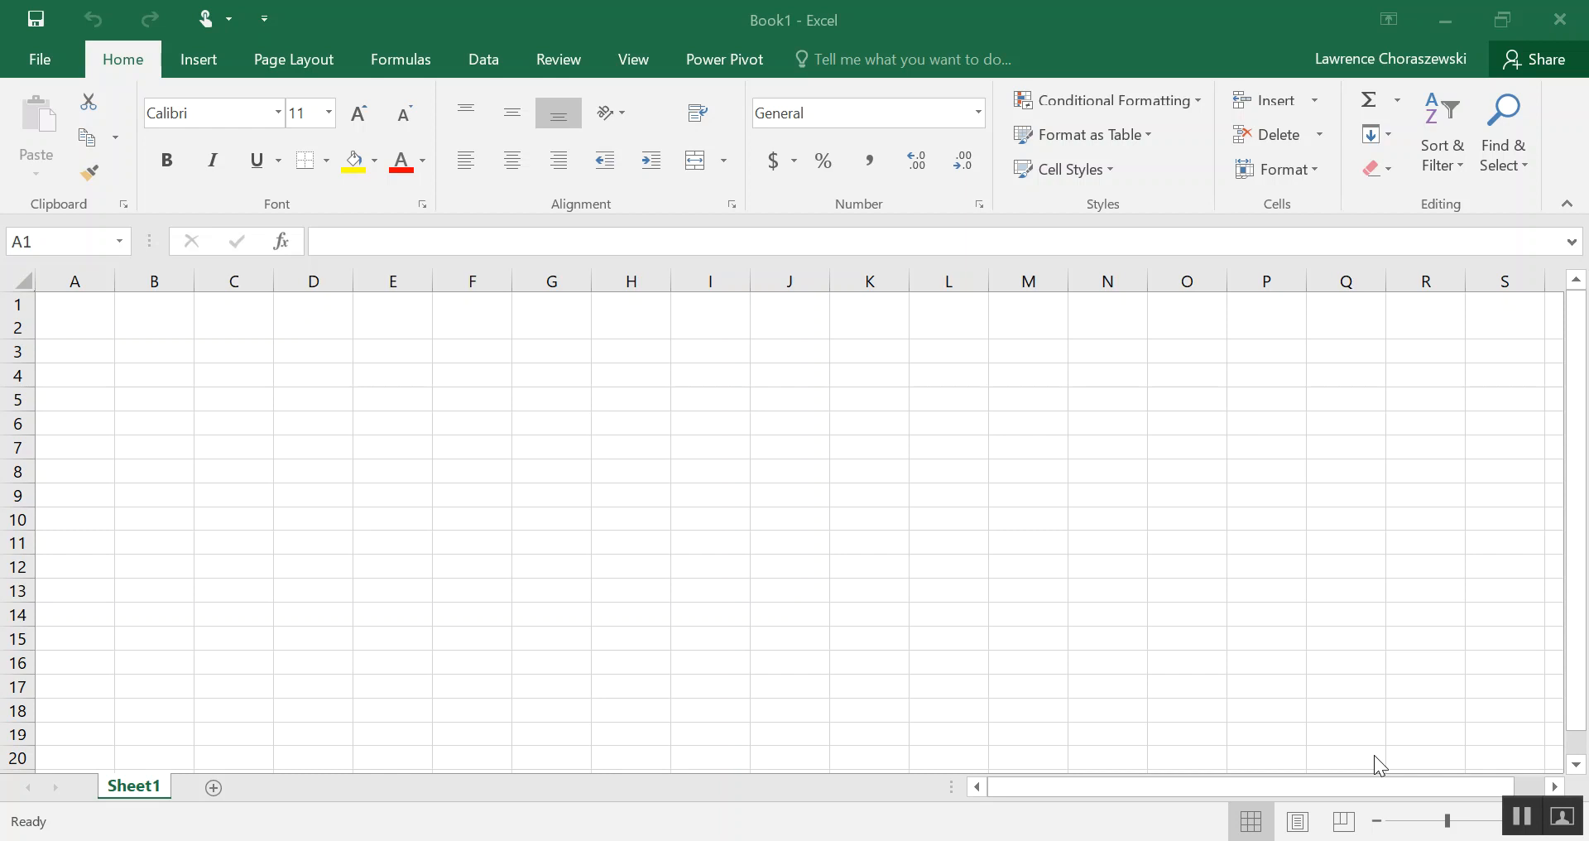
pyautogui.moveTo(1350, 800)
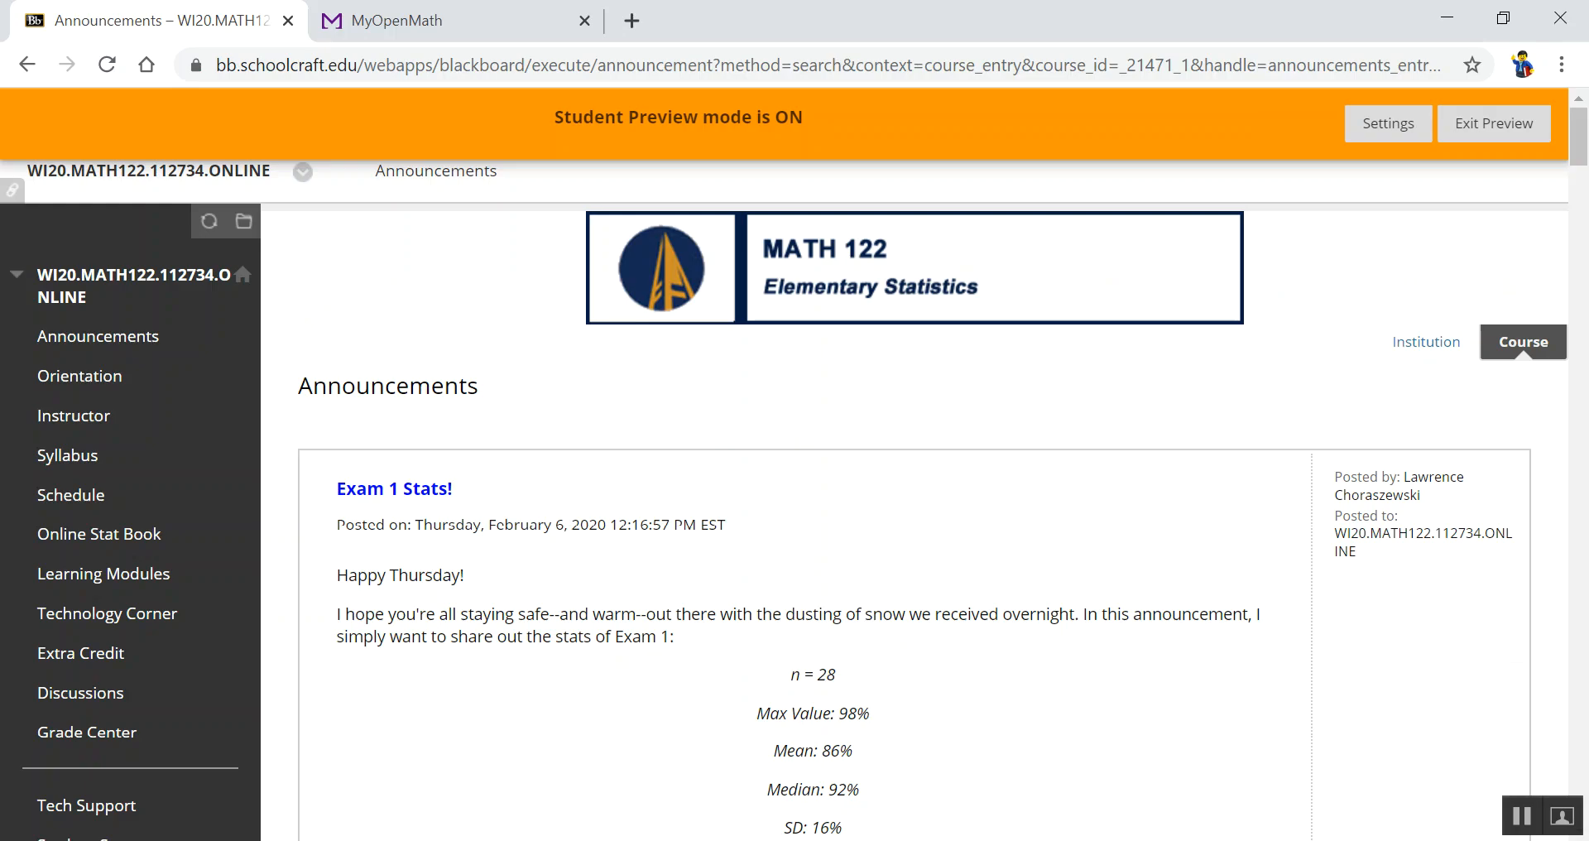
pyautogui.moveTo(791, 452)
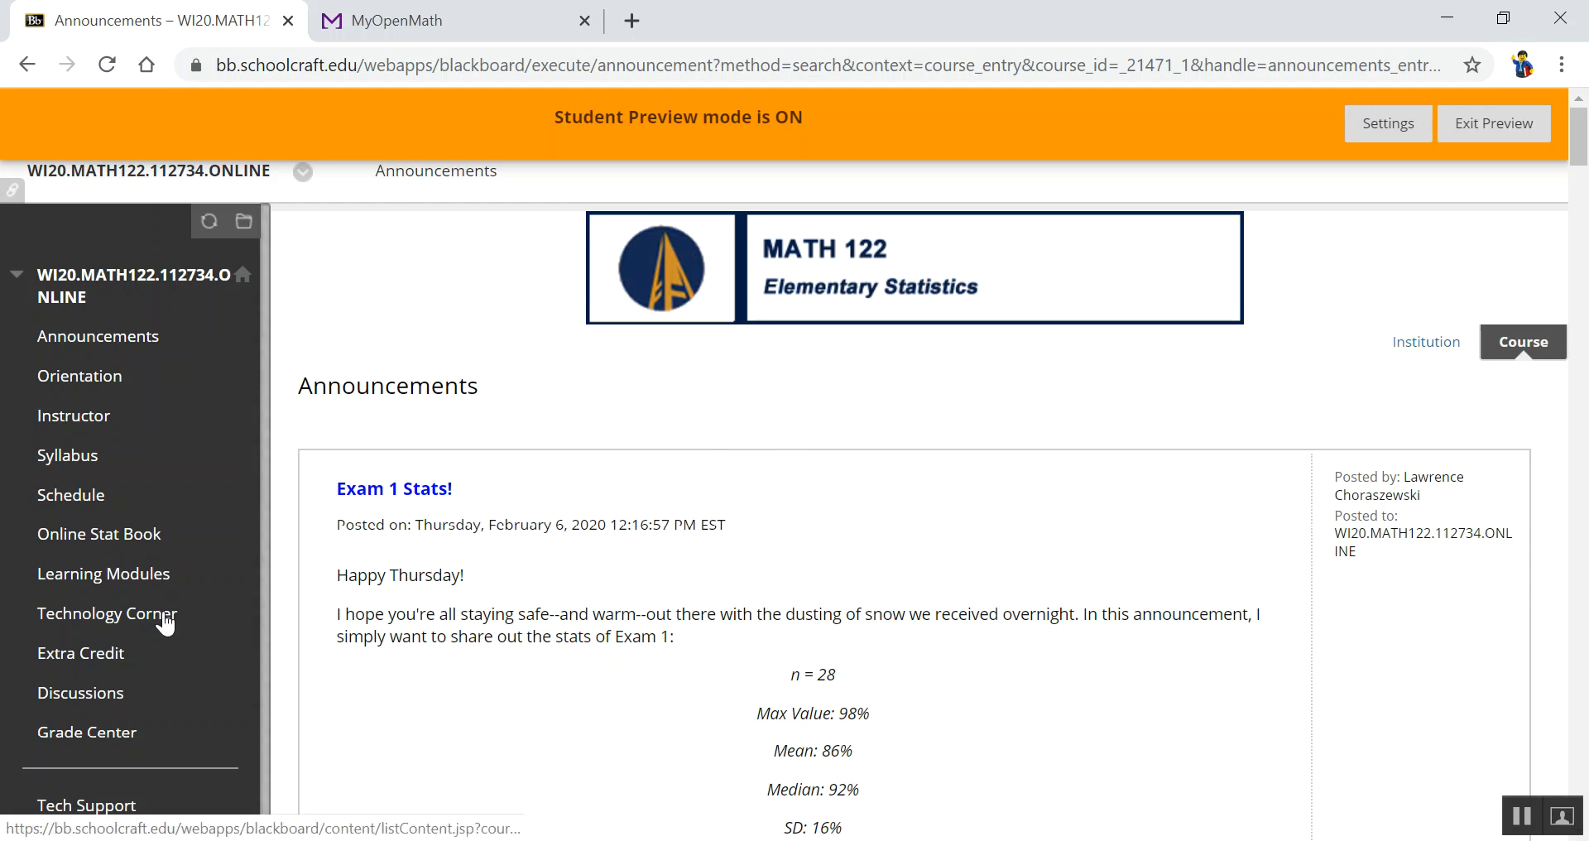
# Reach the M2 Technology Corner lesson and locate the formula =1 + int(rand()*10).
pyautogui.click(106, 612)
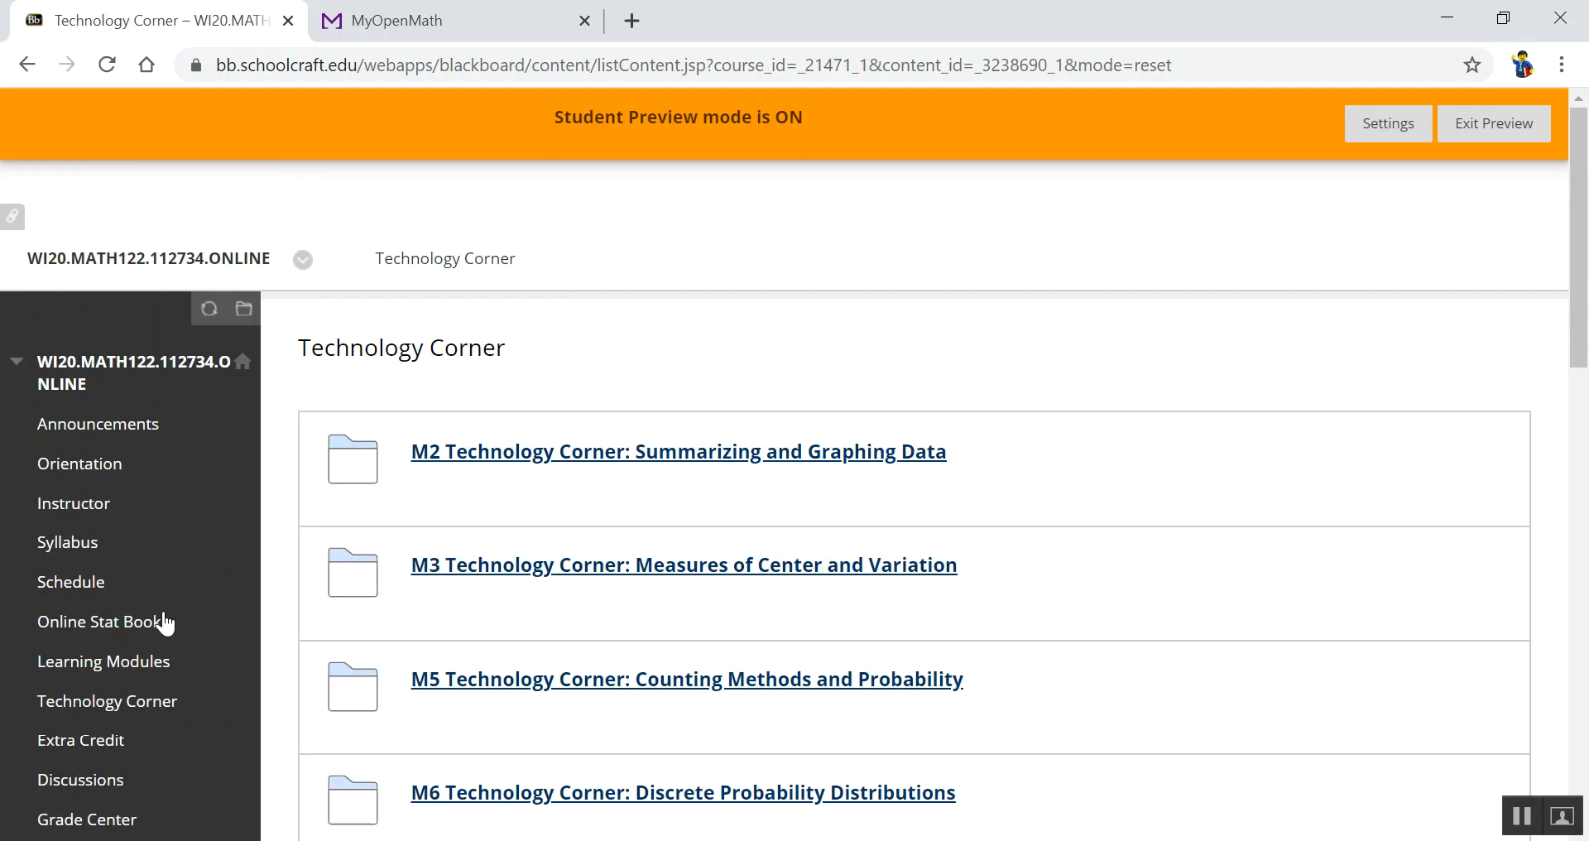
pyautogui.click(678, 450)
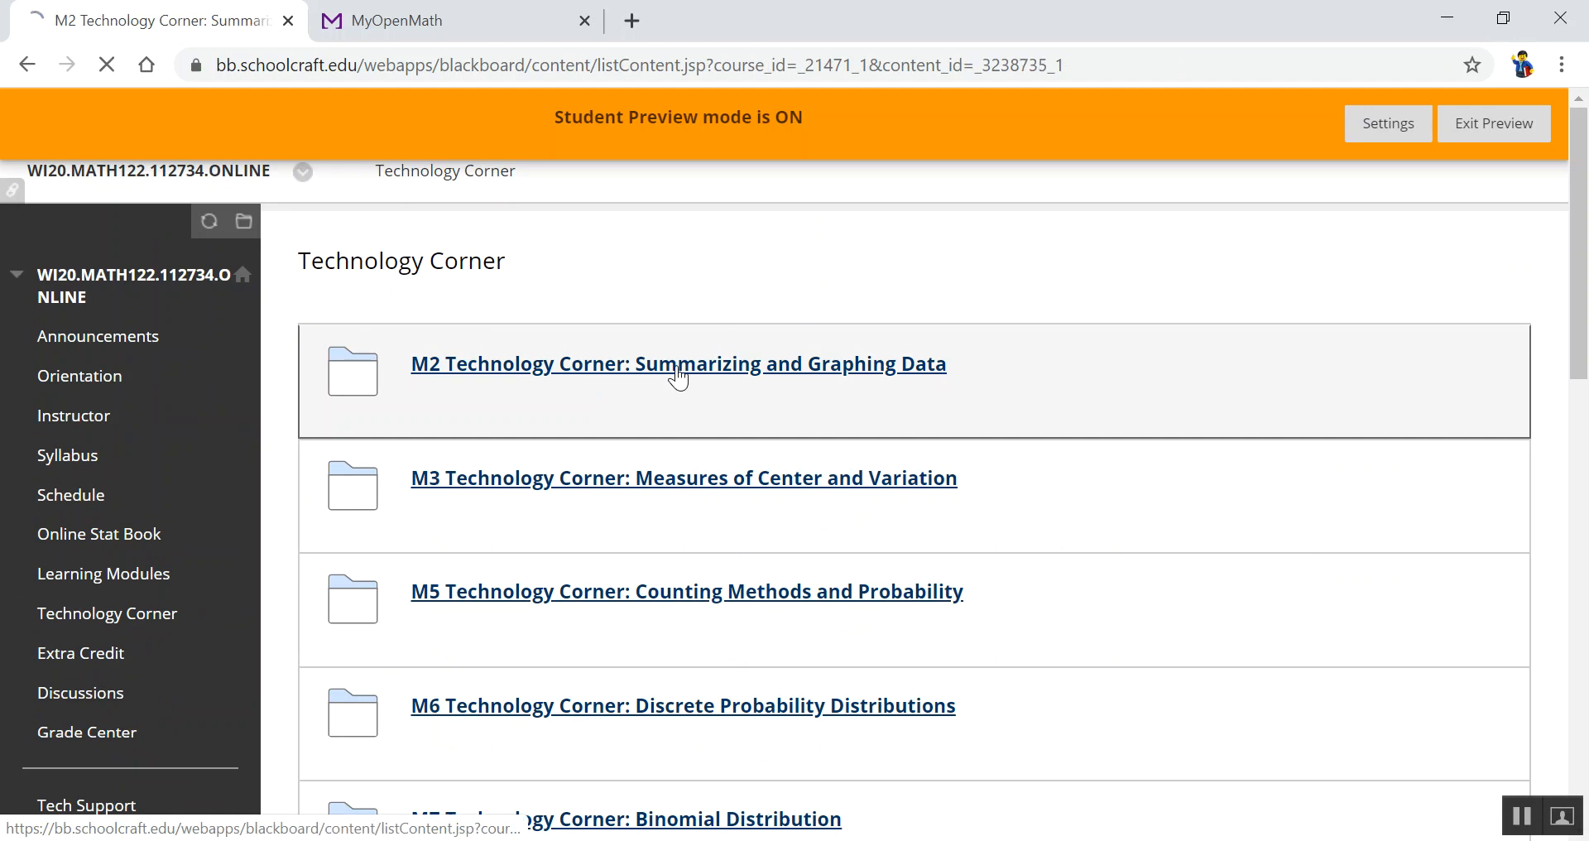
pyautogui.click(678, 362)
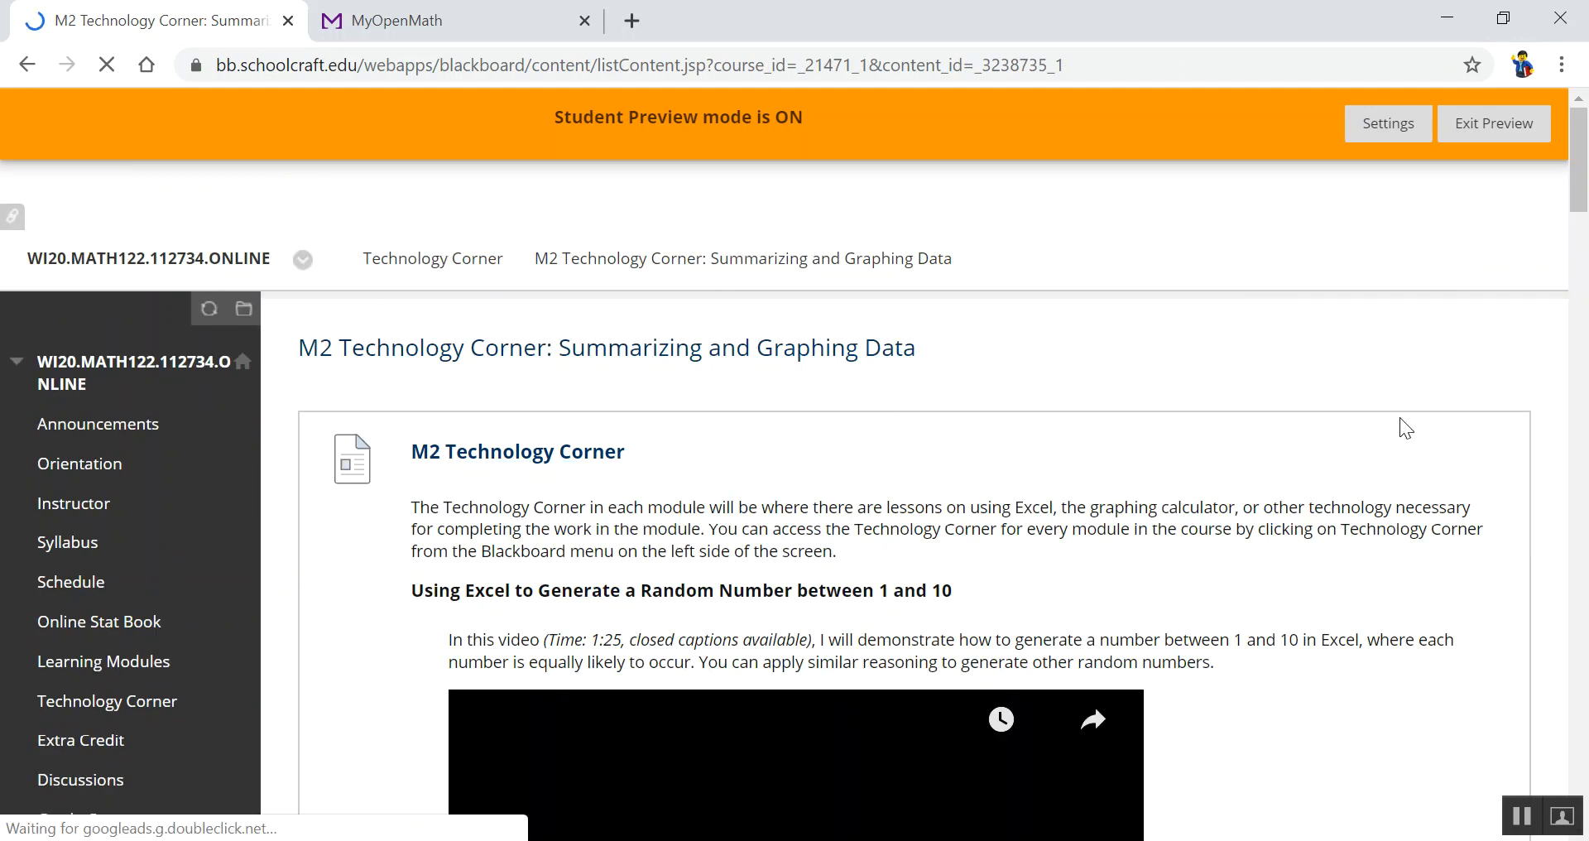
pyautogui.scroll(-3)
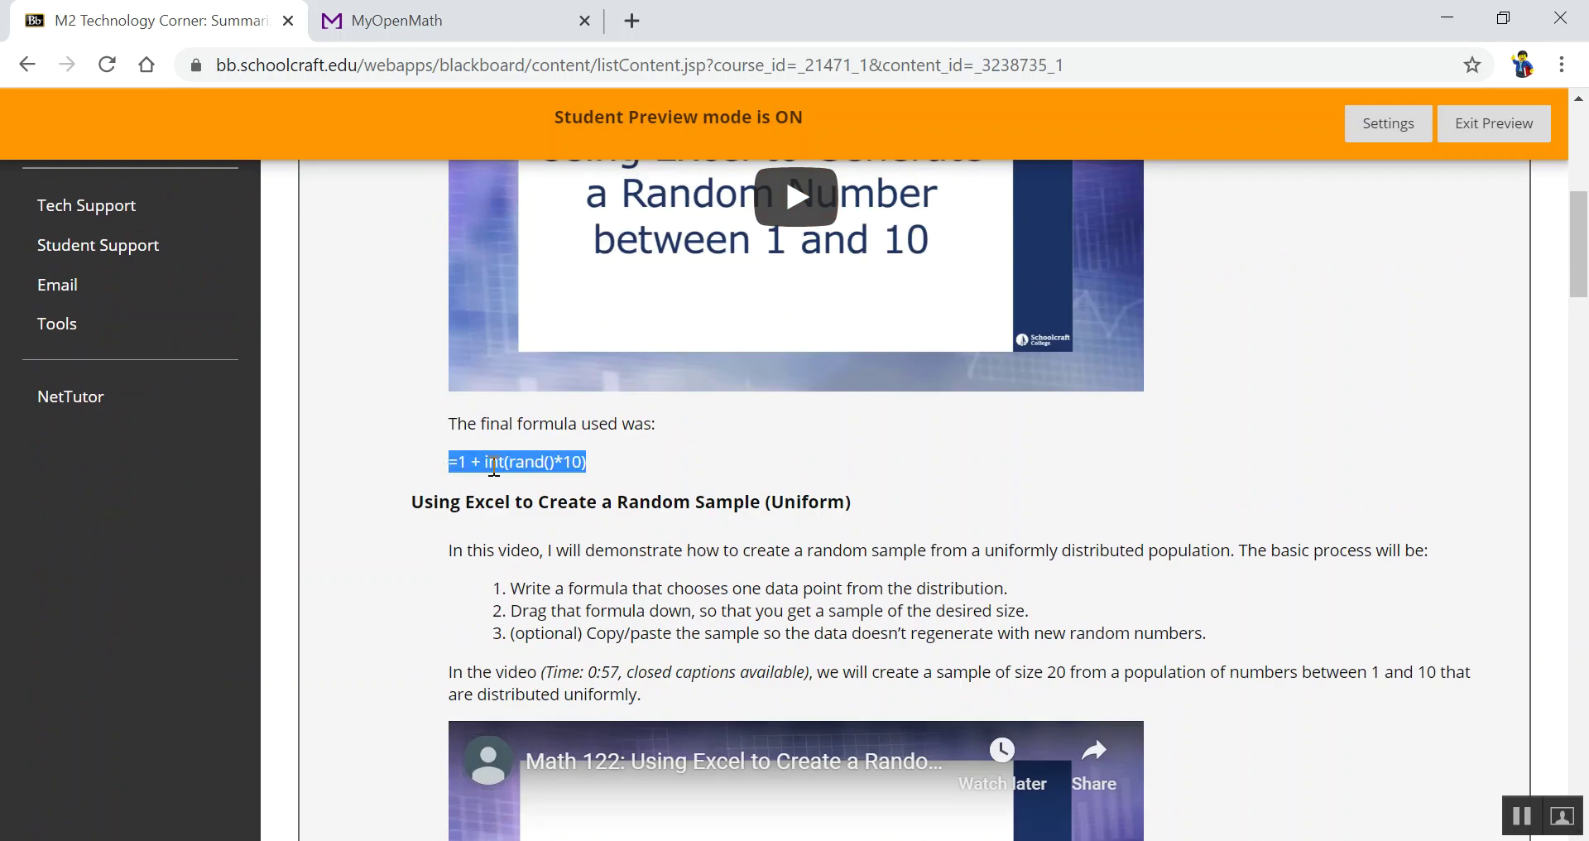
pyautogui.moveTo(552, 492)
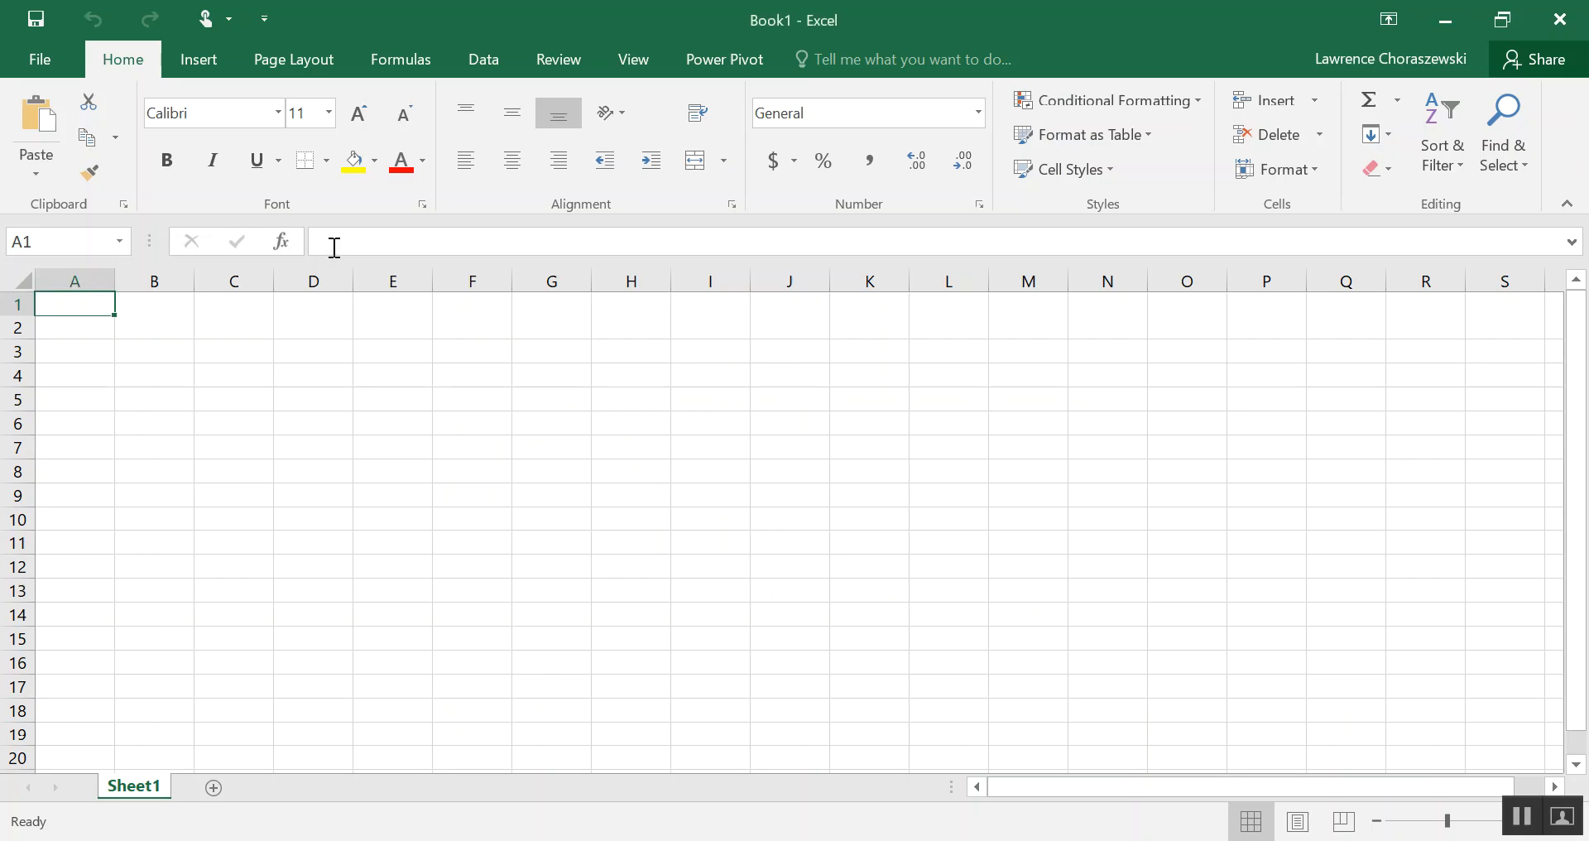
# Paste the formula into A1 and change the multiplier to 1931, giving =1 + int(rand()*1931).
pyautogui.rightClick(334, 246)
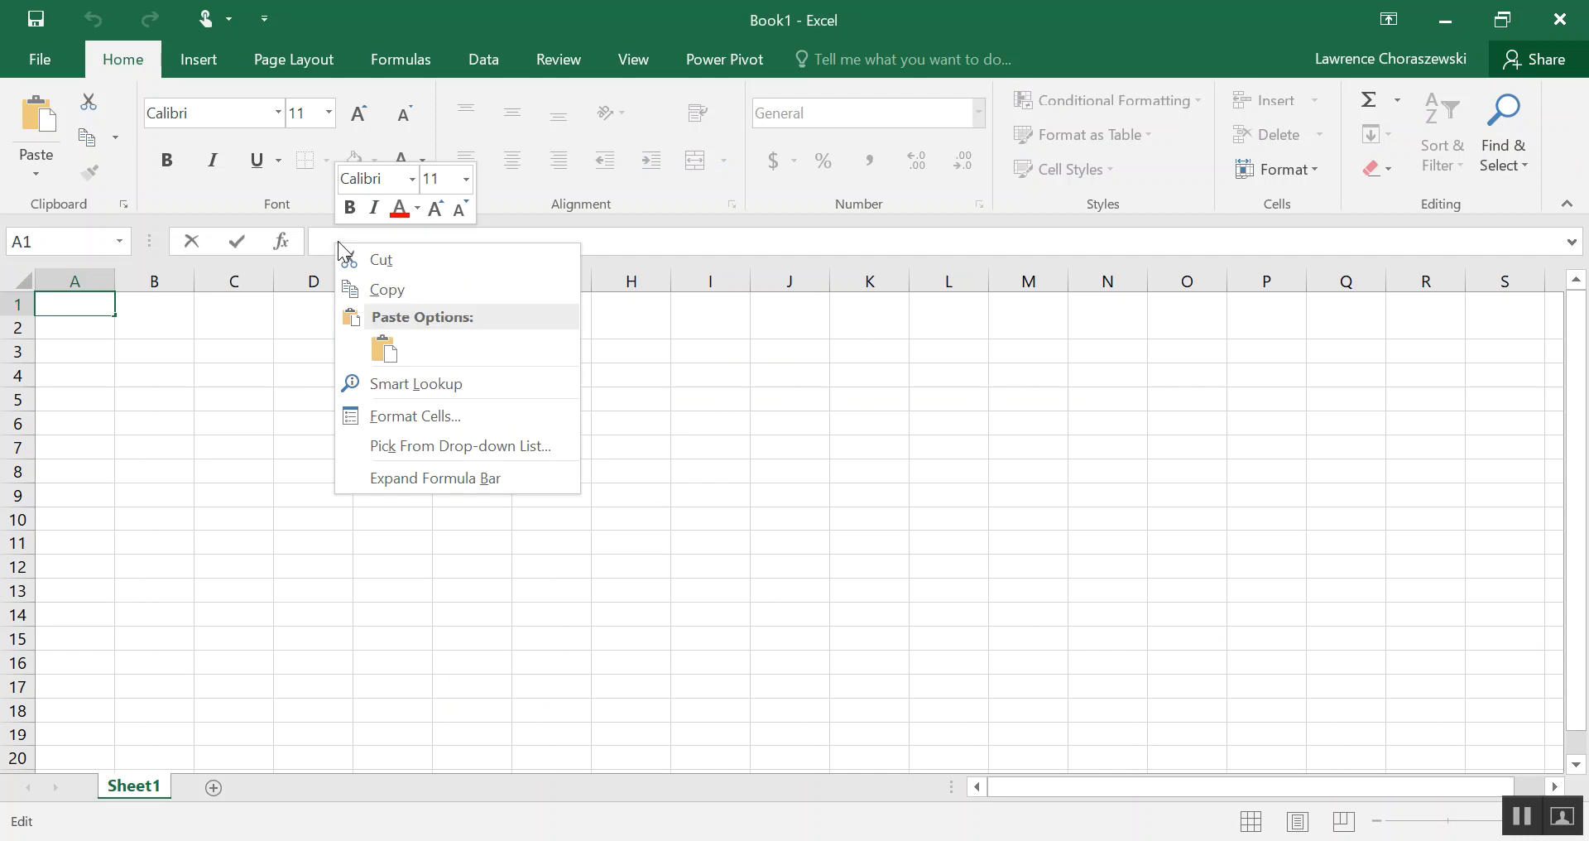
pyautogui.moveTo(356, 237)
pyautogui.write('=1 + int(rand()*10)')
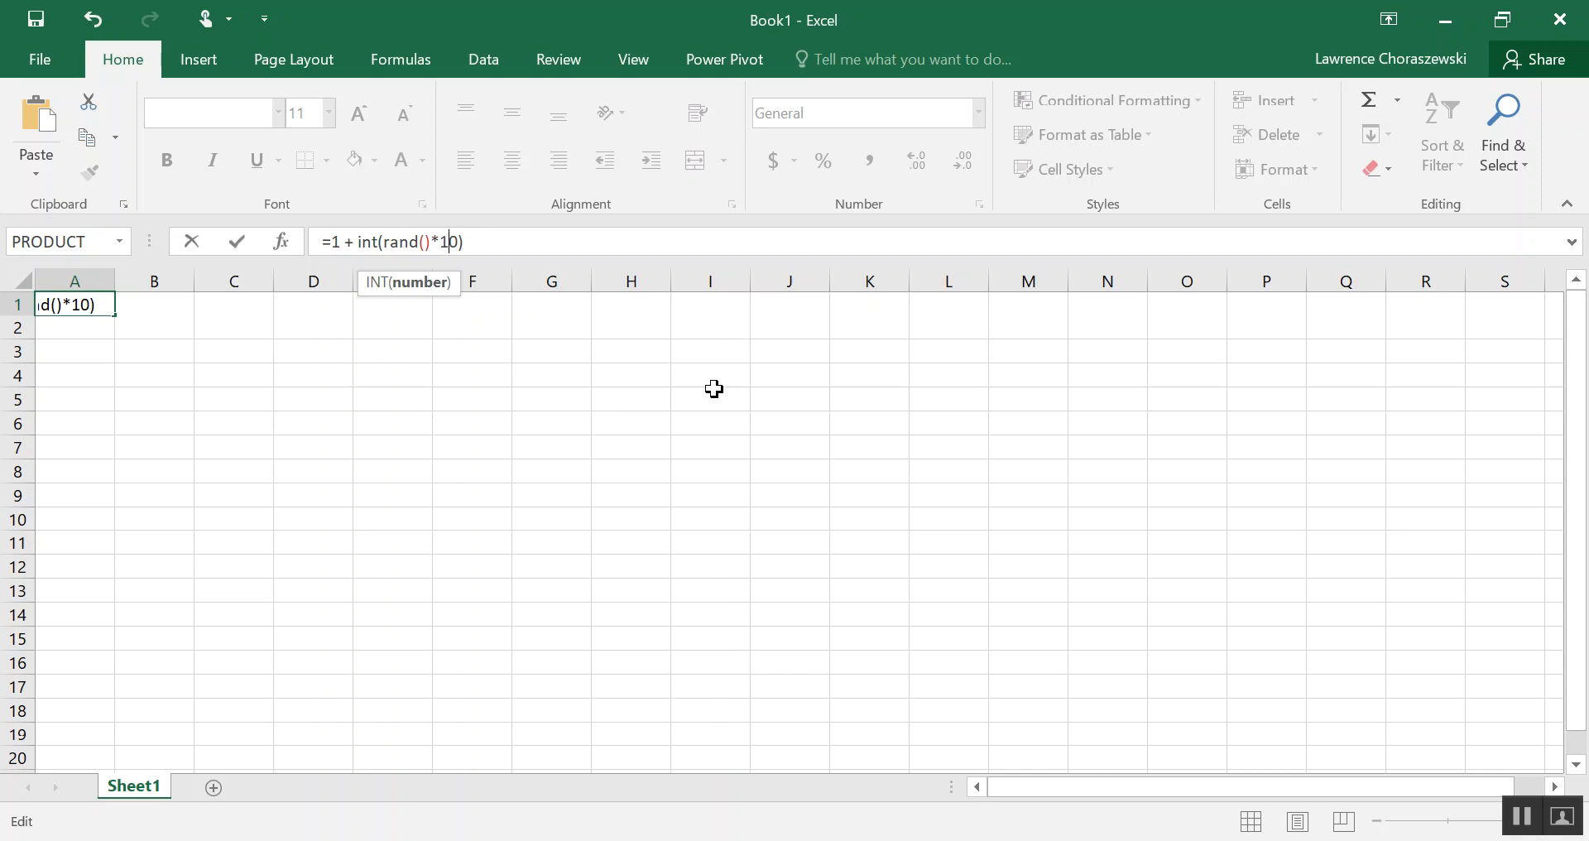
pyautogui.press('Backspace')
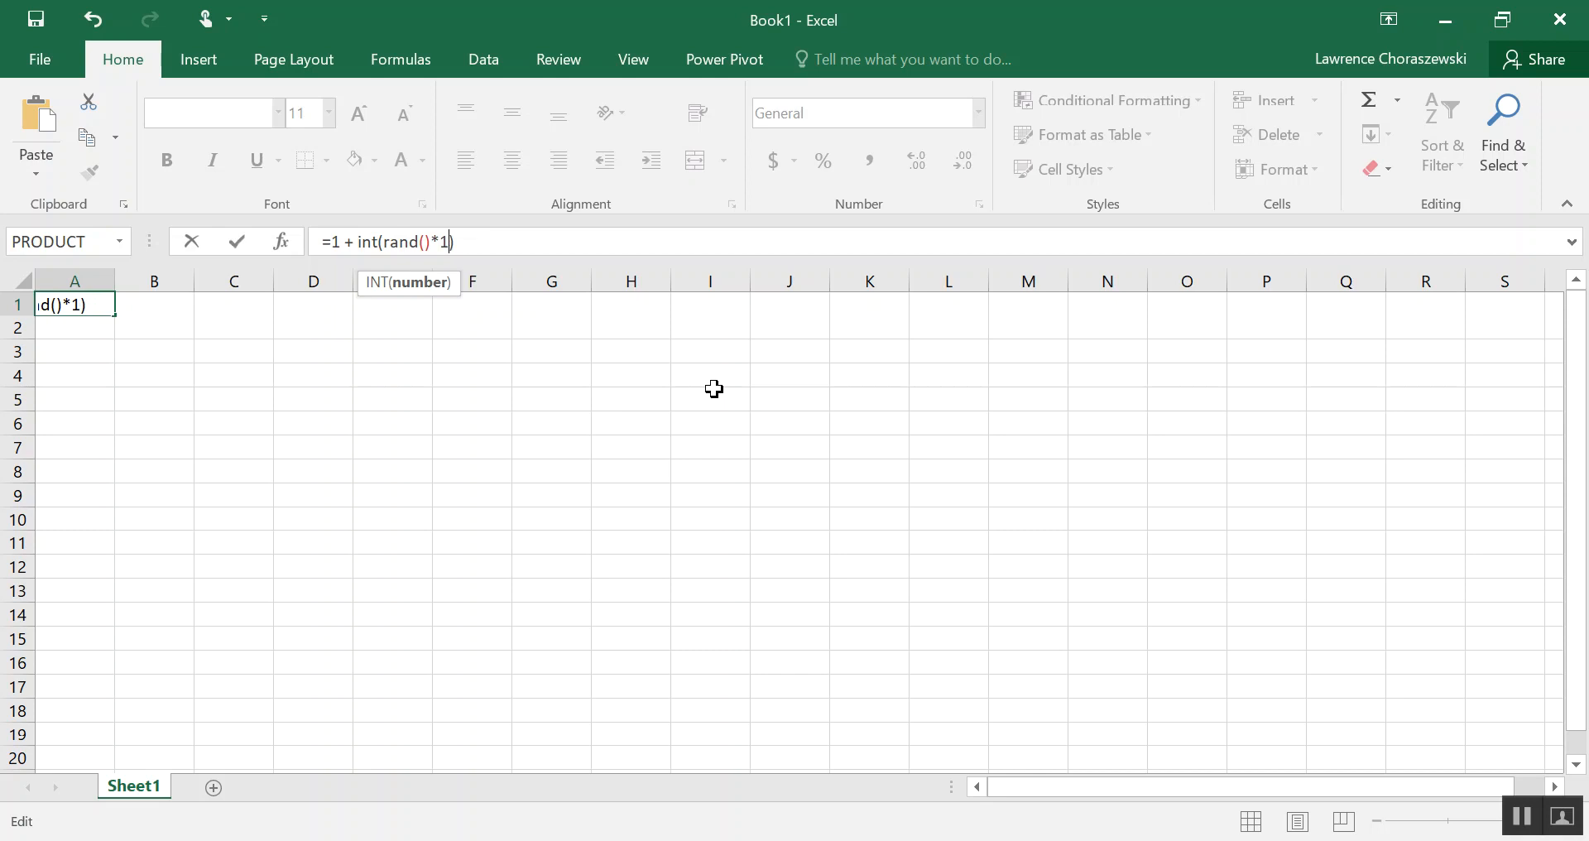
pyautogui.write('931')
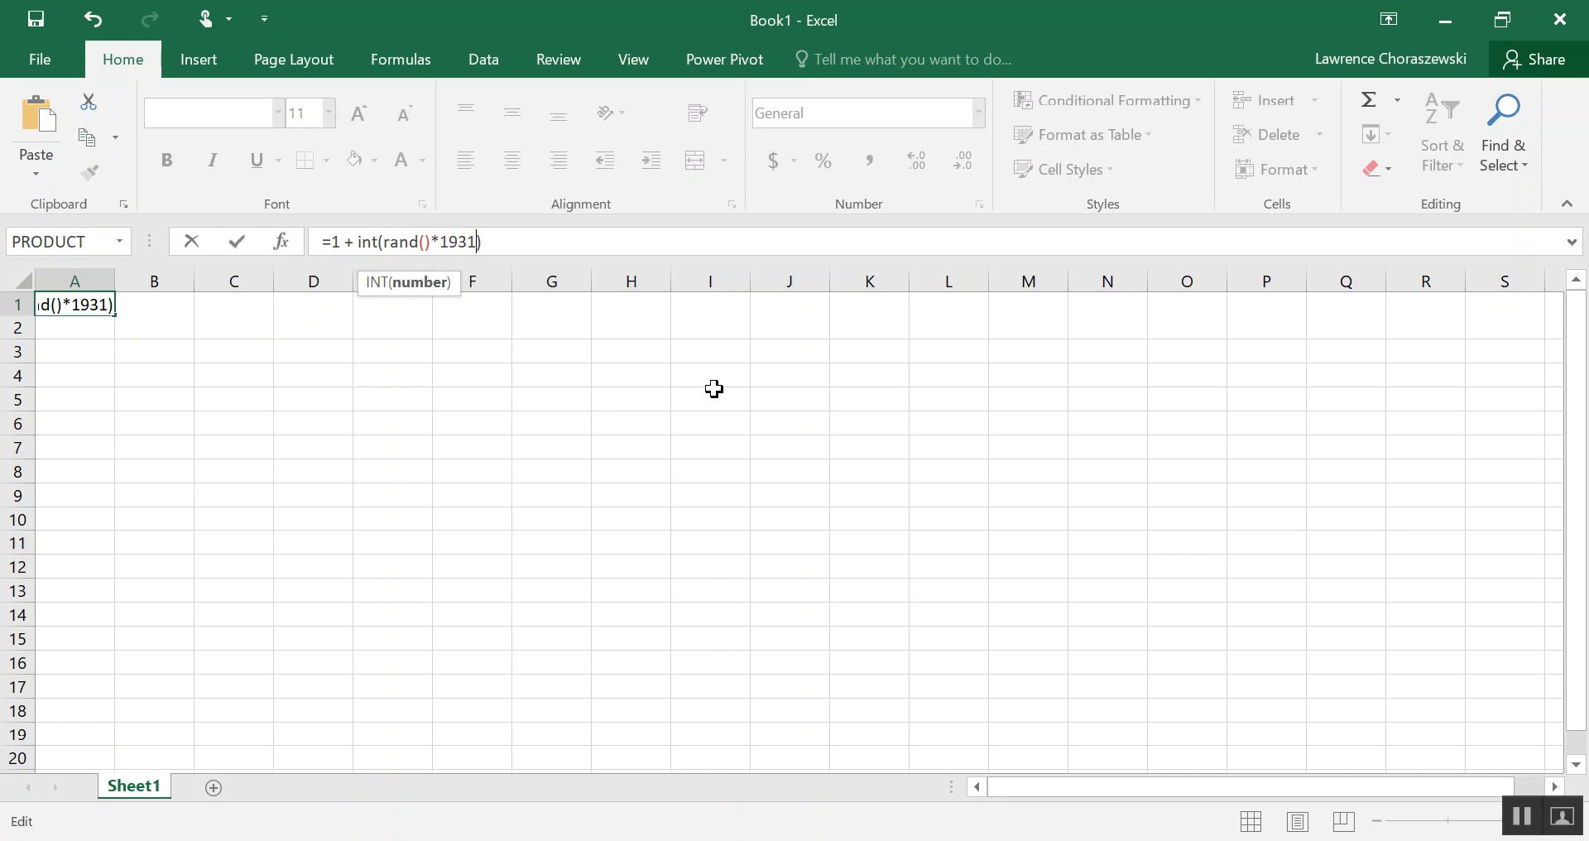
pyautogui.press('Enter')
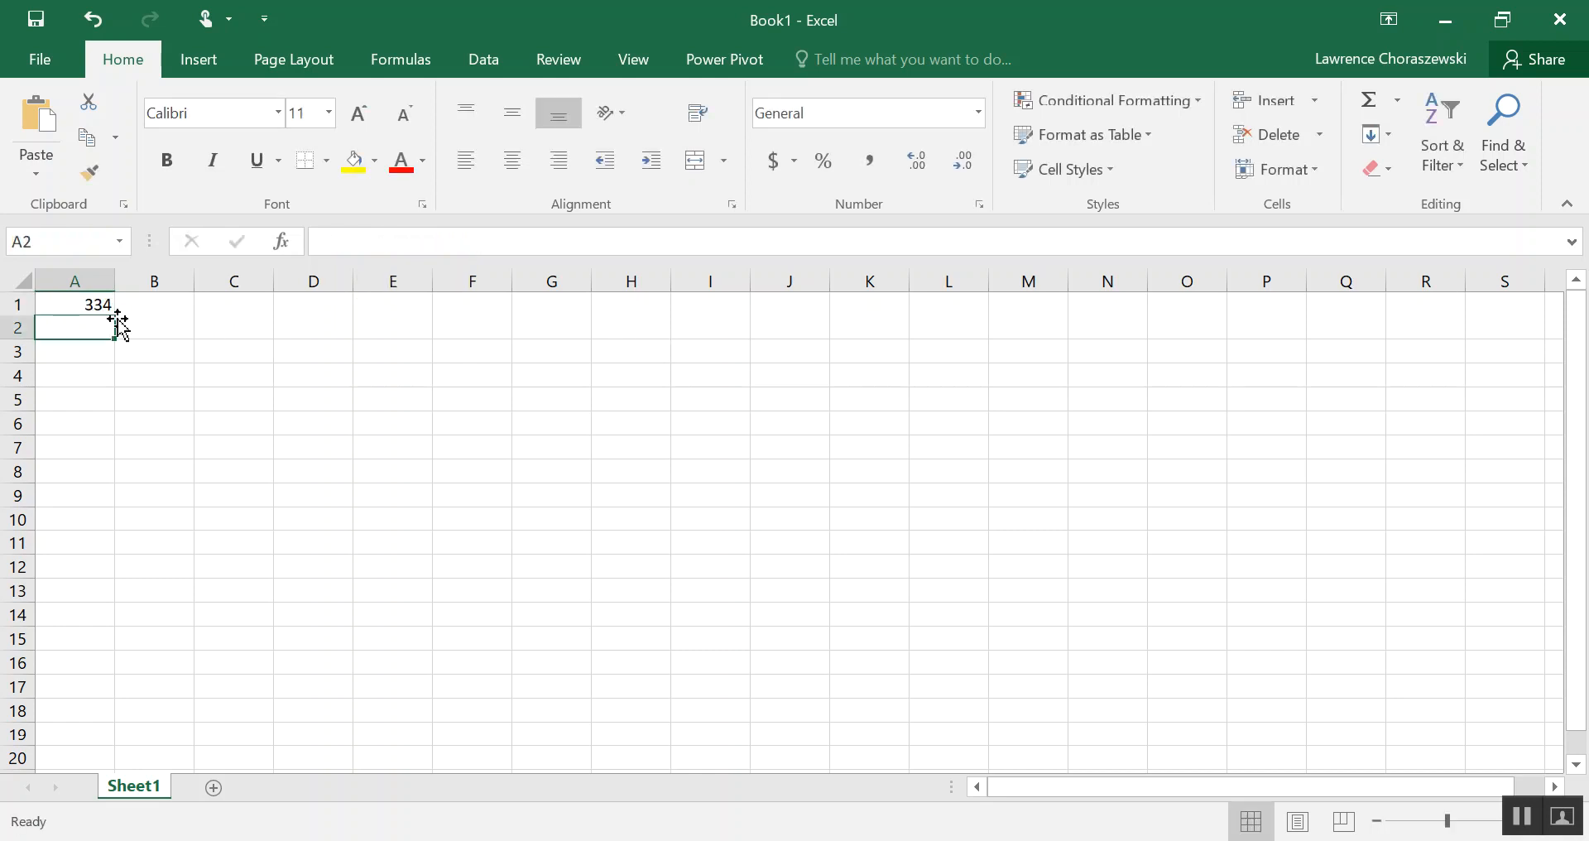
# Select cell A1, which holds the random-number formula, ready to fill down.
pyautogui.click(86, 303)
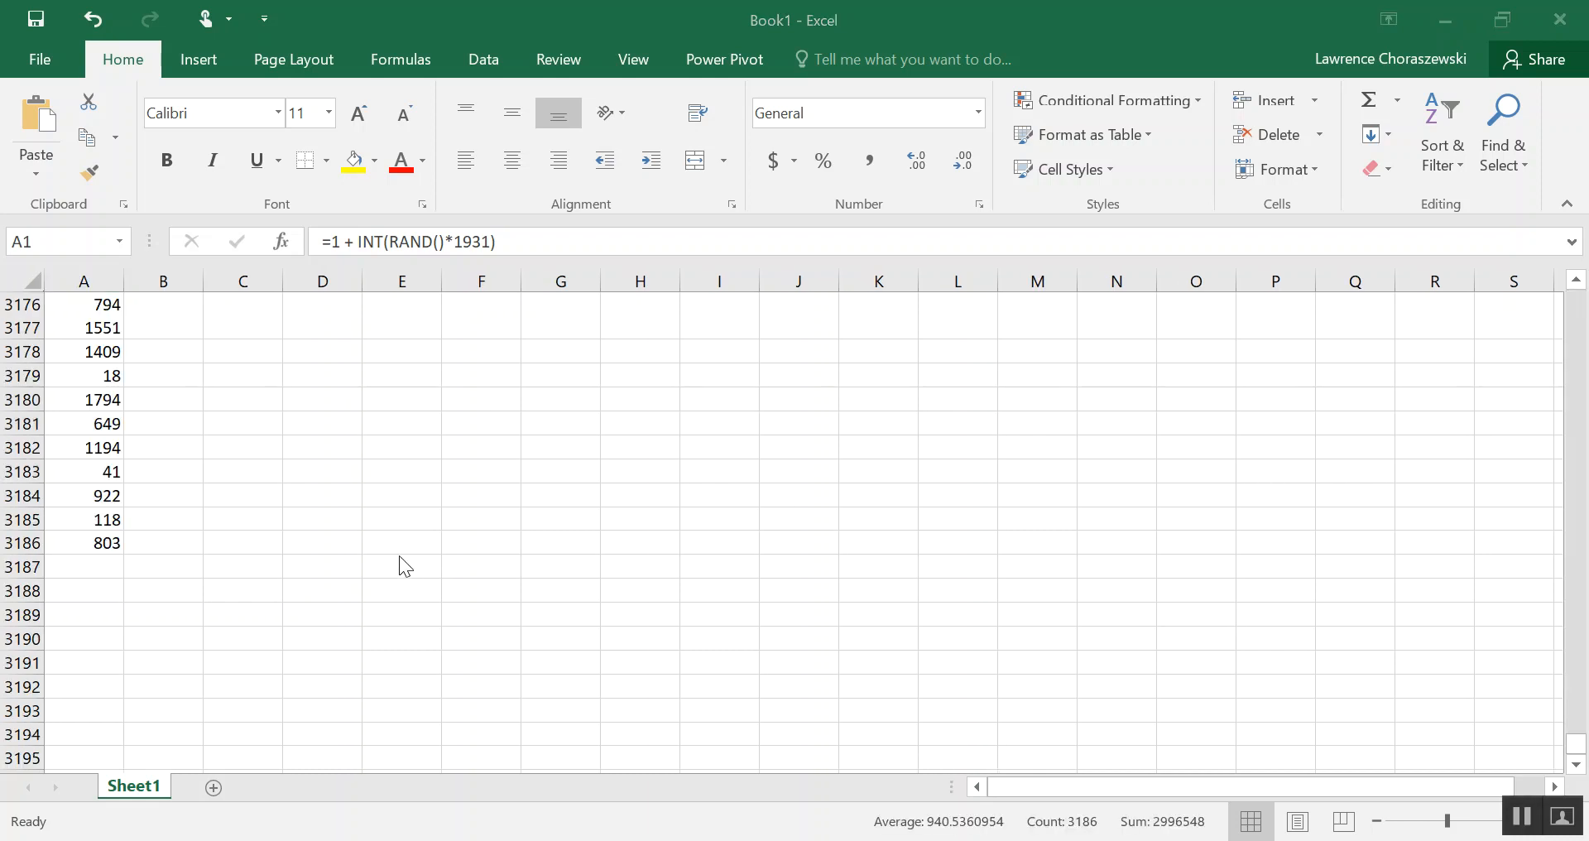
pyautogui.moveTo(367, 495)
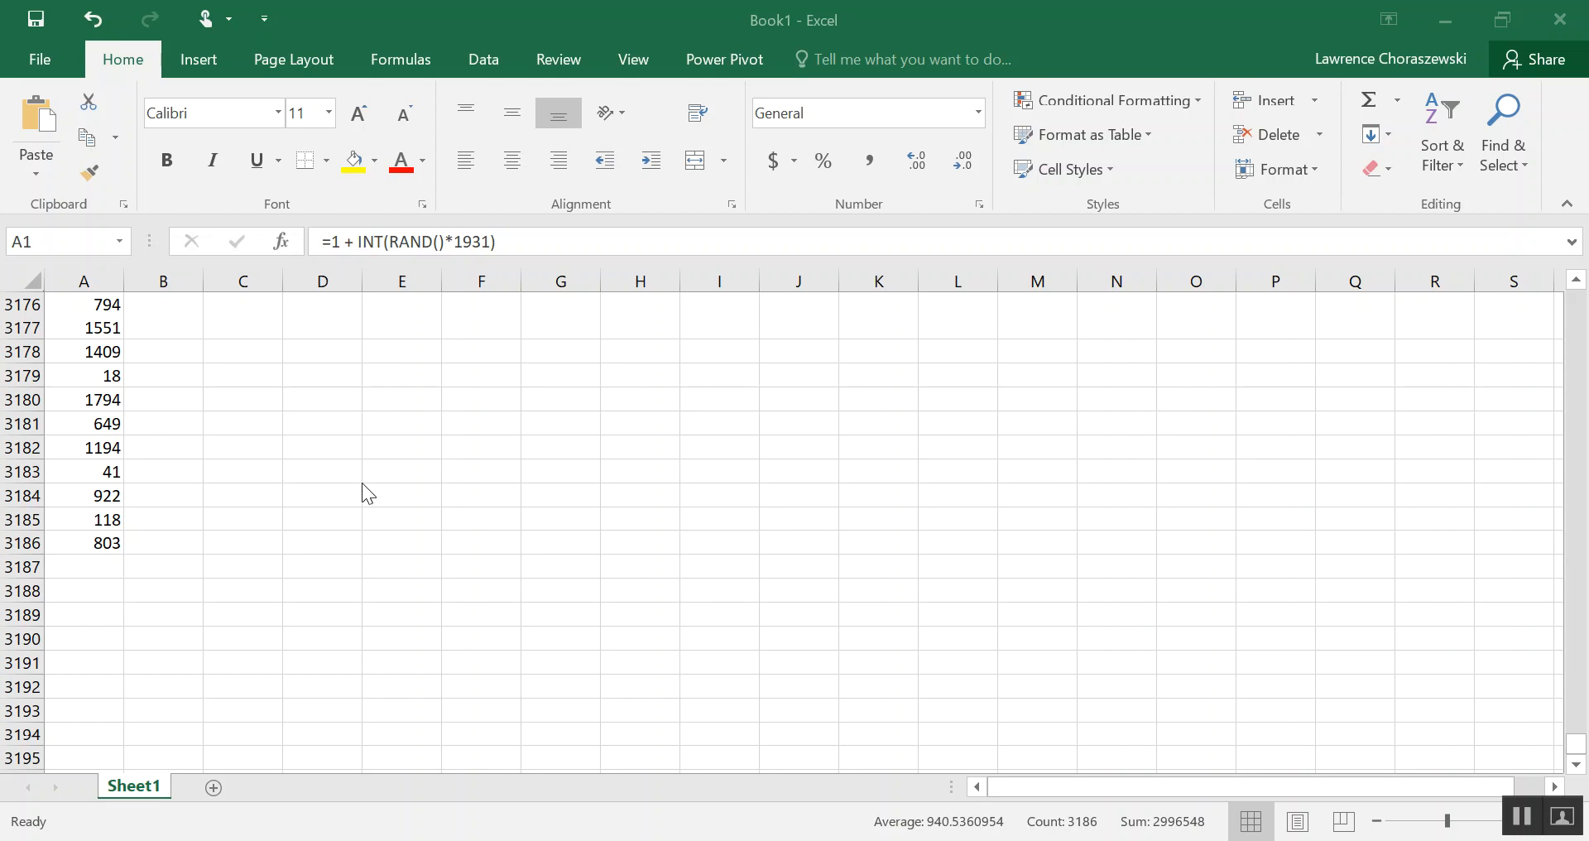
pyautogui.moveTo(127, 542)
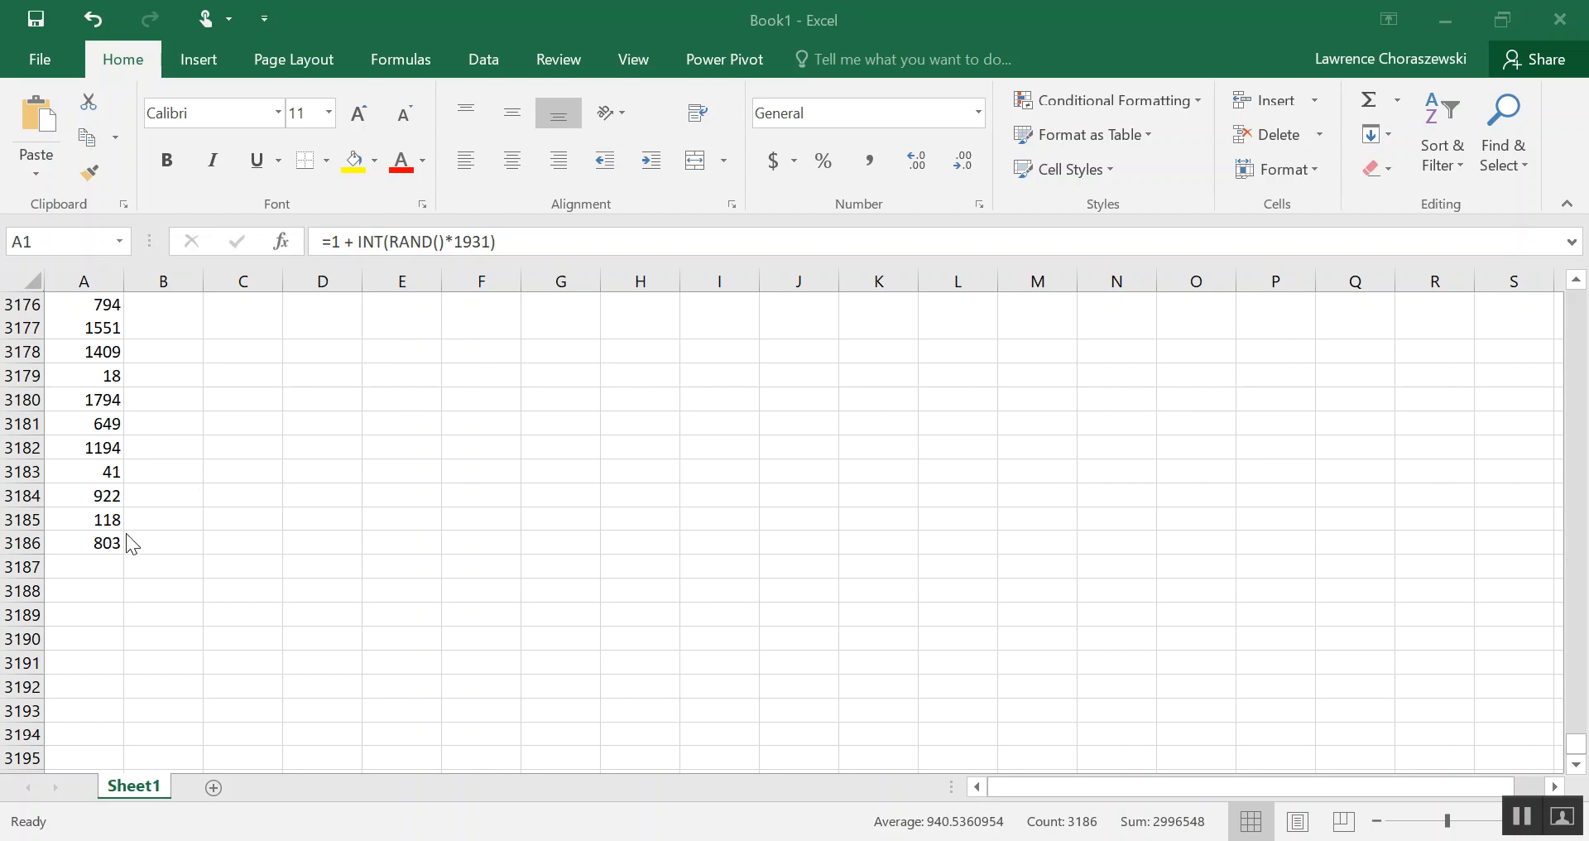
pyautogui.moveTo(31, 542)
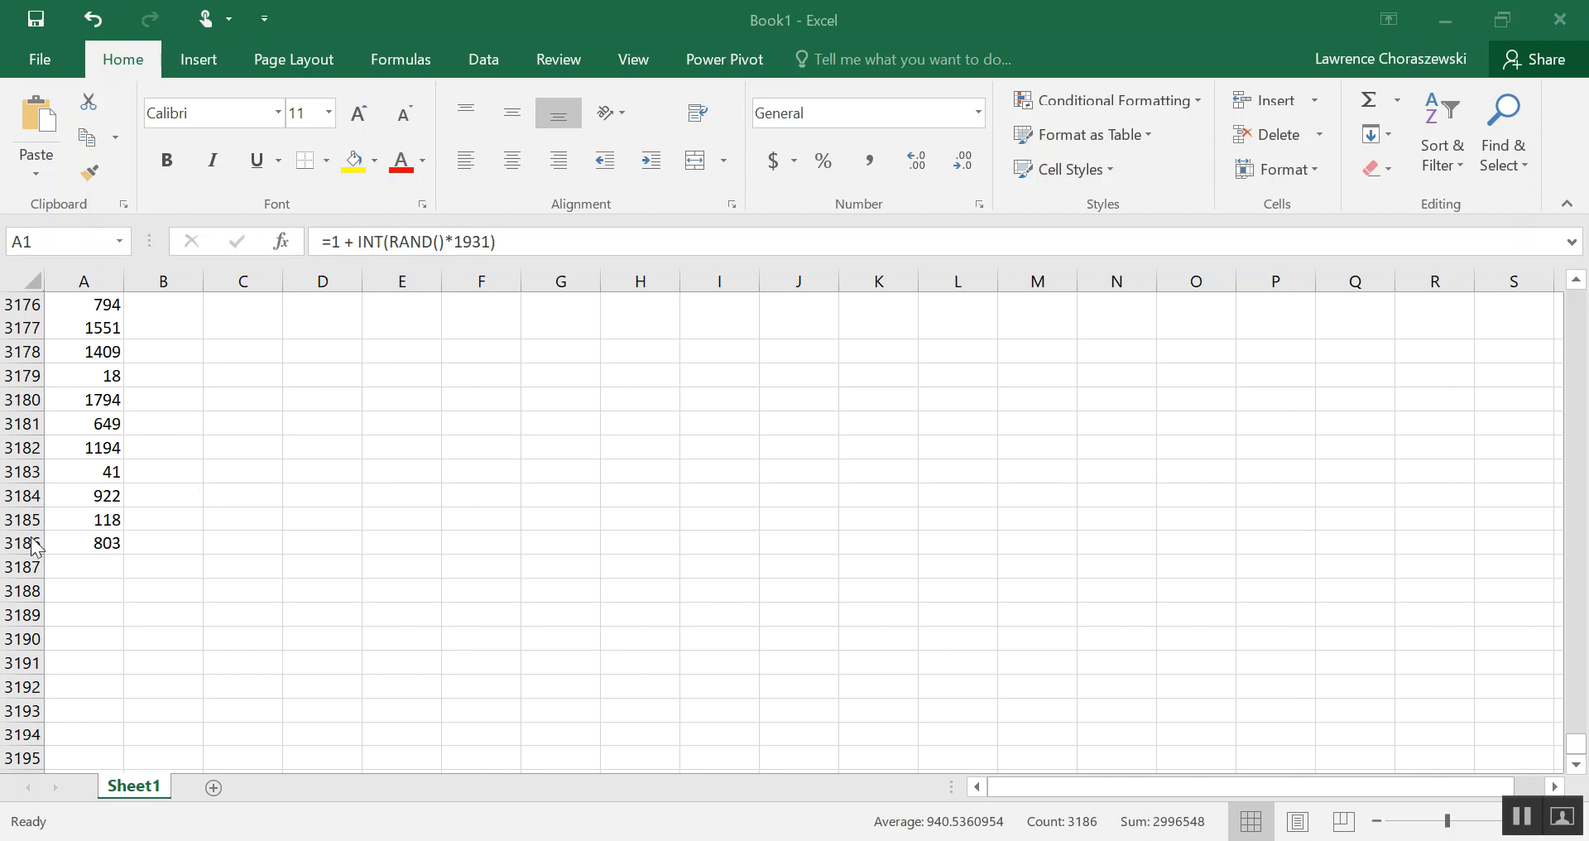
pyautogui.moveTo(48, 556)
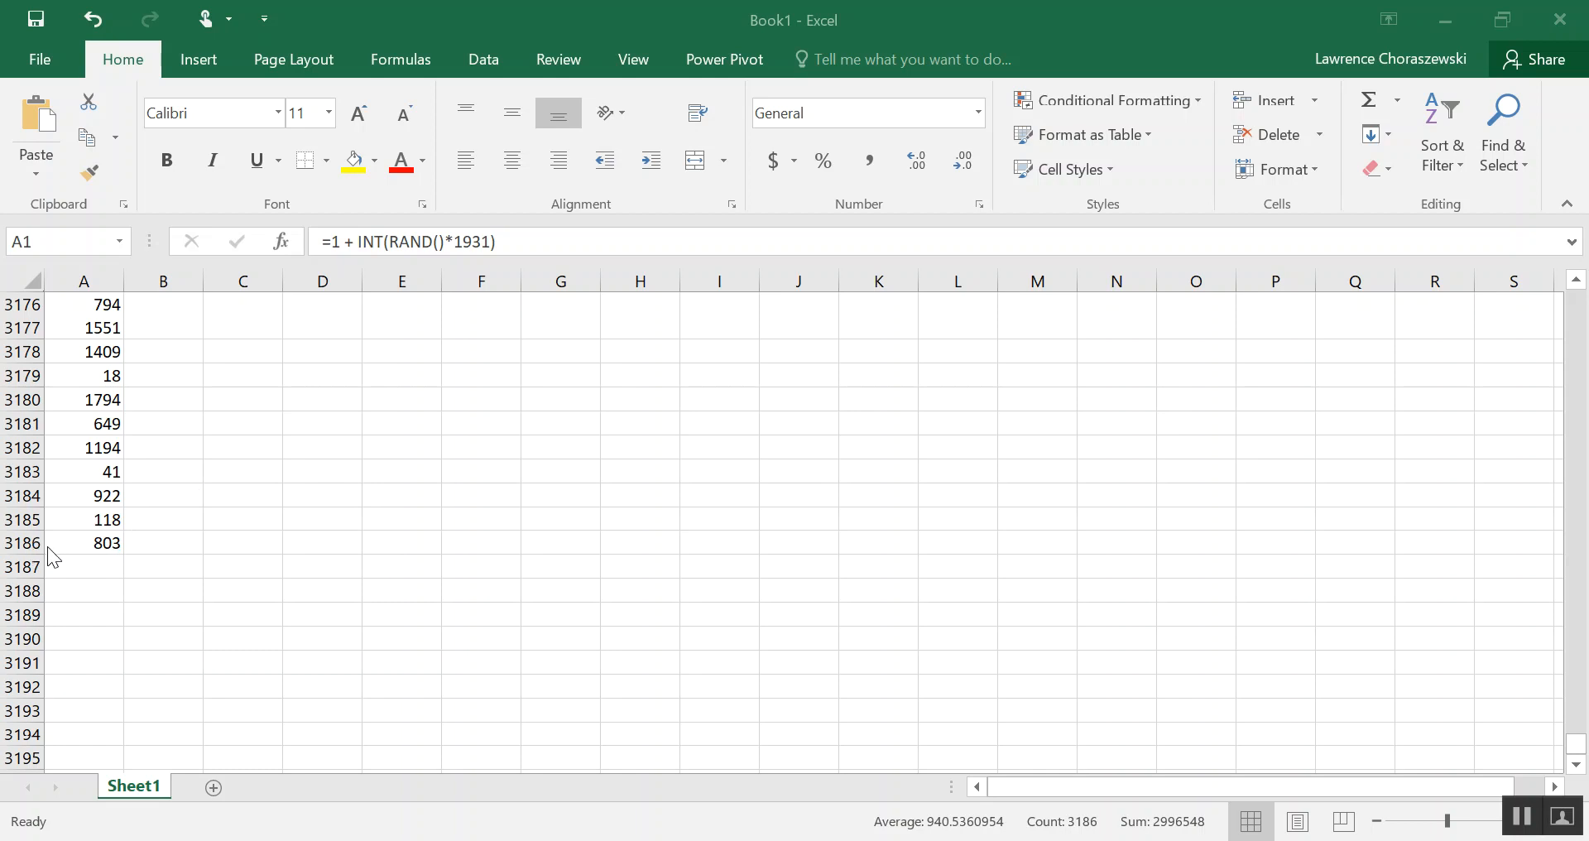
pyautogui.moveTo(99, 543)
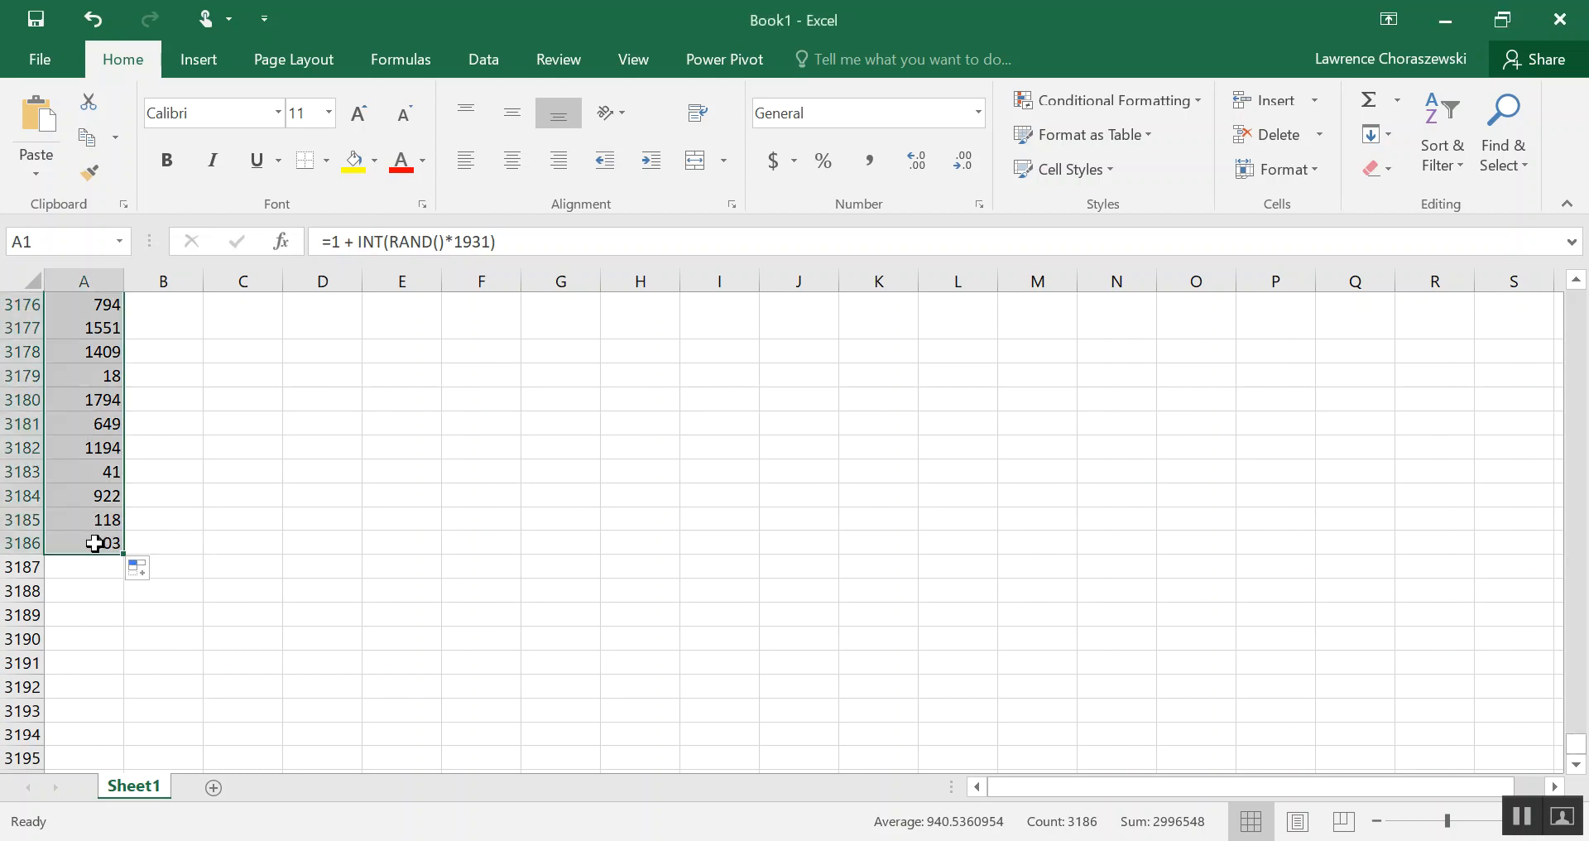
pyautogui.moveTo(109, 447)
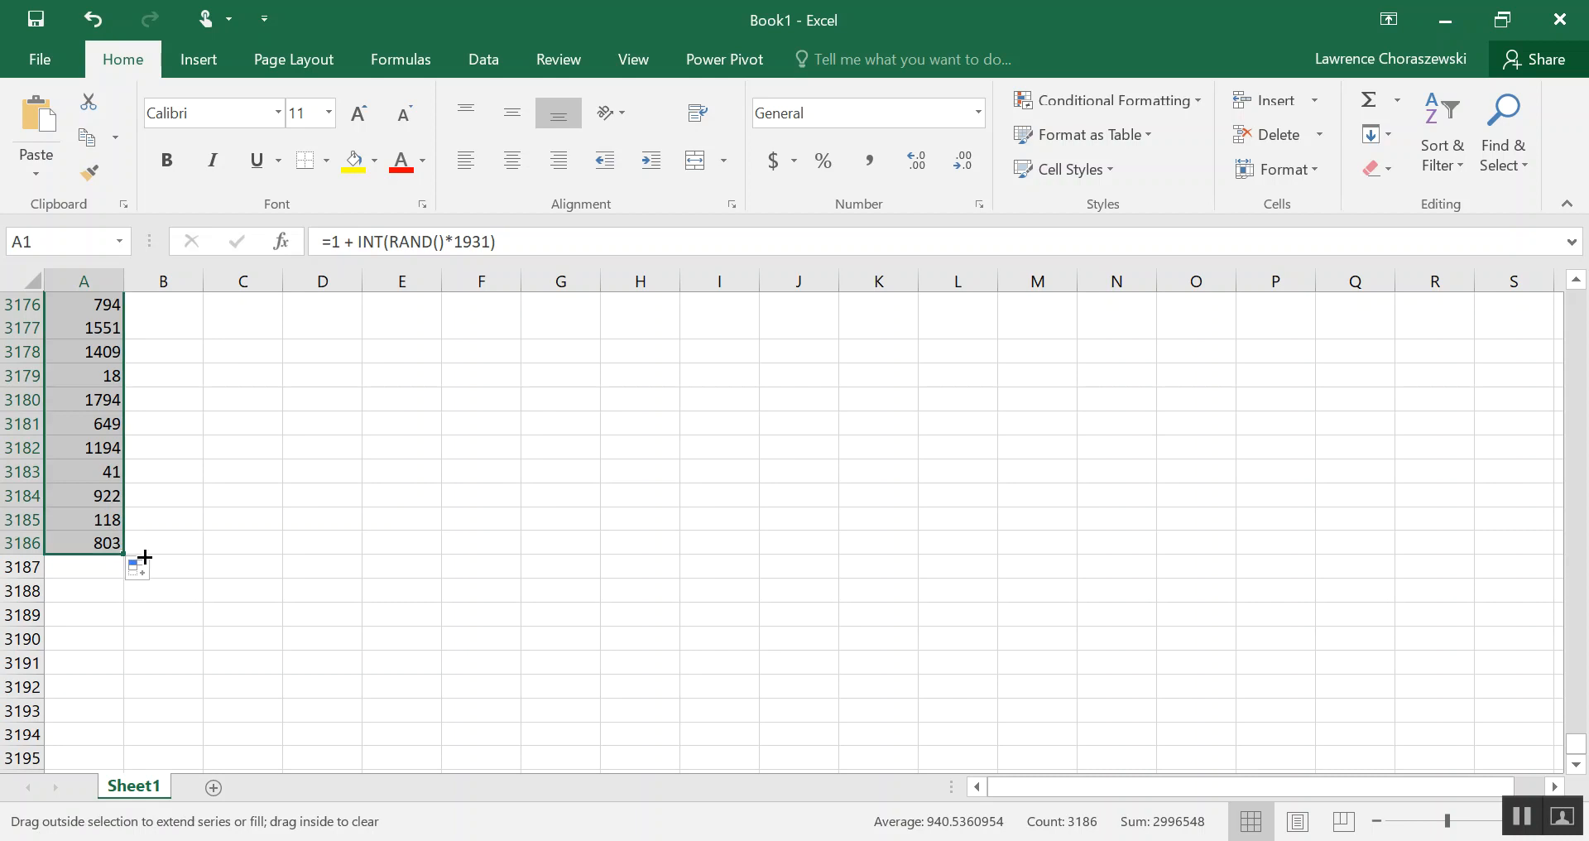
# Drag the filled column A selection rightward until columns A through T hold the formula.
pyautogui.moveTo(133, 542); pyautogui.dragTo(519, 541)
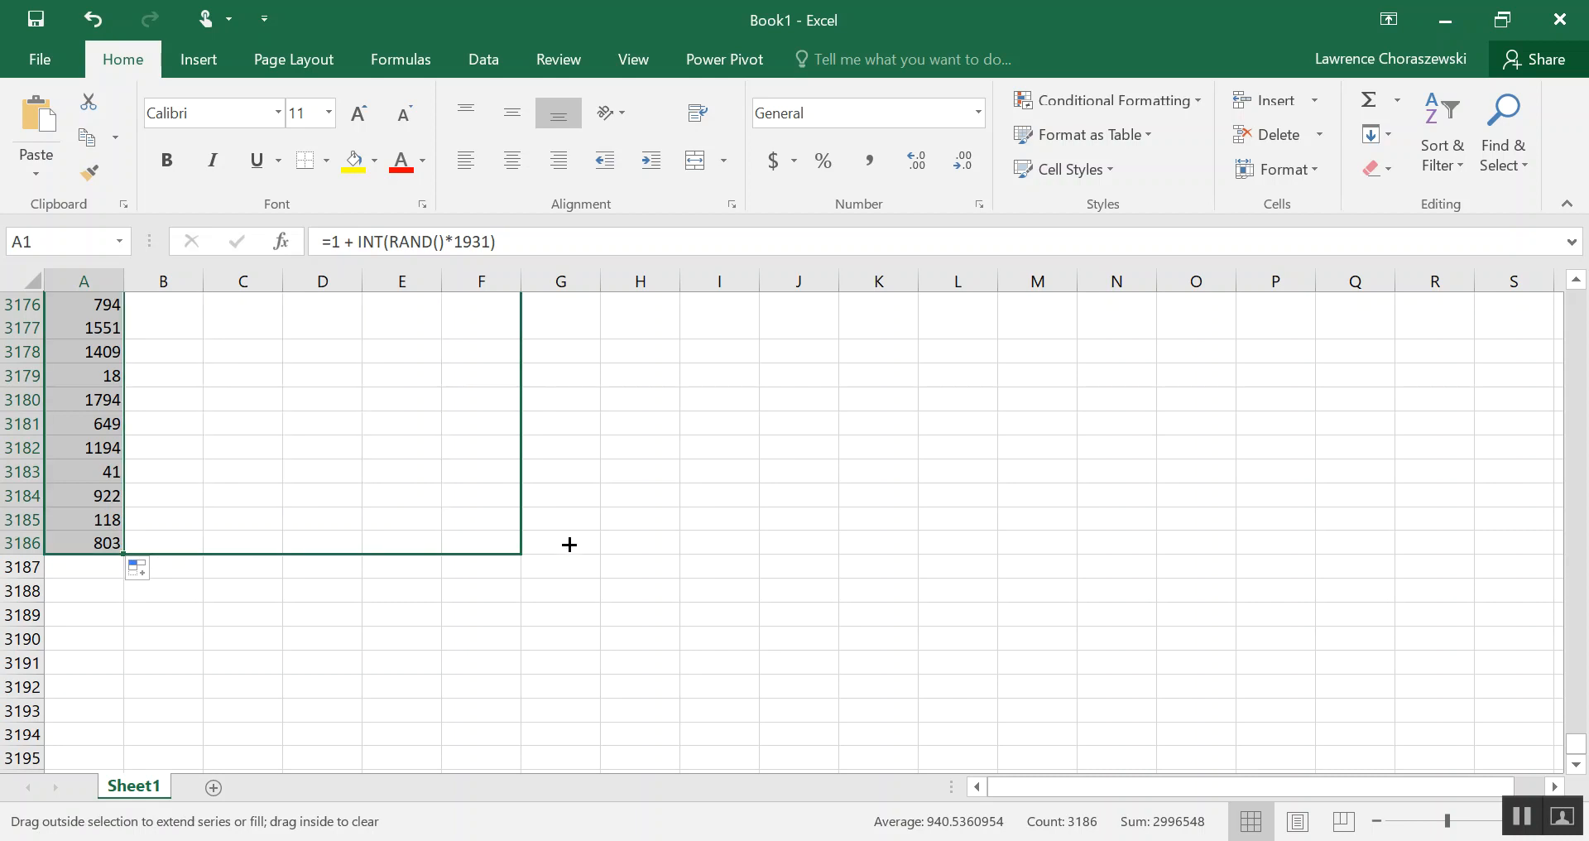
pyautogui.moveTo(568, 544); pyautogui.dragTo(940, 545)
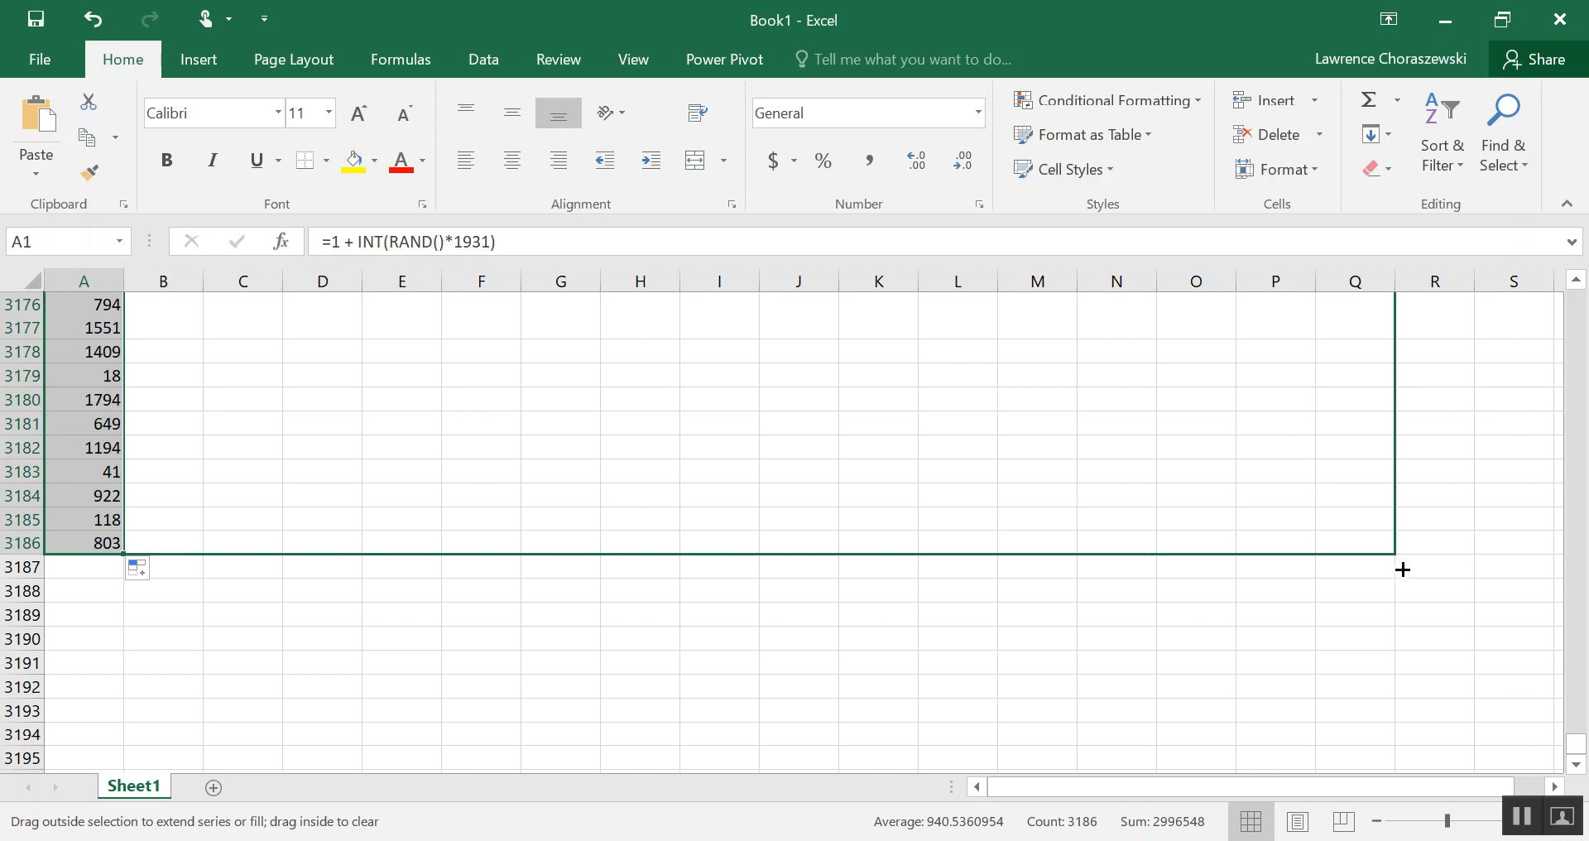
pyautogui.hscroll(3)
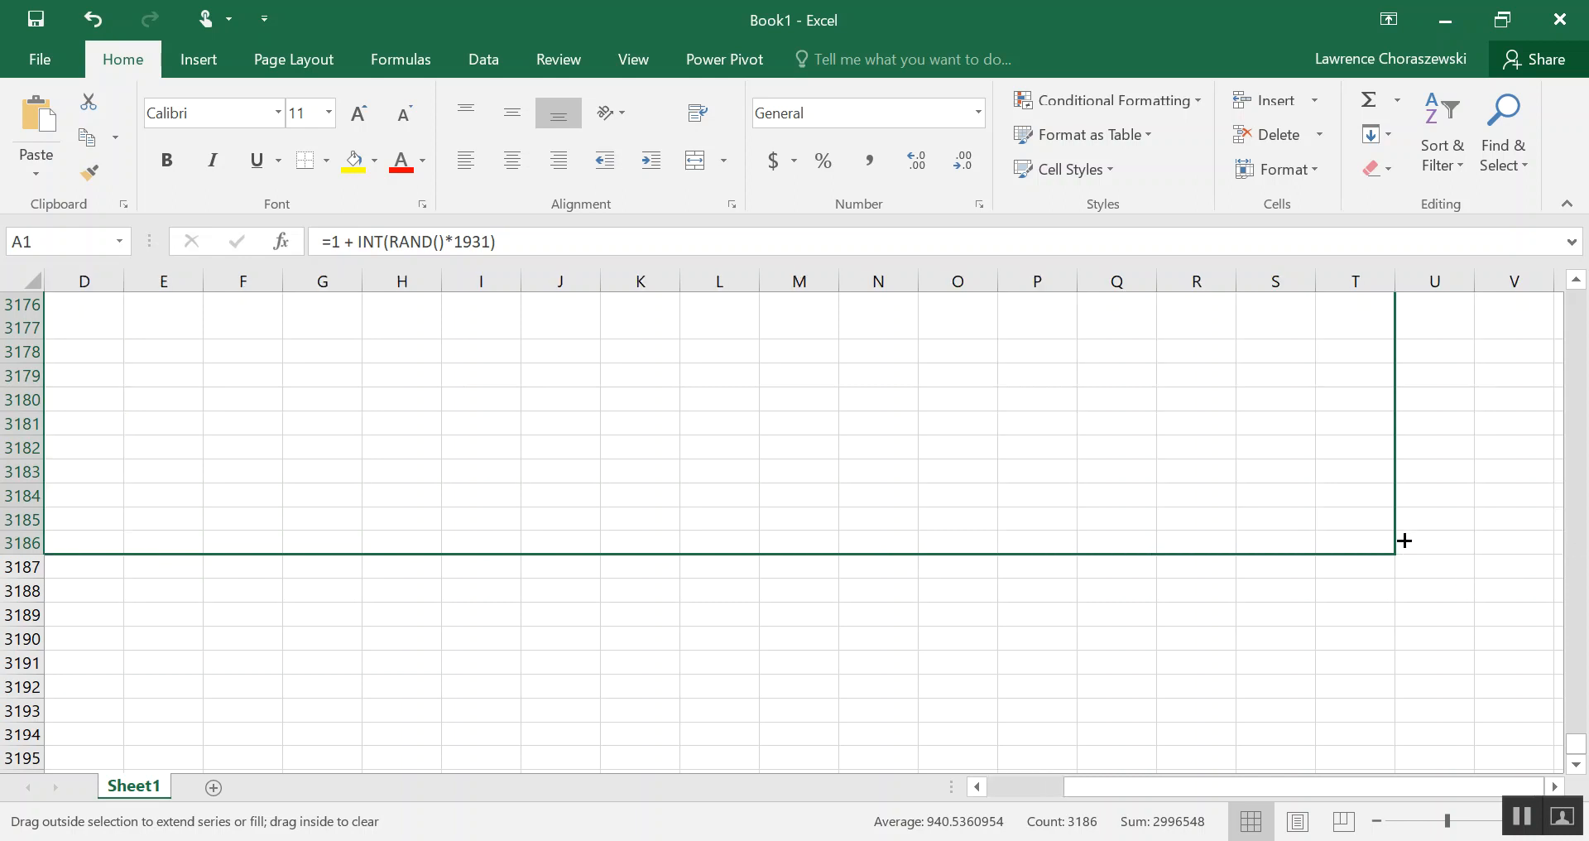
pyautogui.moveTo(1404, 540); pyautogui.dragTo(1403, 540)
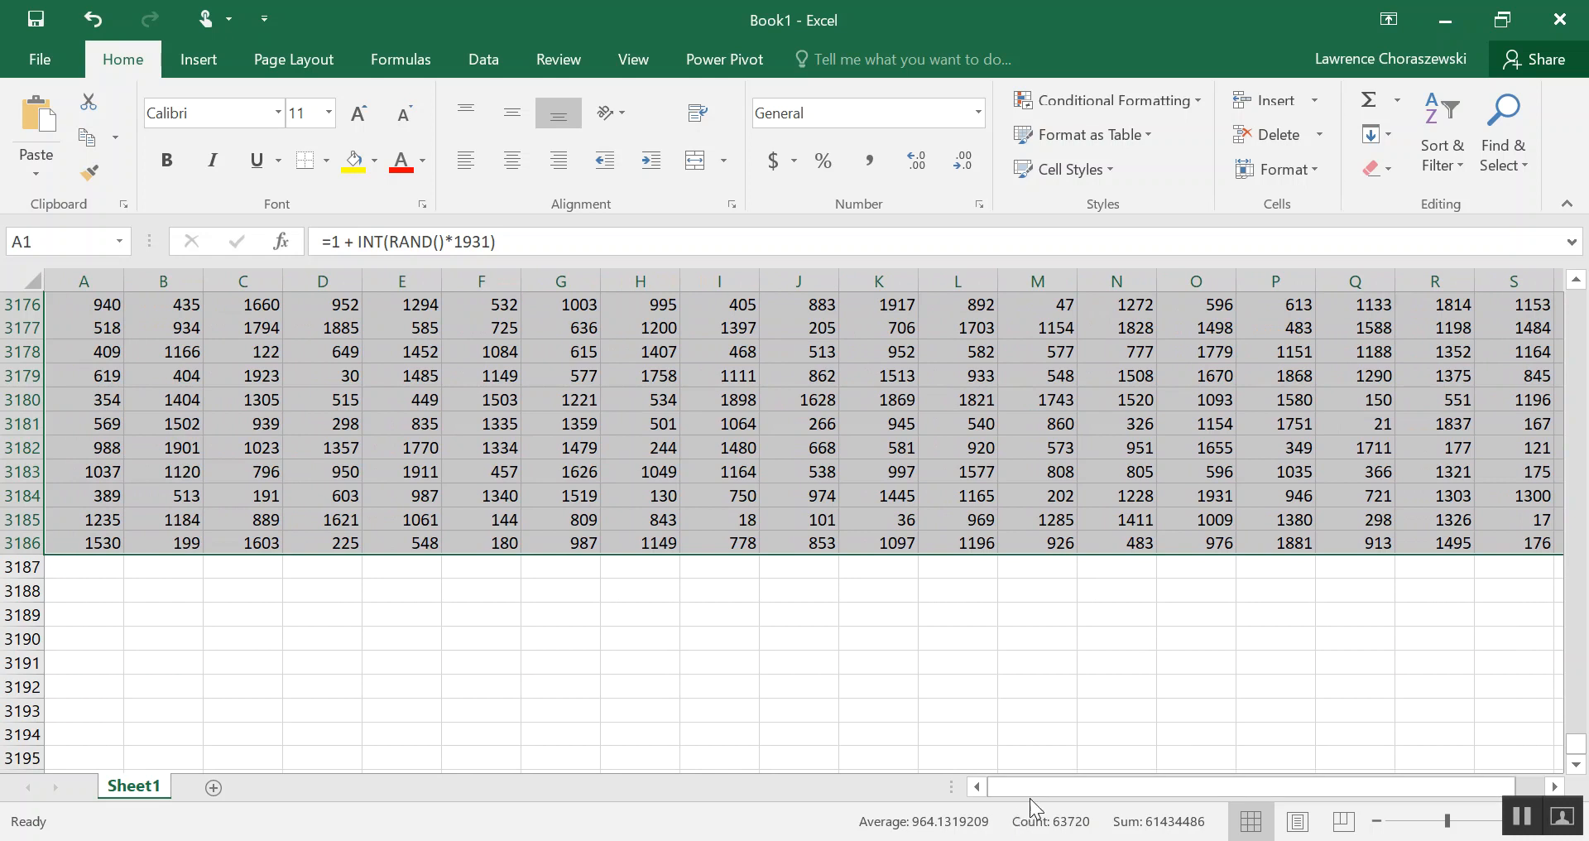
pyautogui.moveTo(1046, 702)
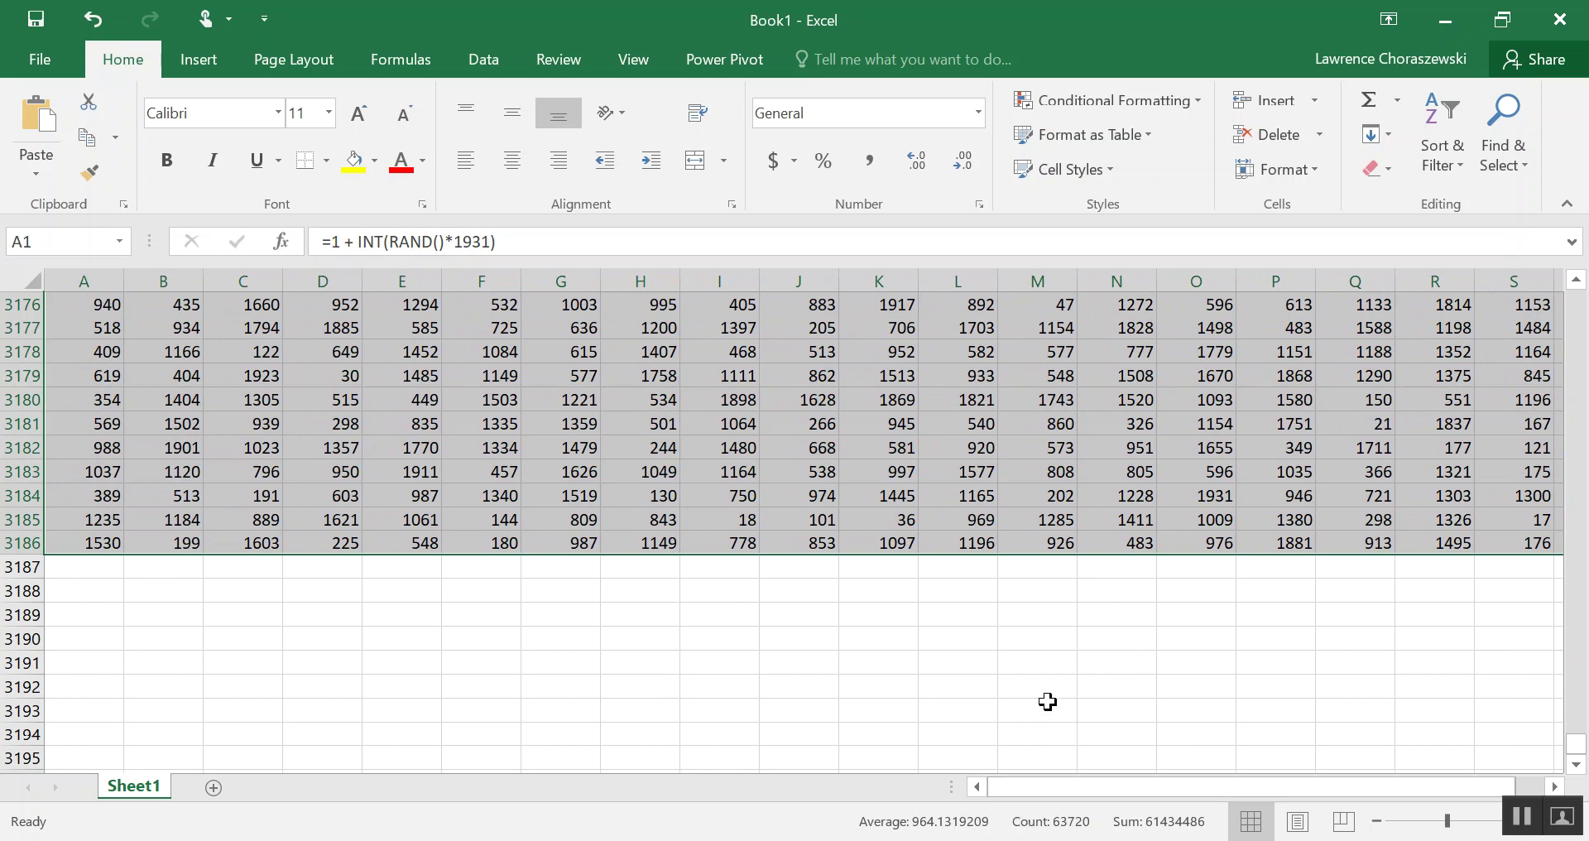
pyautogui.moveTo(883, 372)
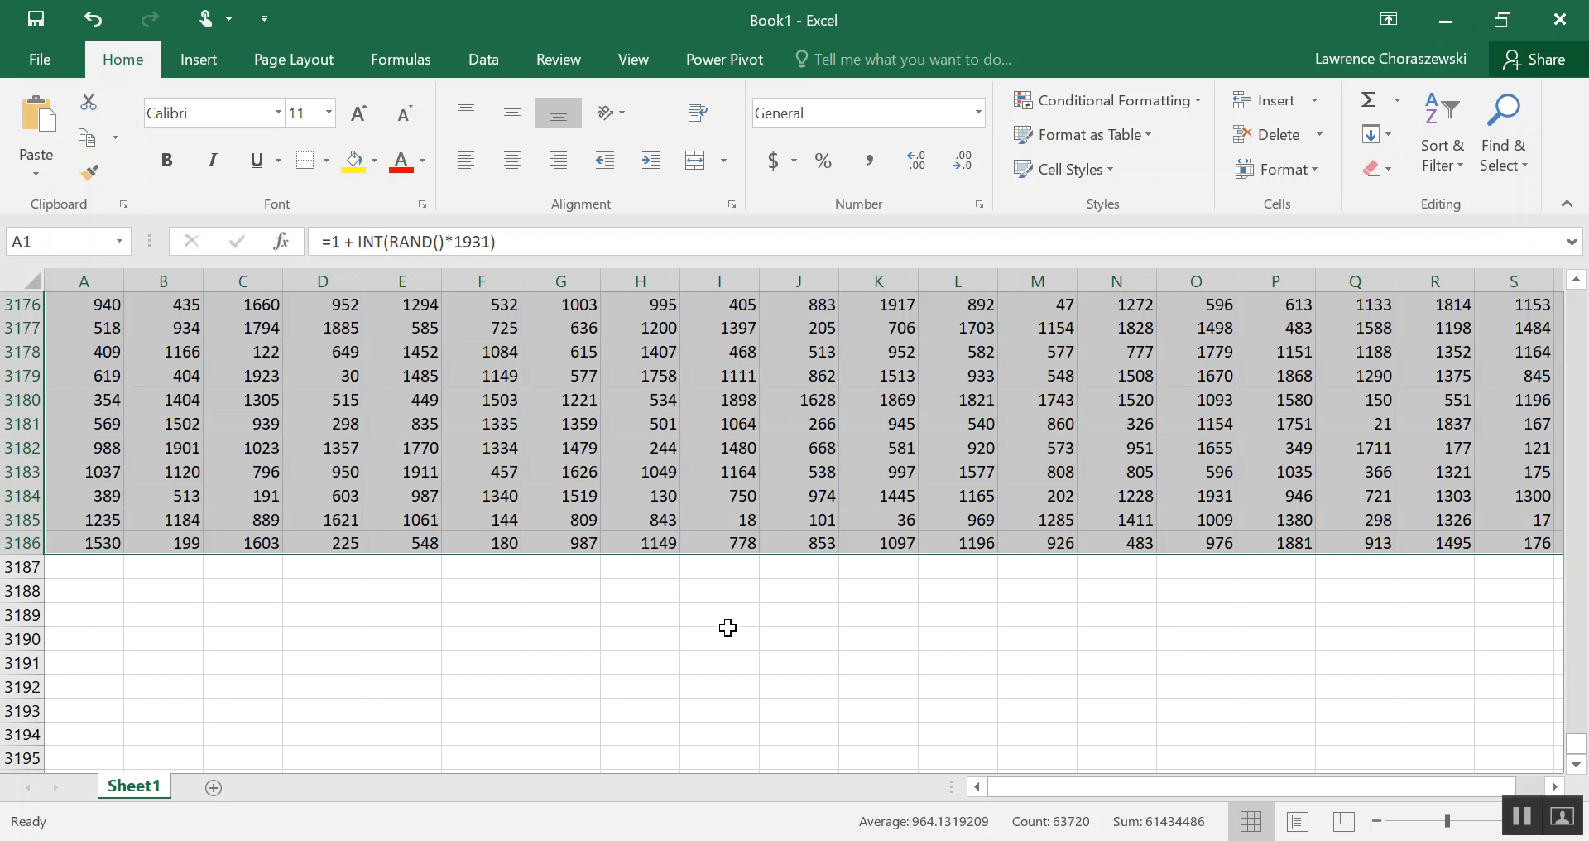
pyautogui.moveTo(726, 635)
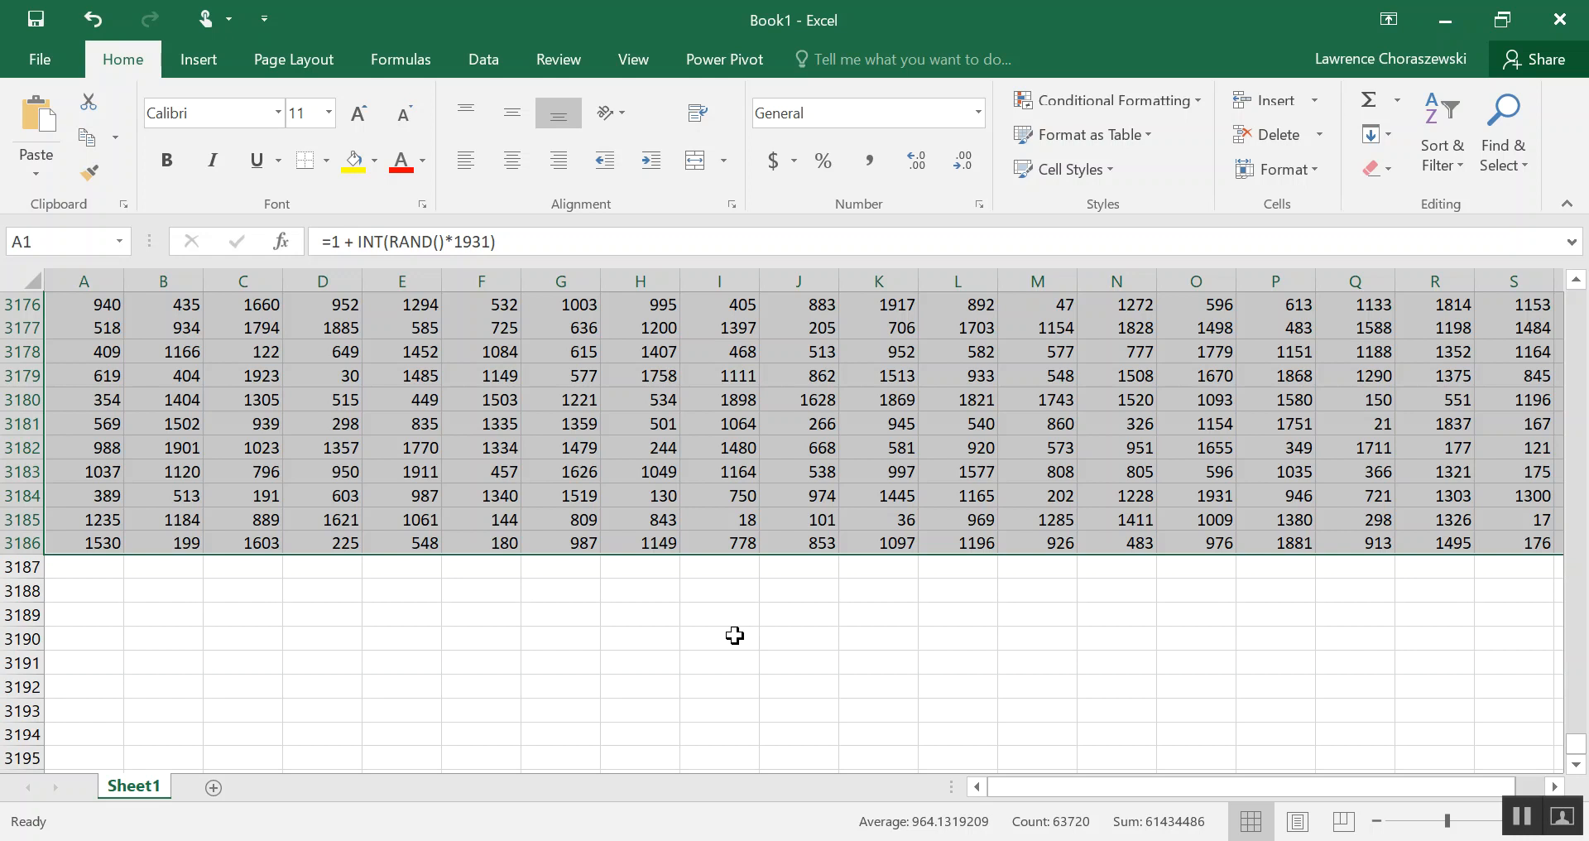
pyautogui.moveTo(245, 510)
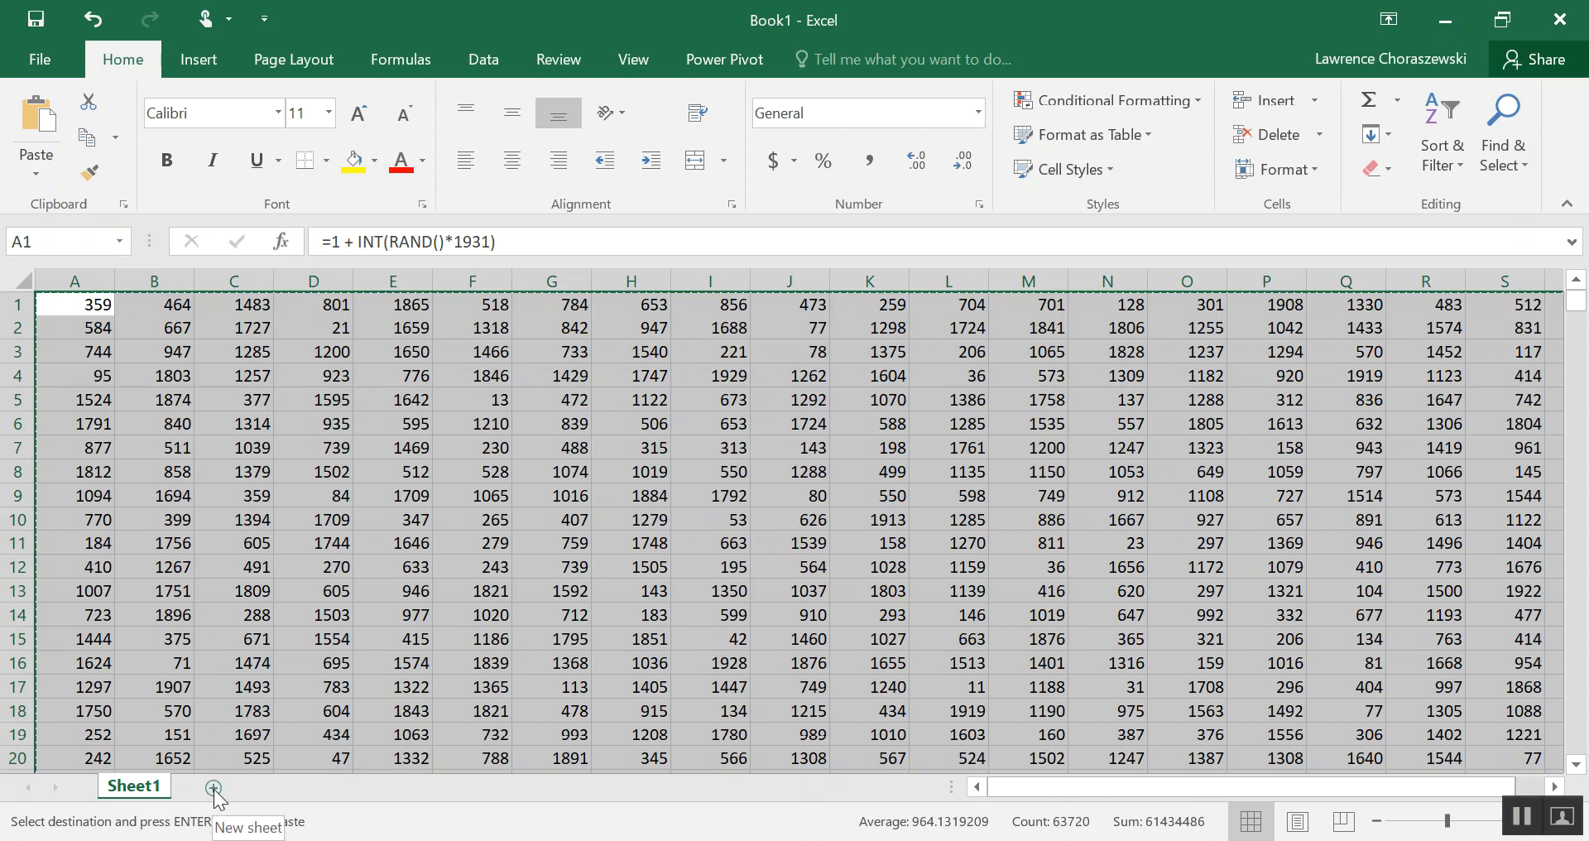
# Add a new Sheet2 and paste the copied random numbers there as static values.
pyautogui.click(215, 786)
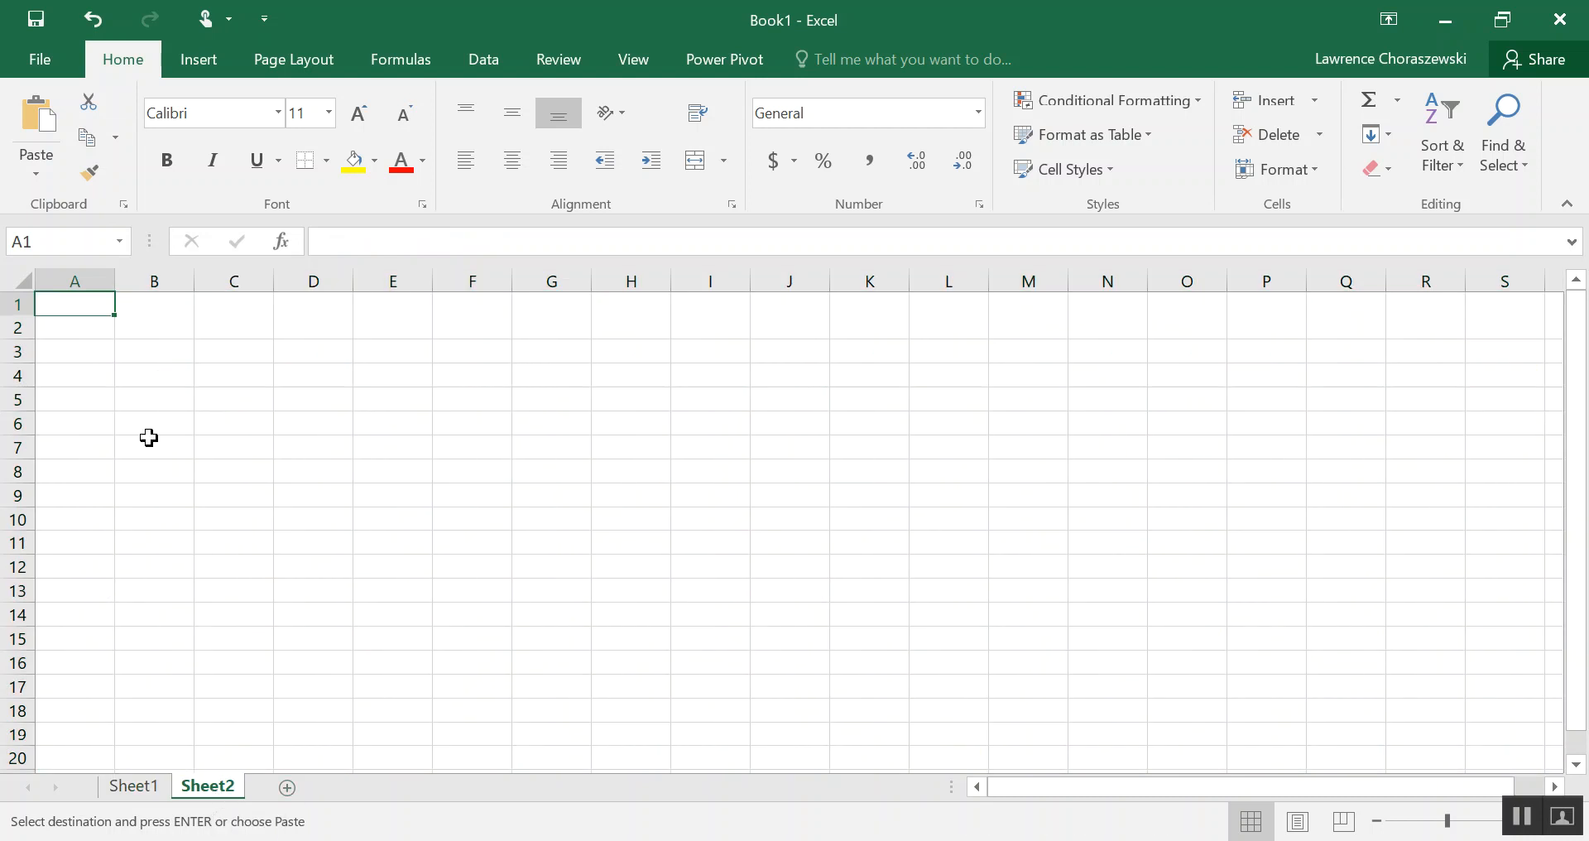
pyautogui.moveTo(37, 173)
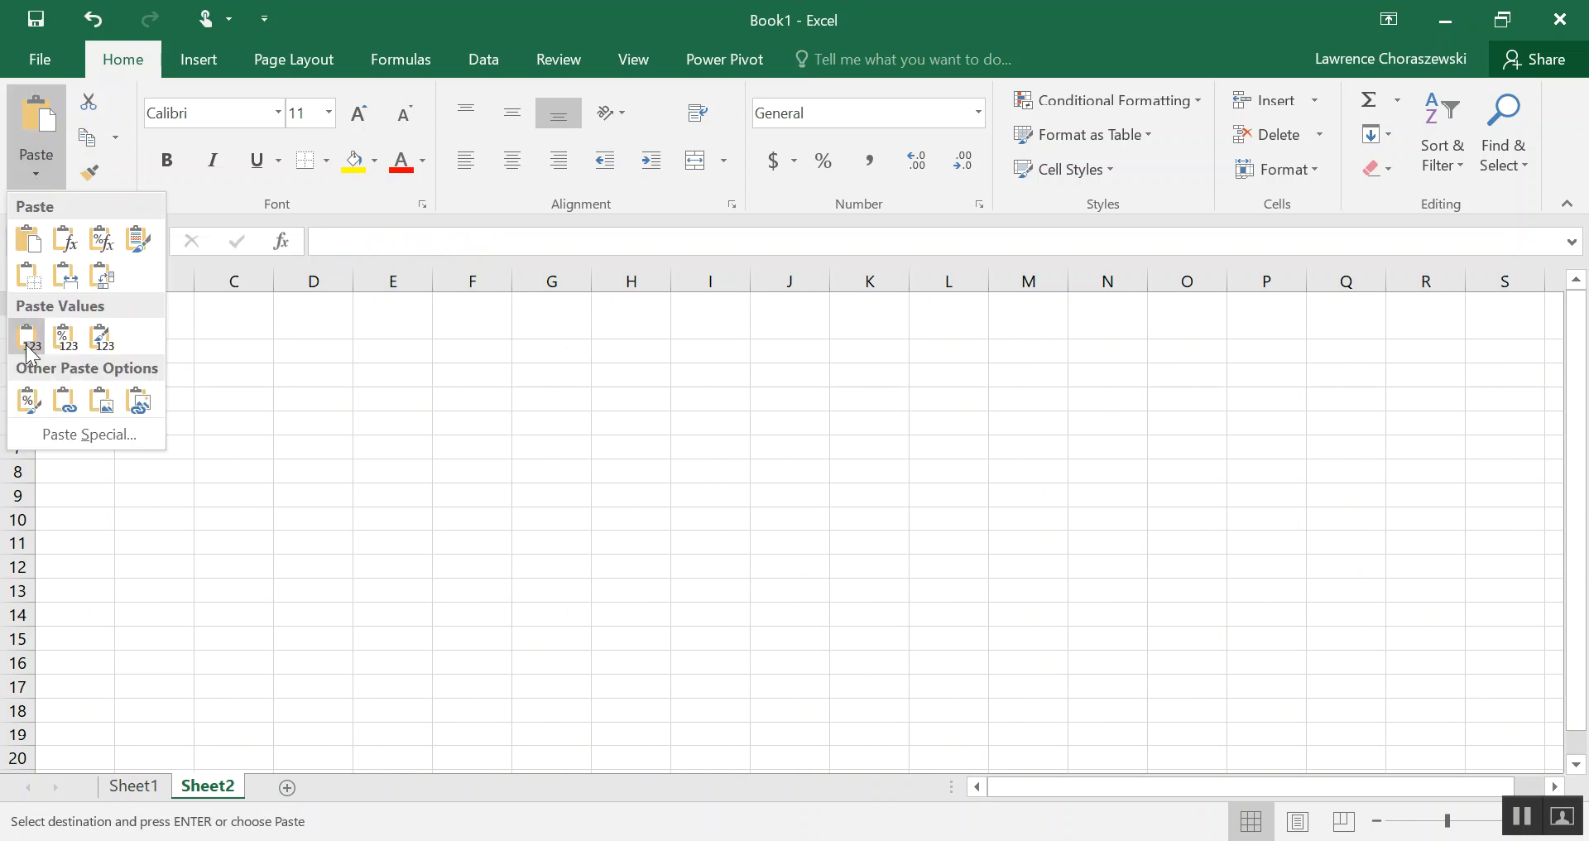
pyautogui.click(26, 334)
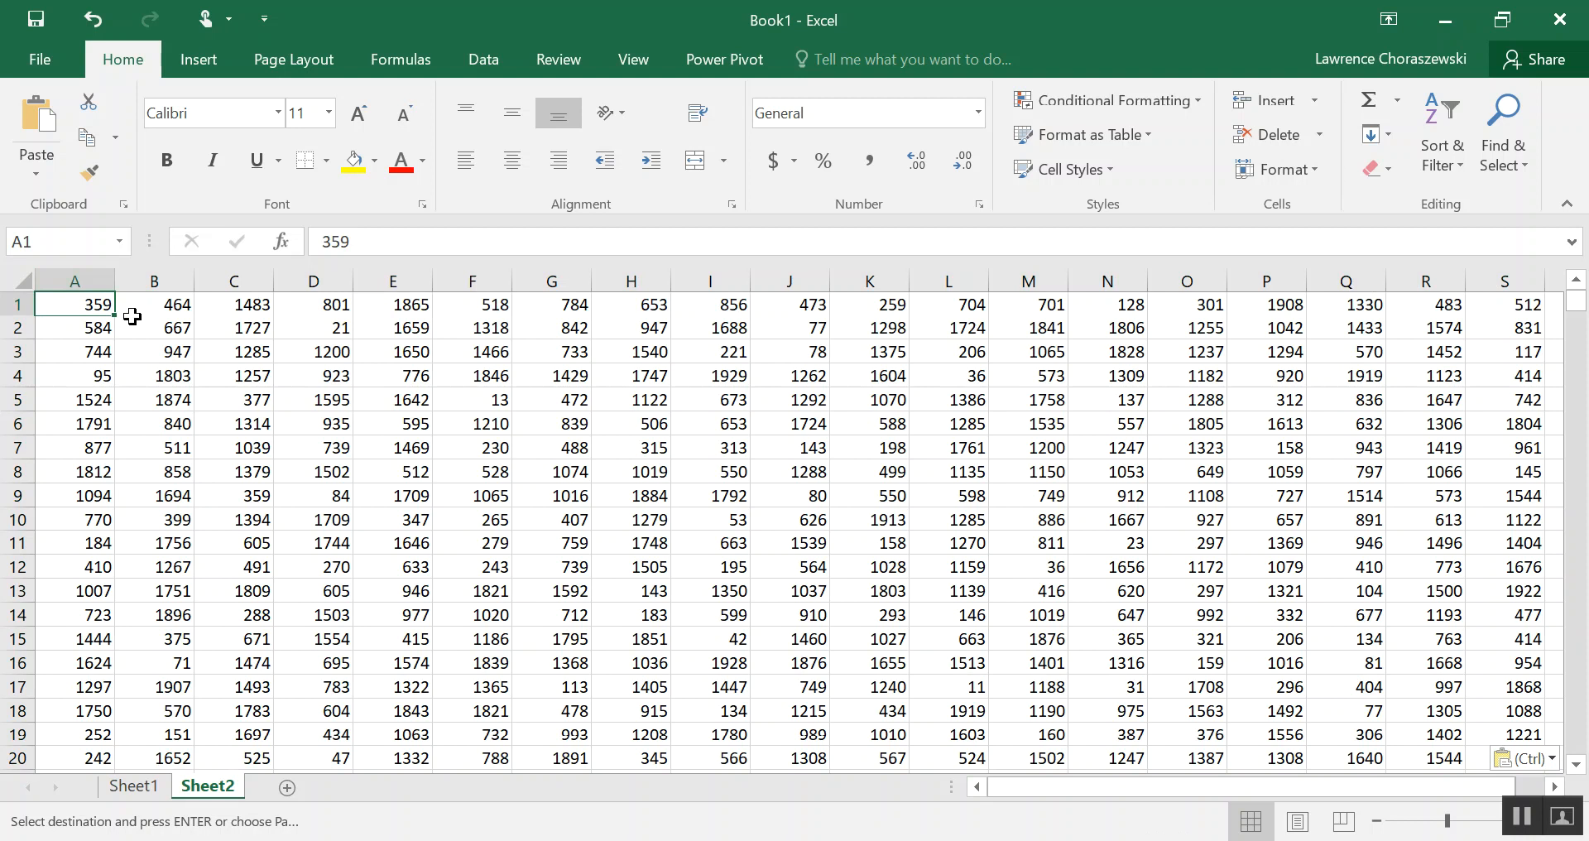
pyautogui.moveTo(126, 326)
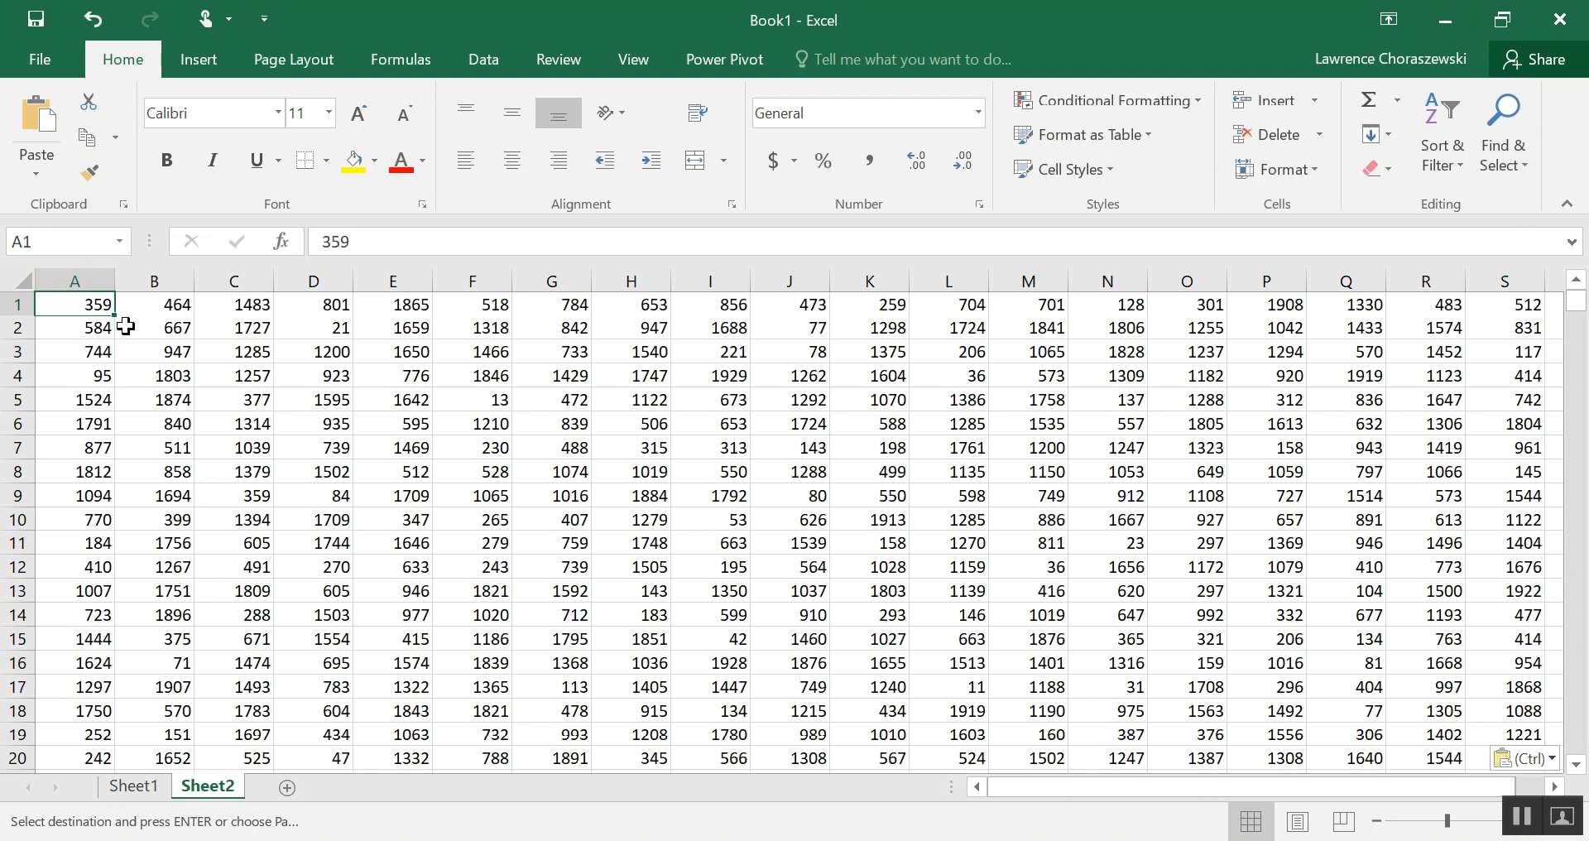
pyautogui.moveTo(96, 326)
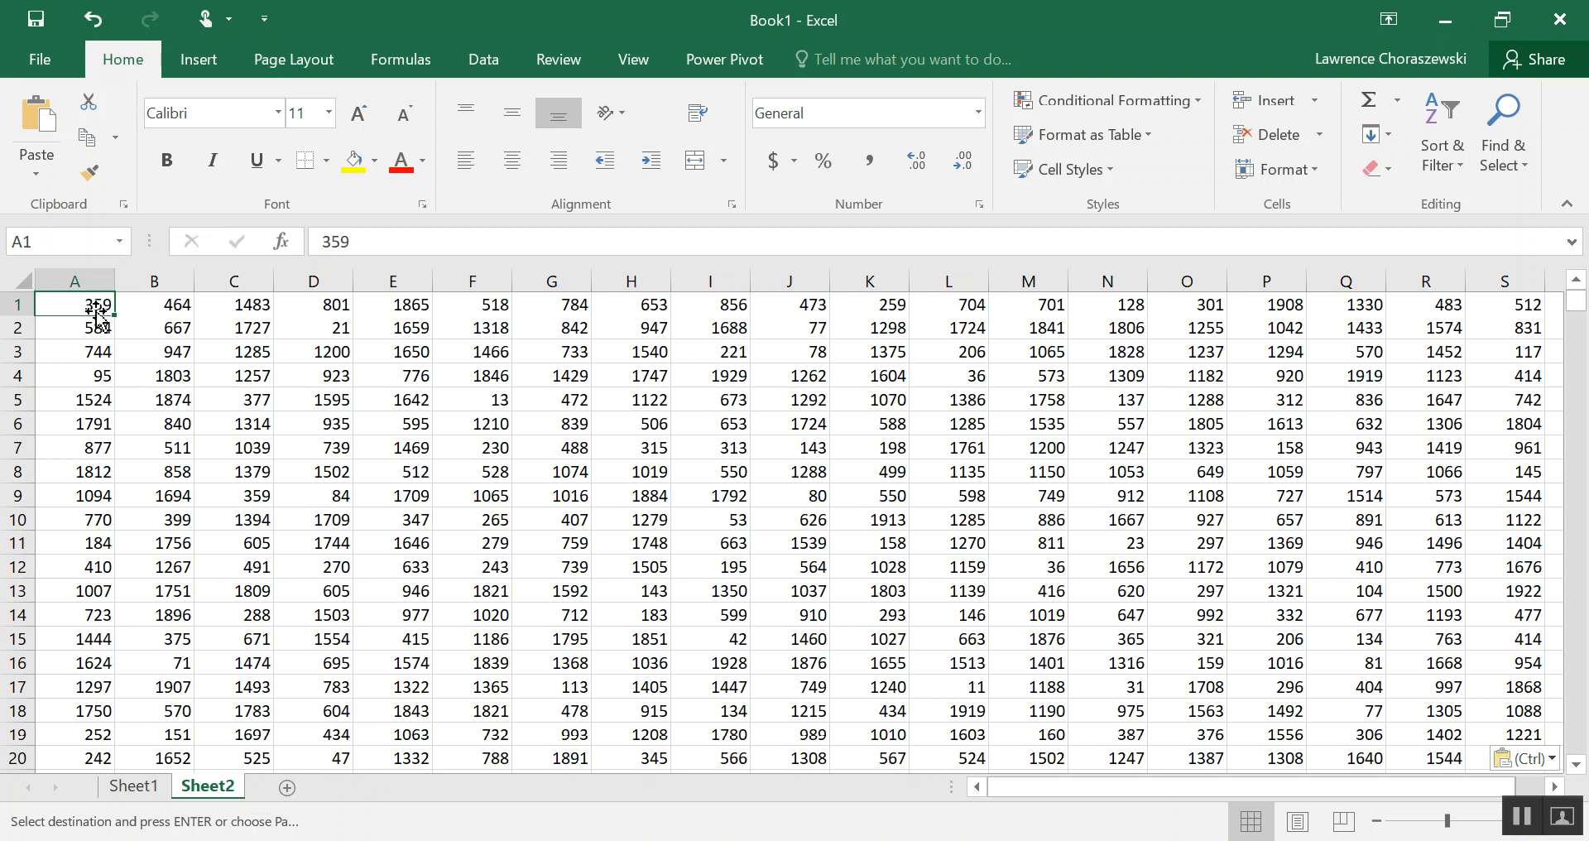
# Sort column A smallest to largest, continuing with the current selection only.
pyautogui.click(73, 279)
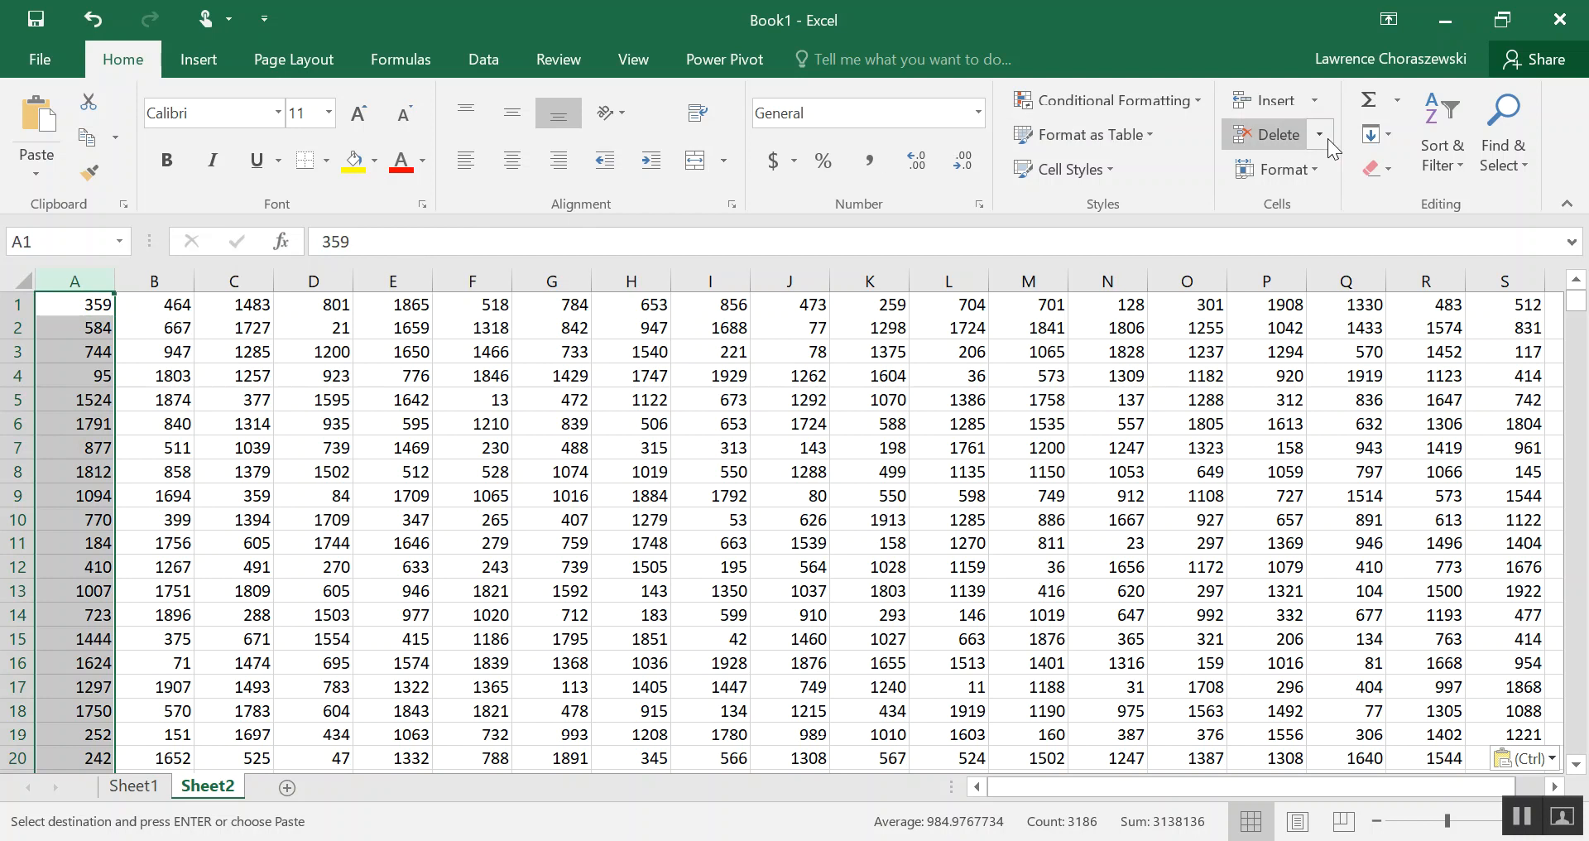
pyautogui.click(1441, 132)
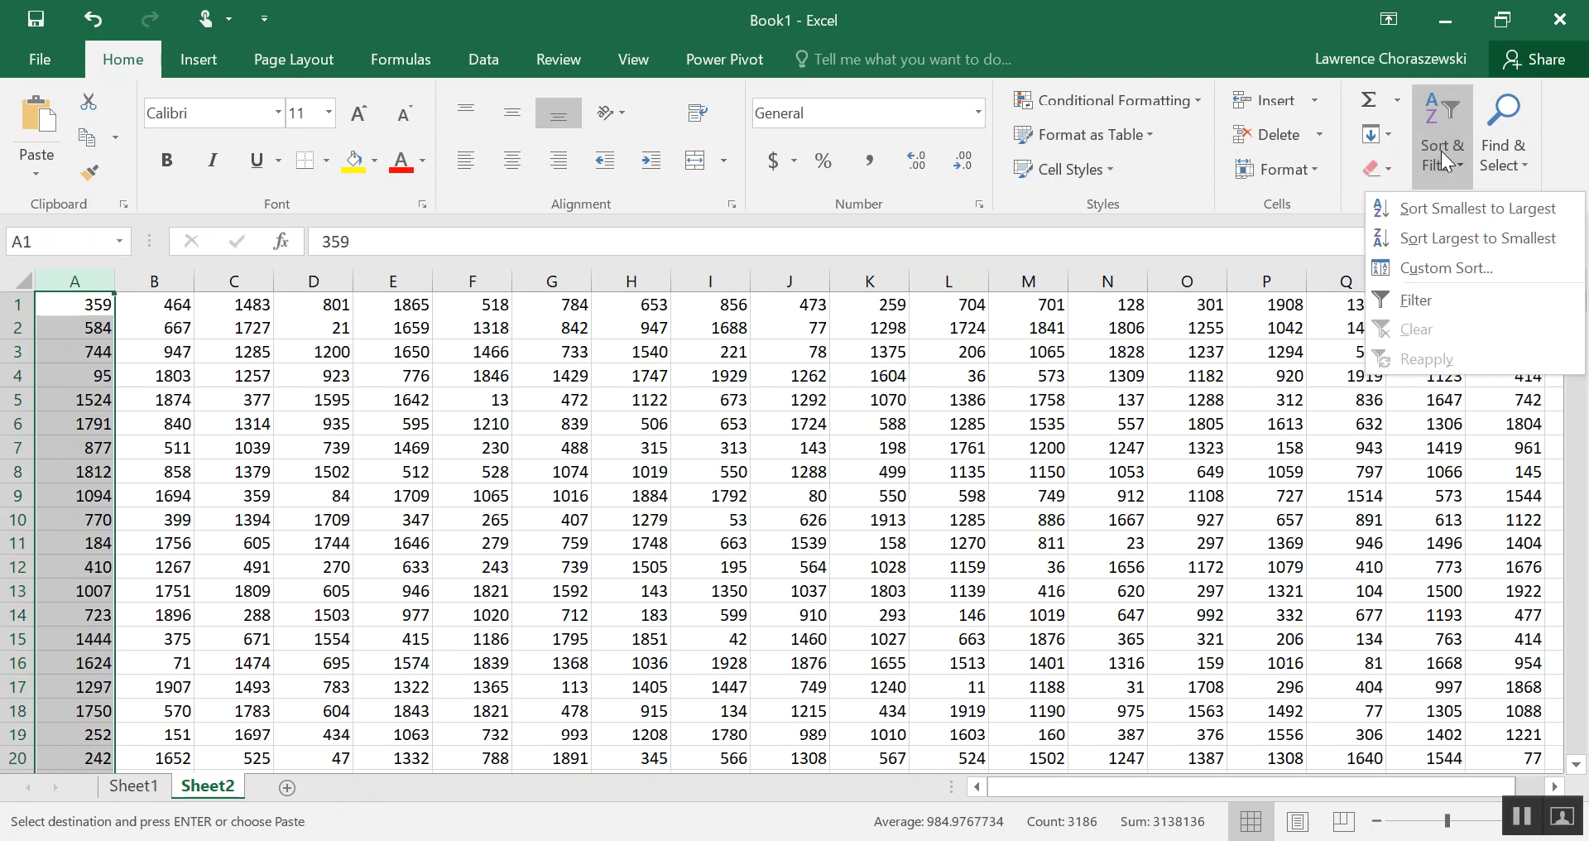
pyautogui.moveTo(1460, 214)
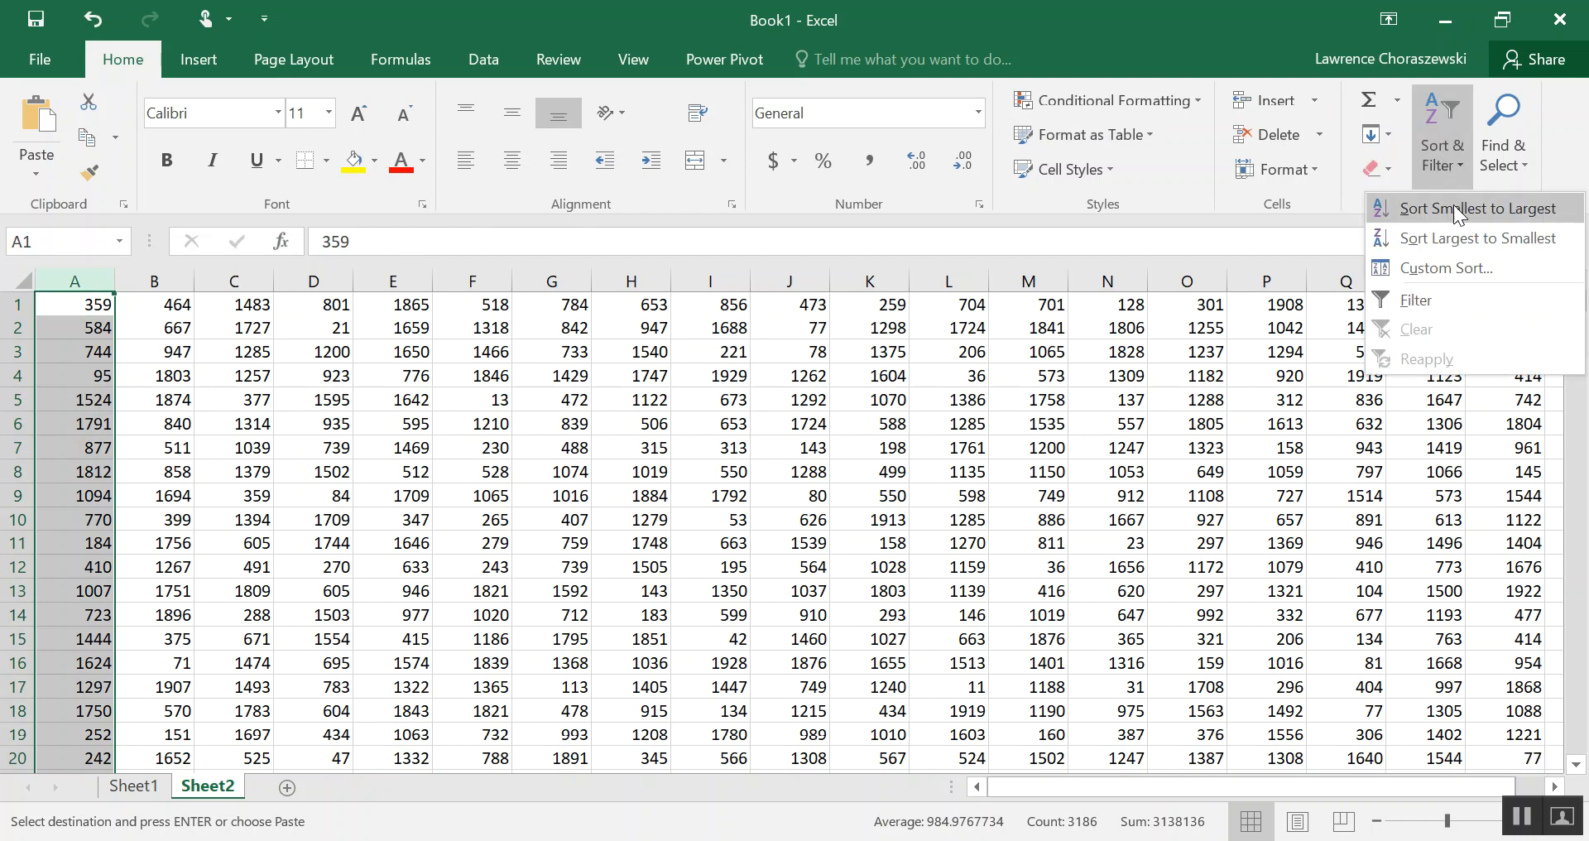
pyautogui.click(1457, 206)
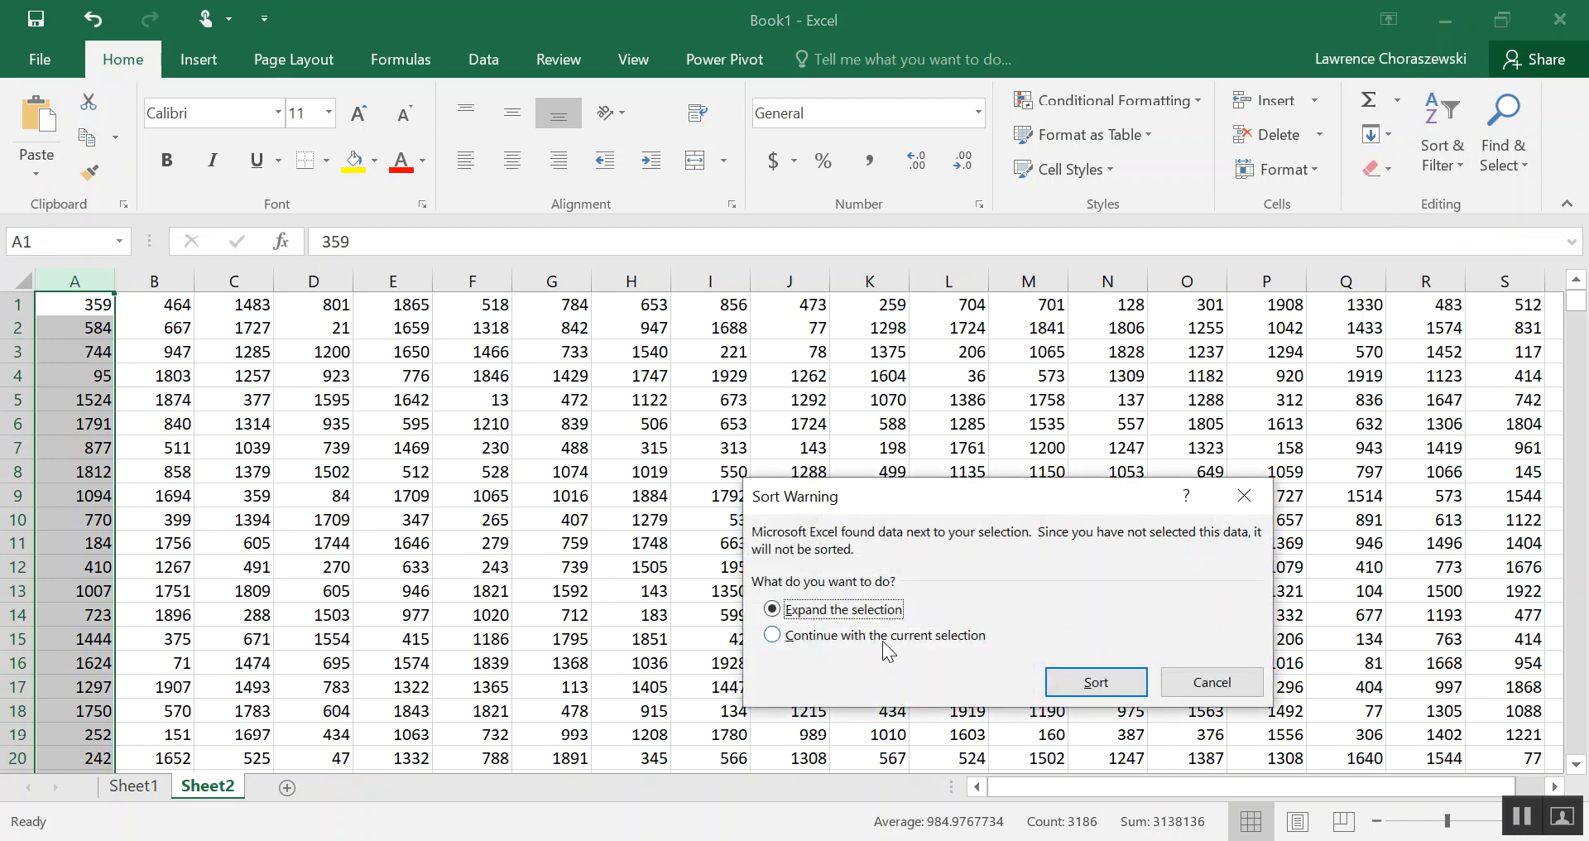
pyautogui.click(772, 634)
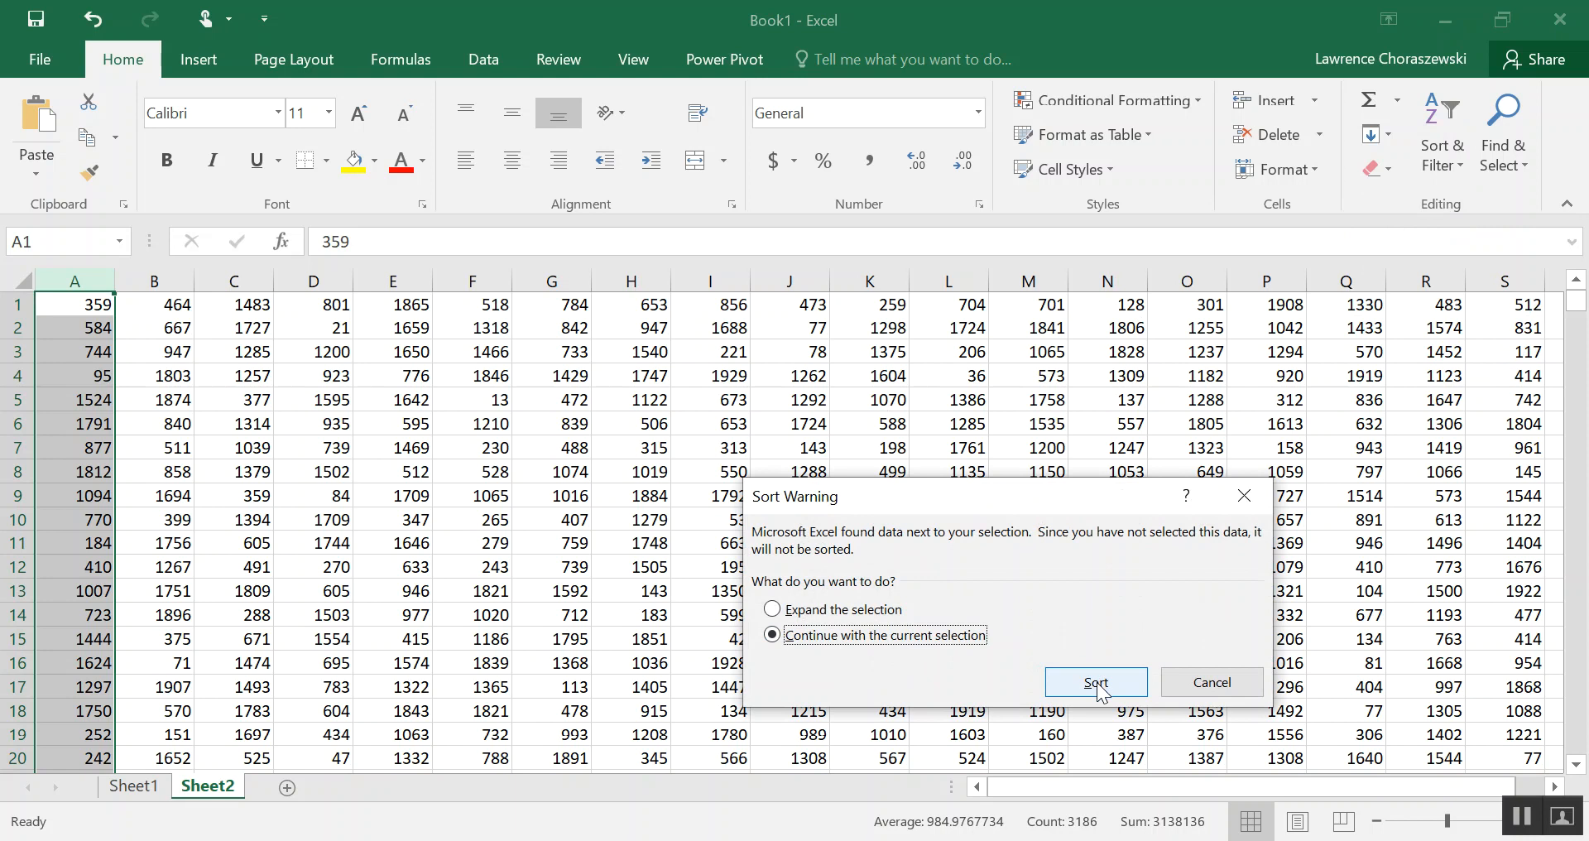
pyautogui.click(1096, 682)
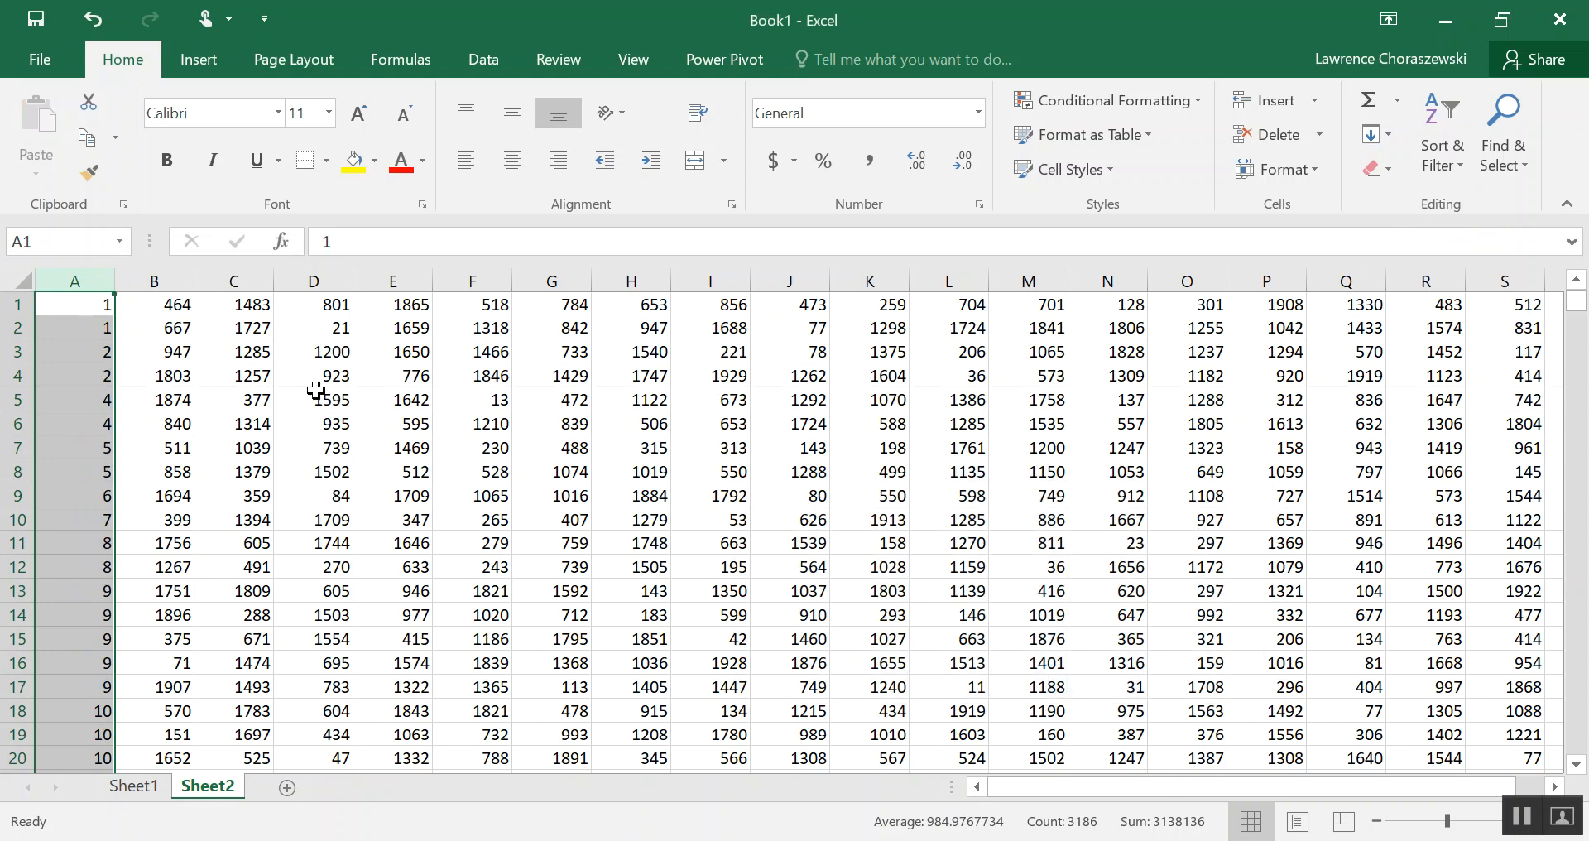
pyautogui.moveTo(231, 339)
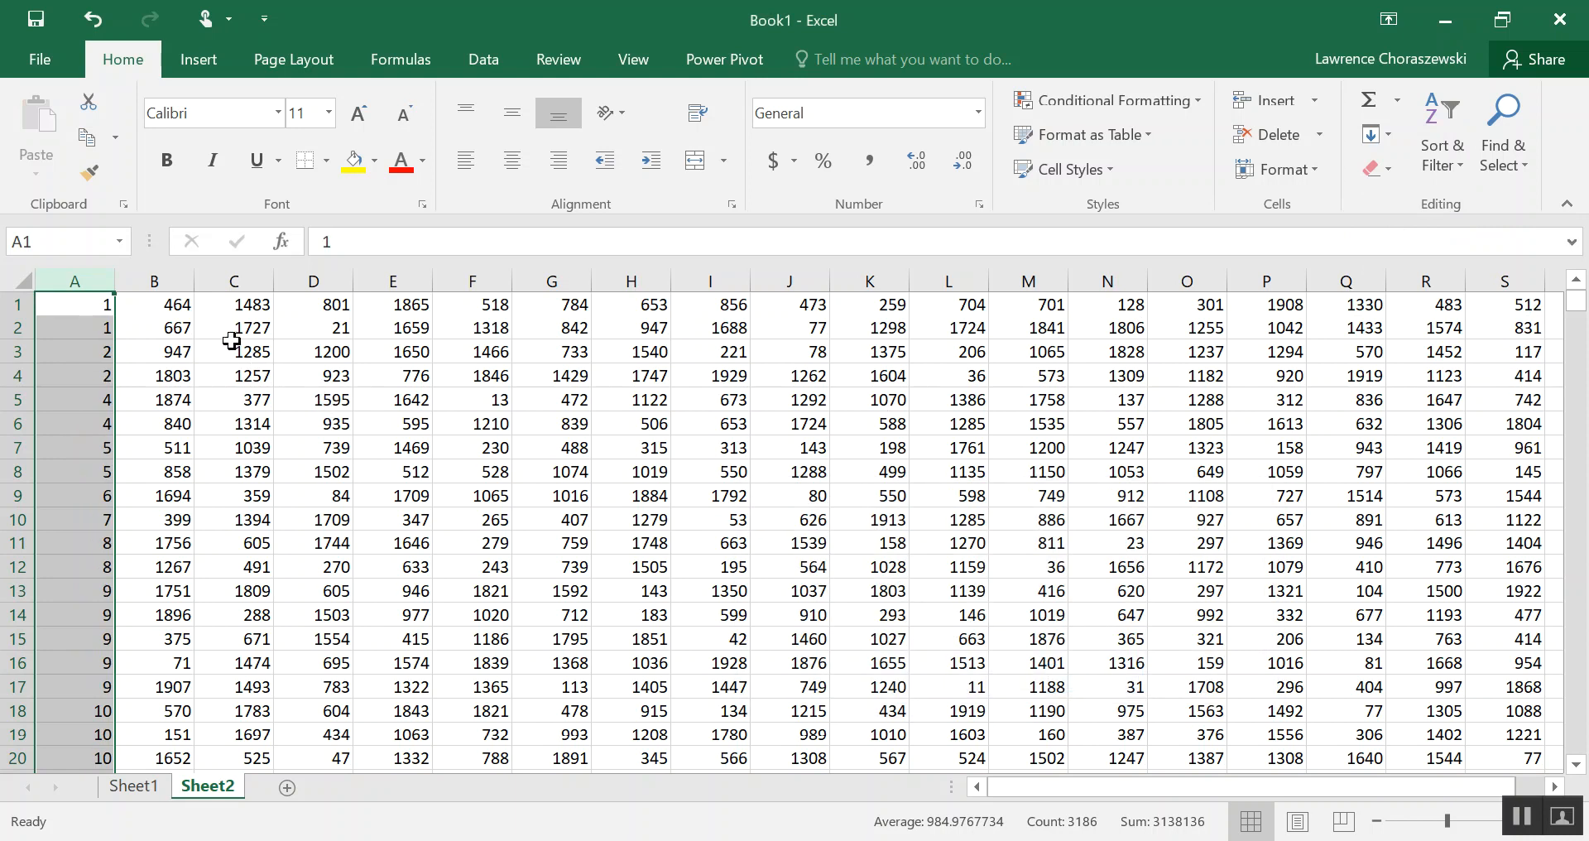
# Sort column B smallest to largest, continuing with the current selection only.
pyautogui.click(154, 281)
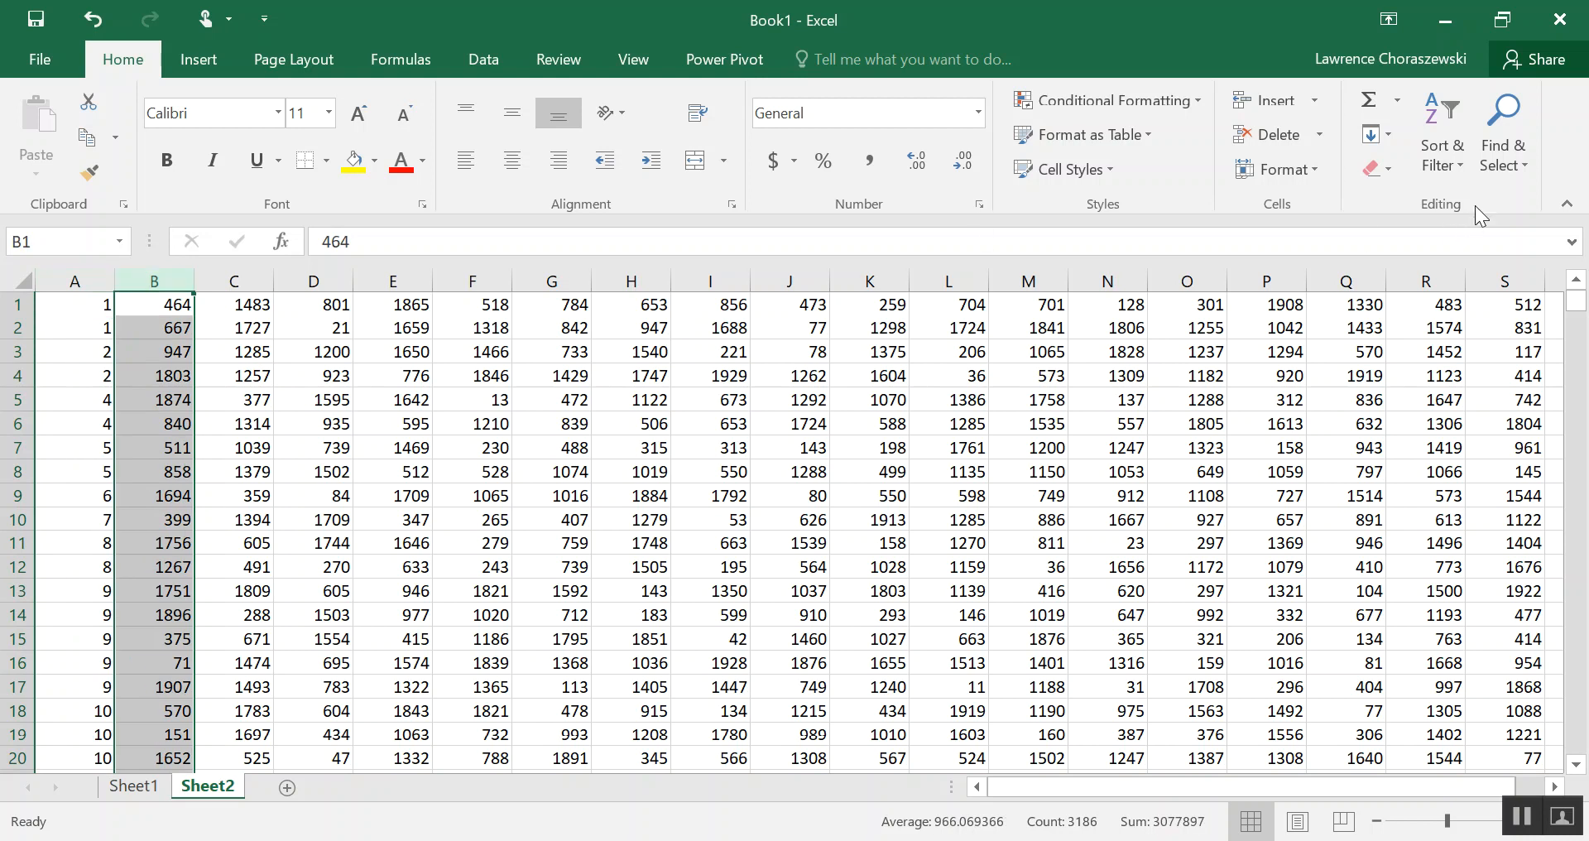
pyautogui.click(1440, 133)
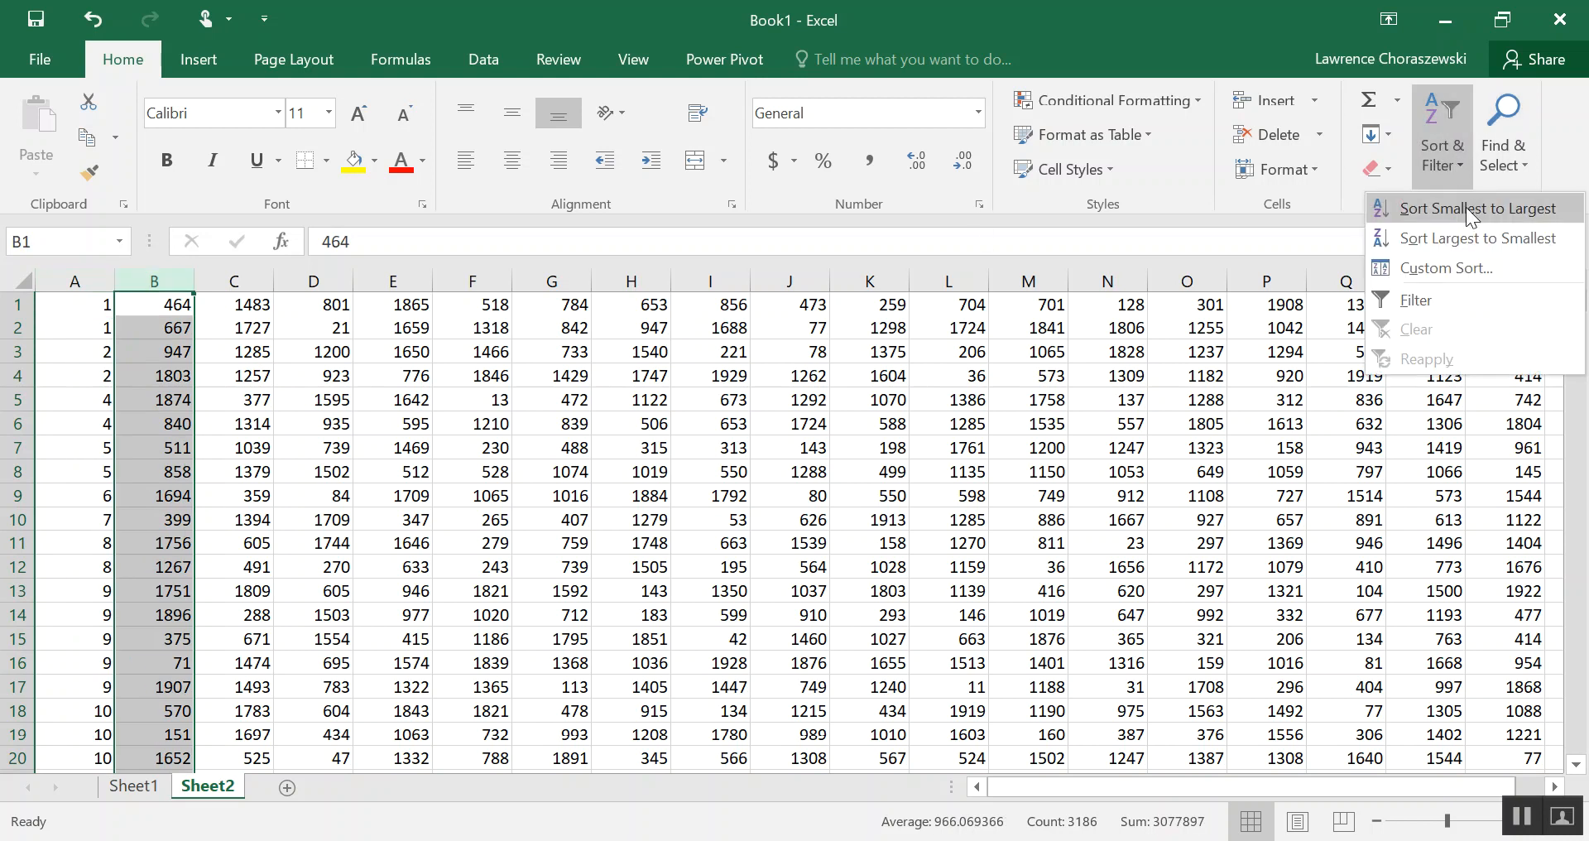
pyautogui.click(1476, 208)
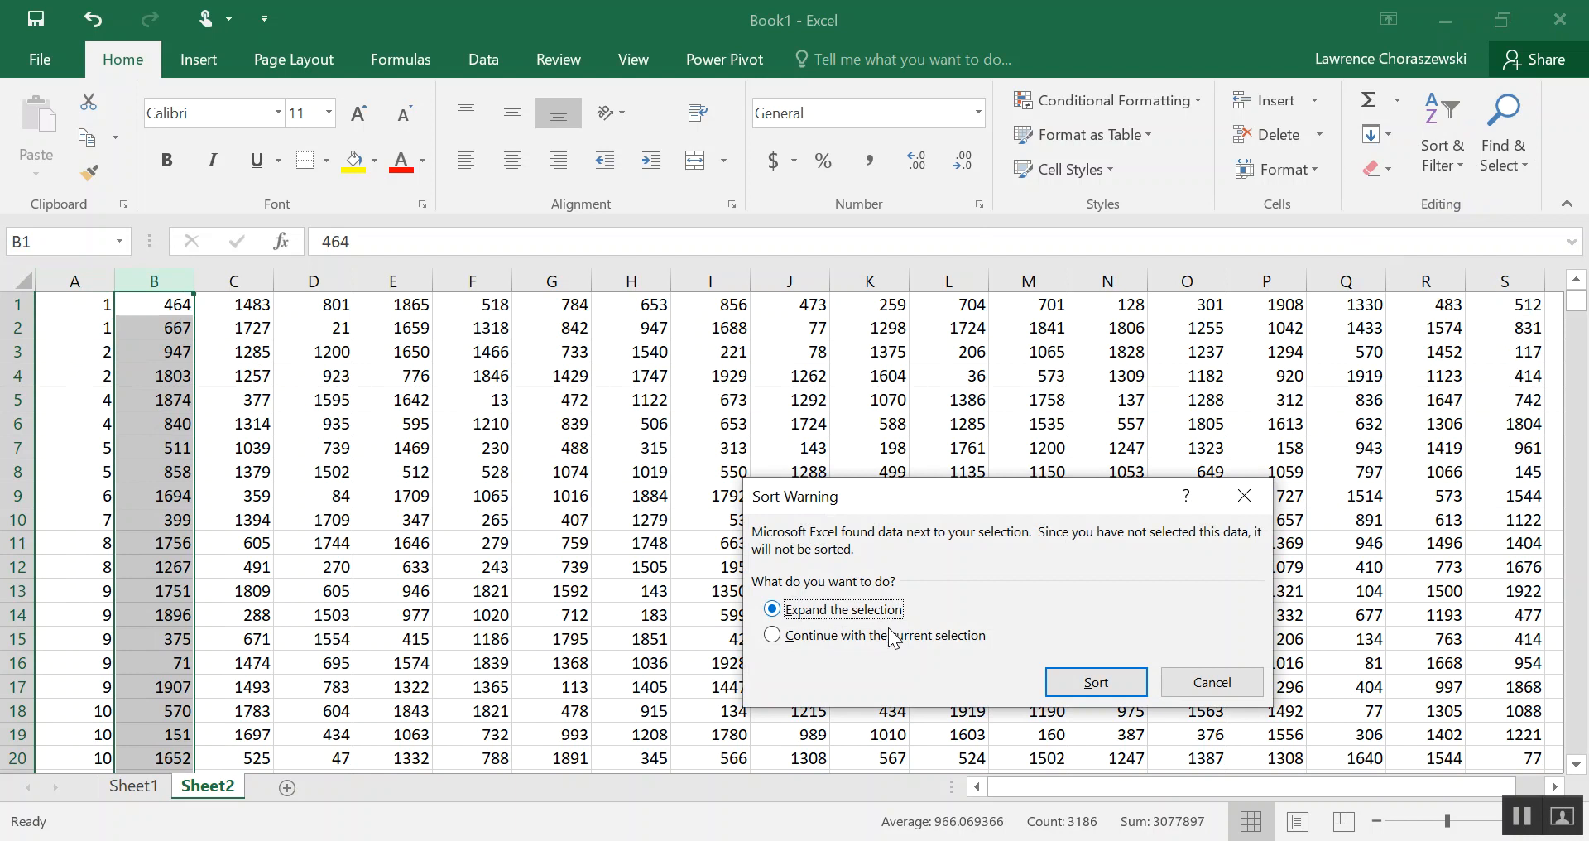
pyautogui.click(771, 635)
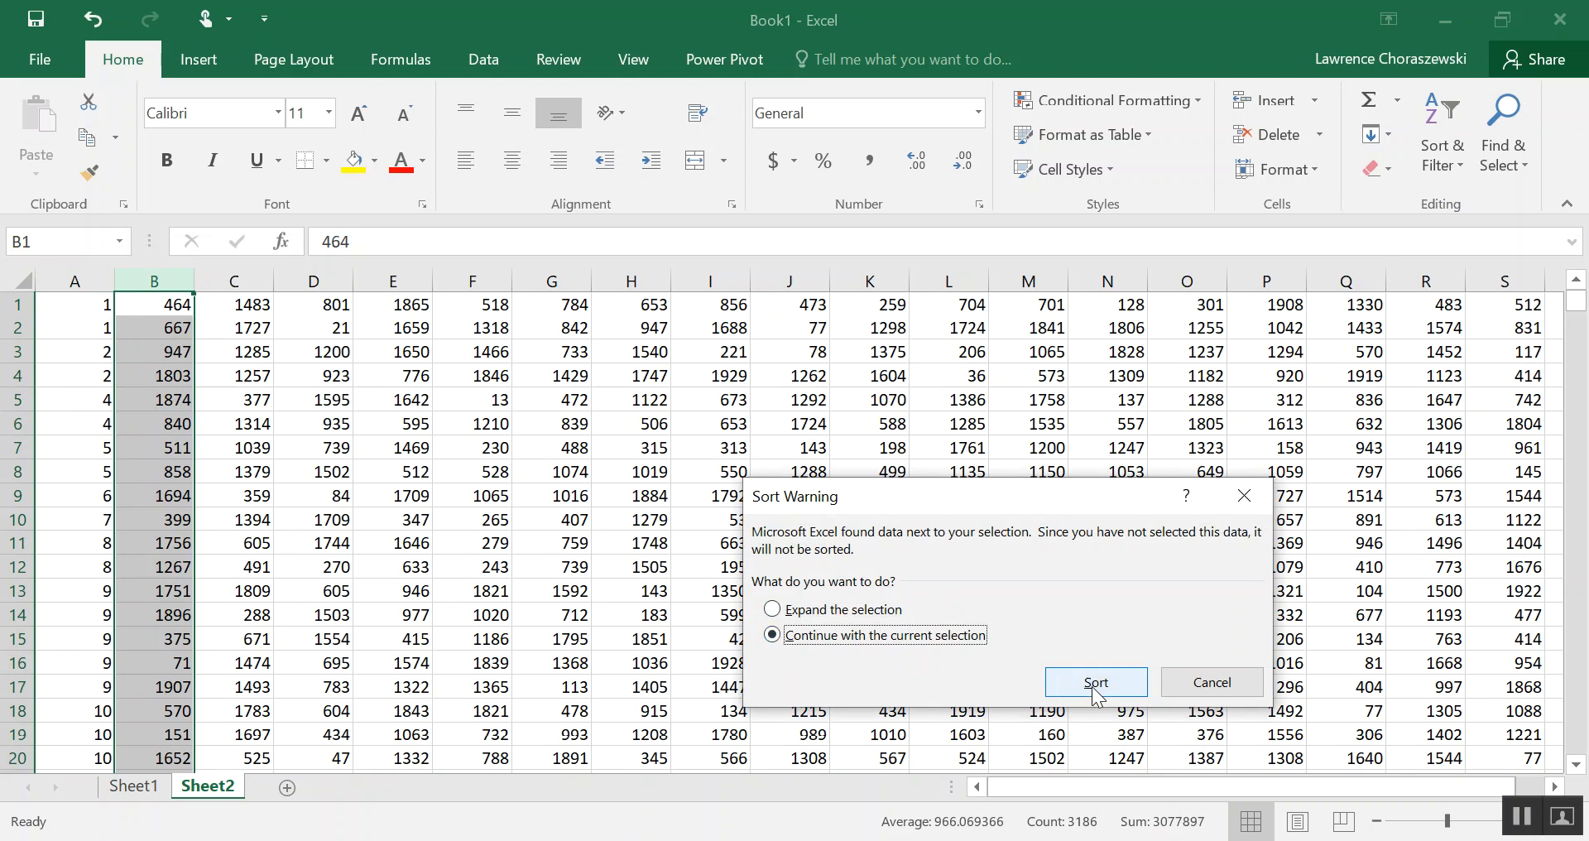
pyautogui.click(1096, 682)
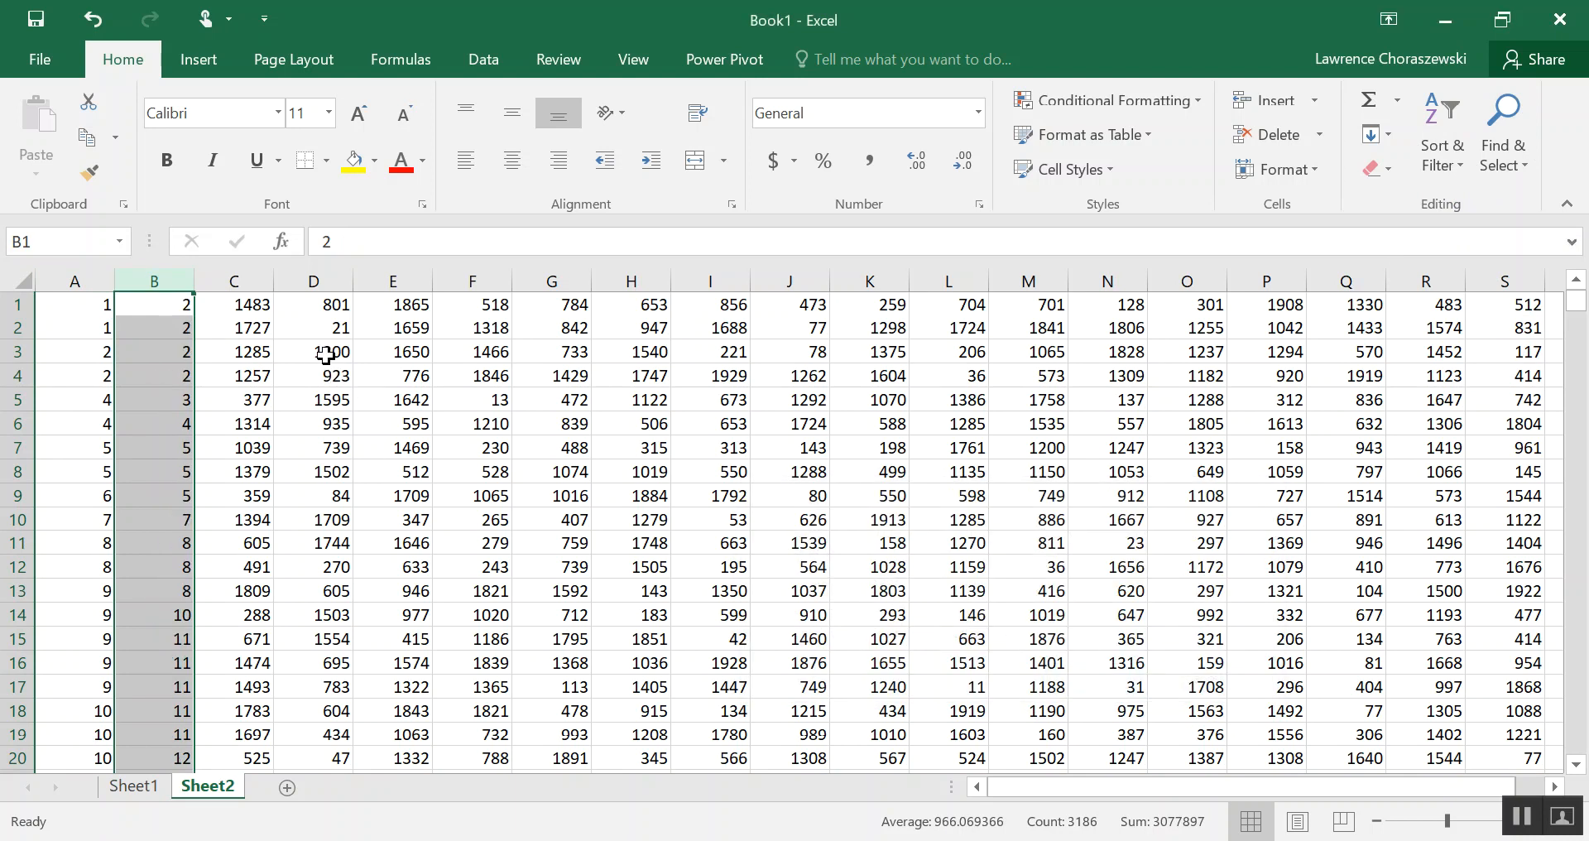
pyautogui.moveTo(241, 331)
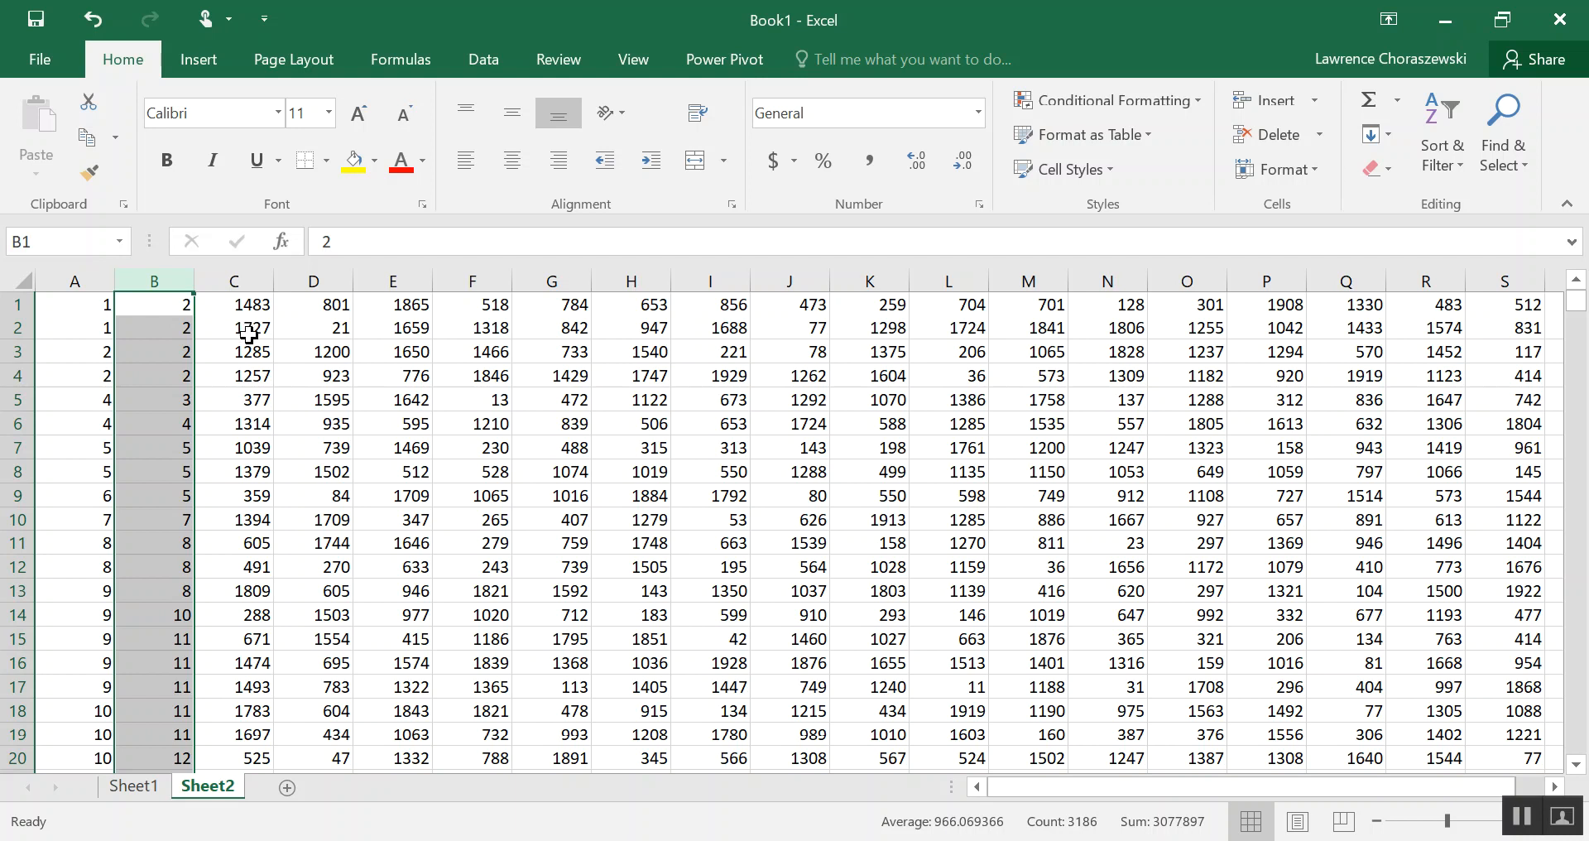
pyautogui.moveTo(258, 324)
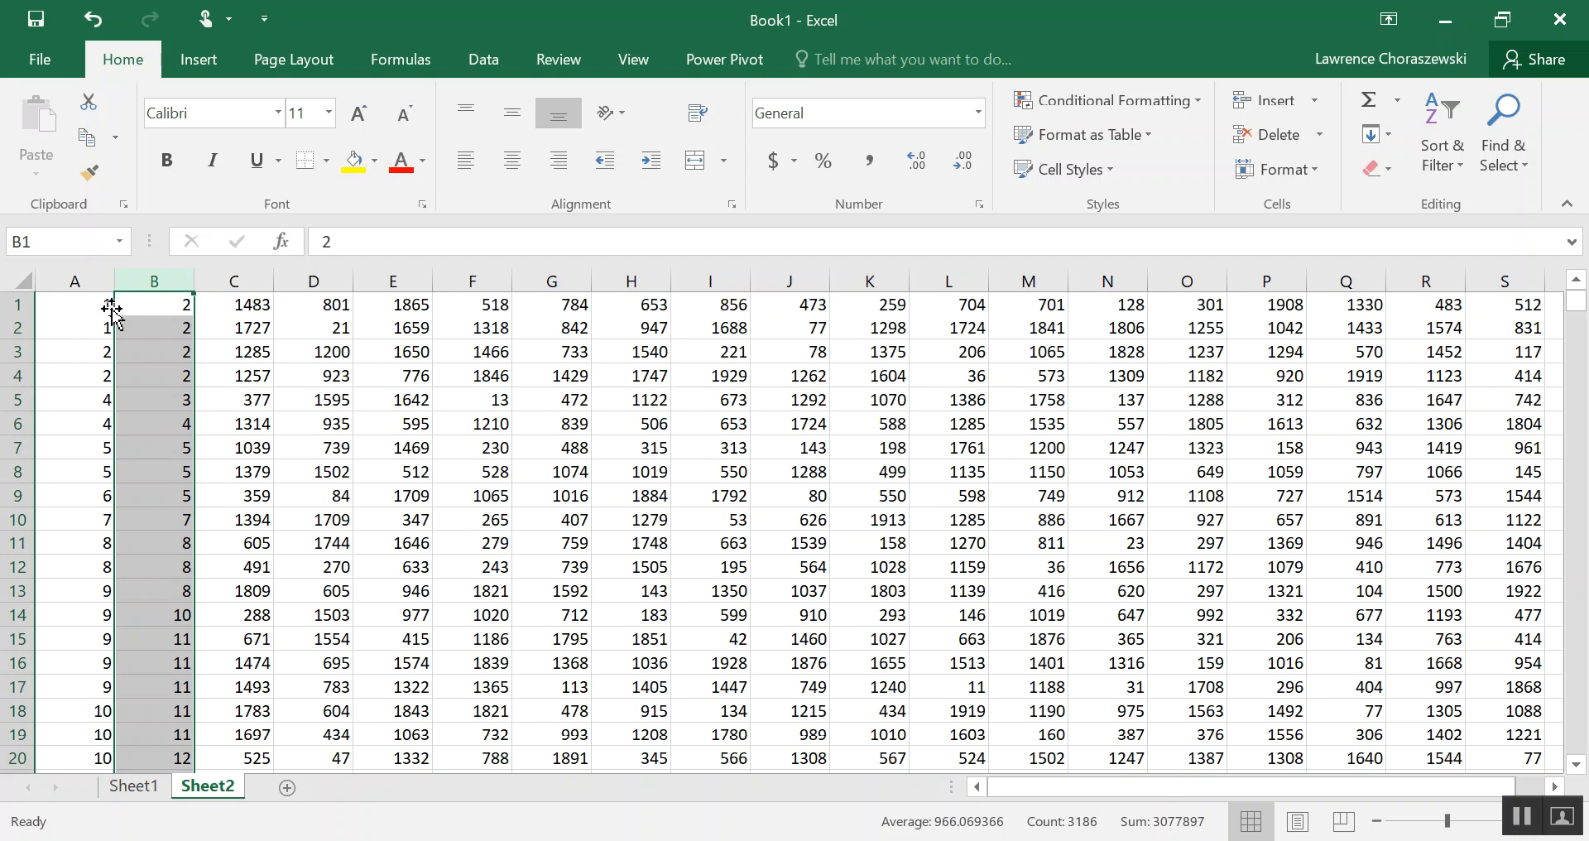
pyautogui.click(75, 304)
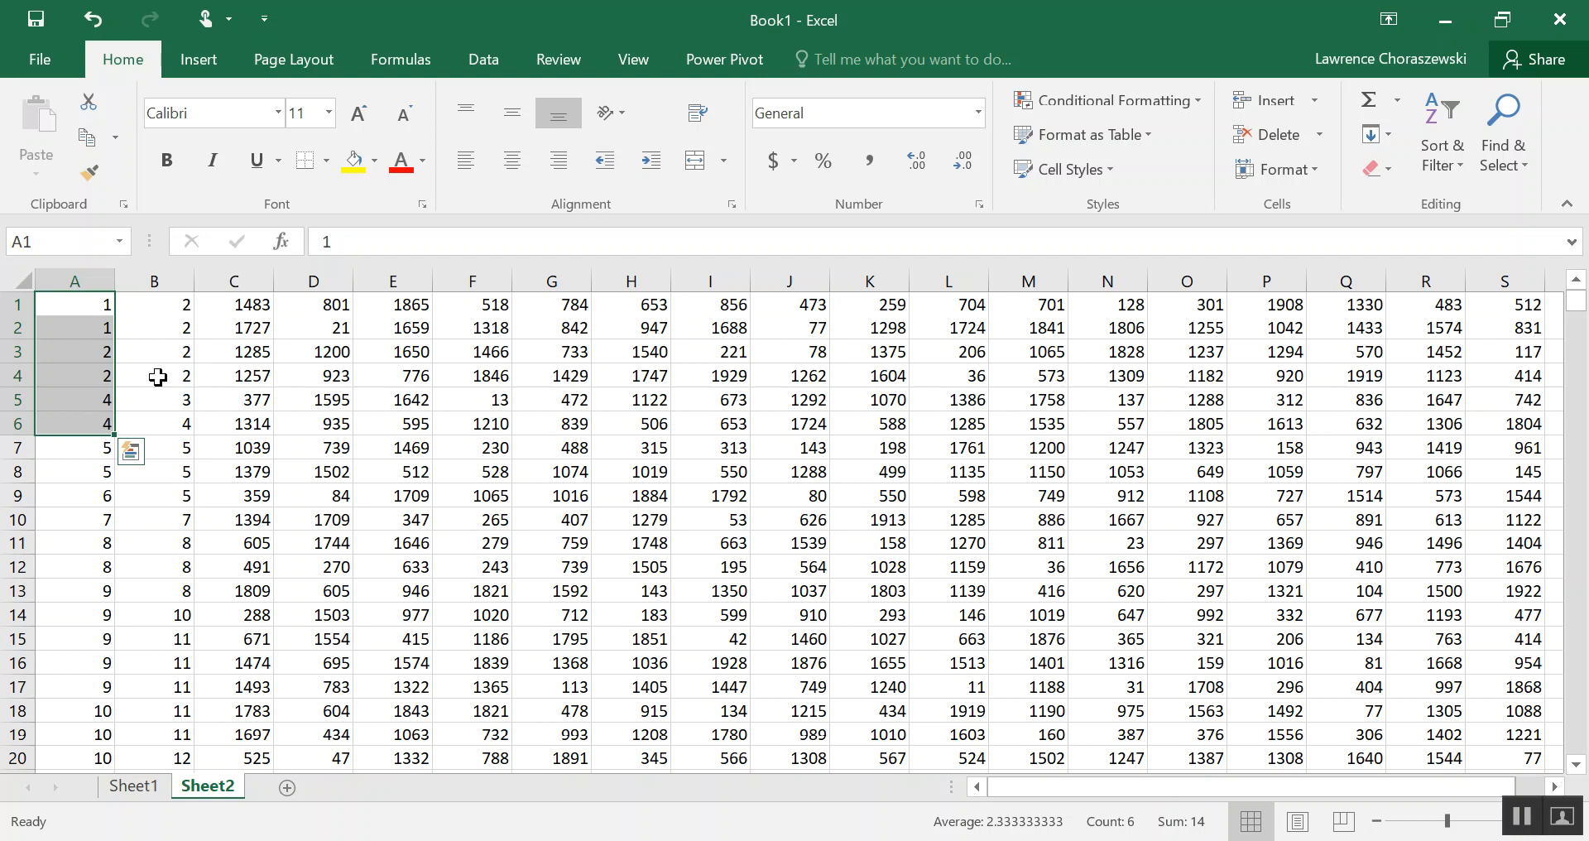
pyautogui.moveTo(165, 302)
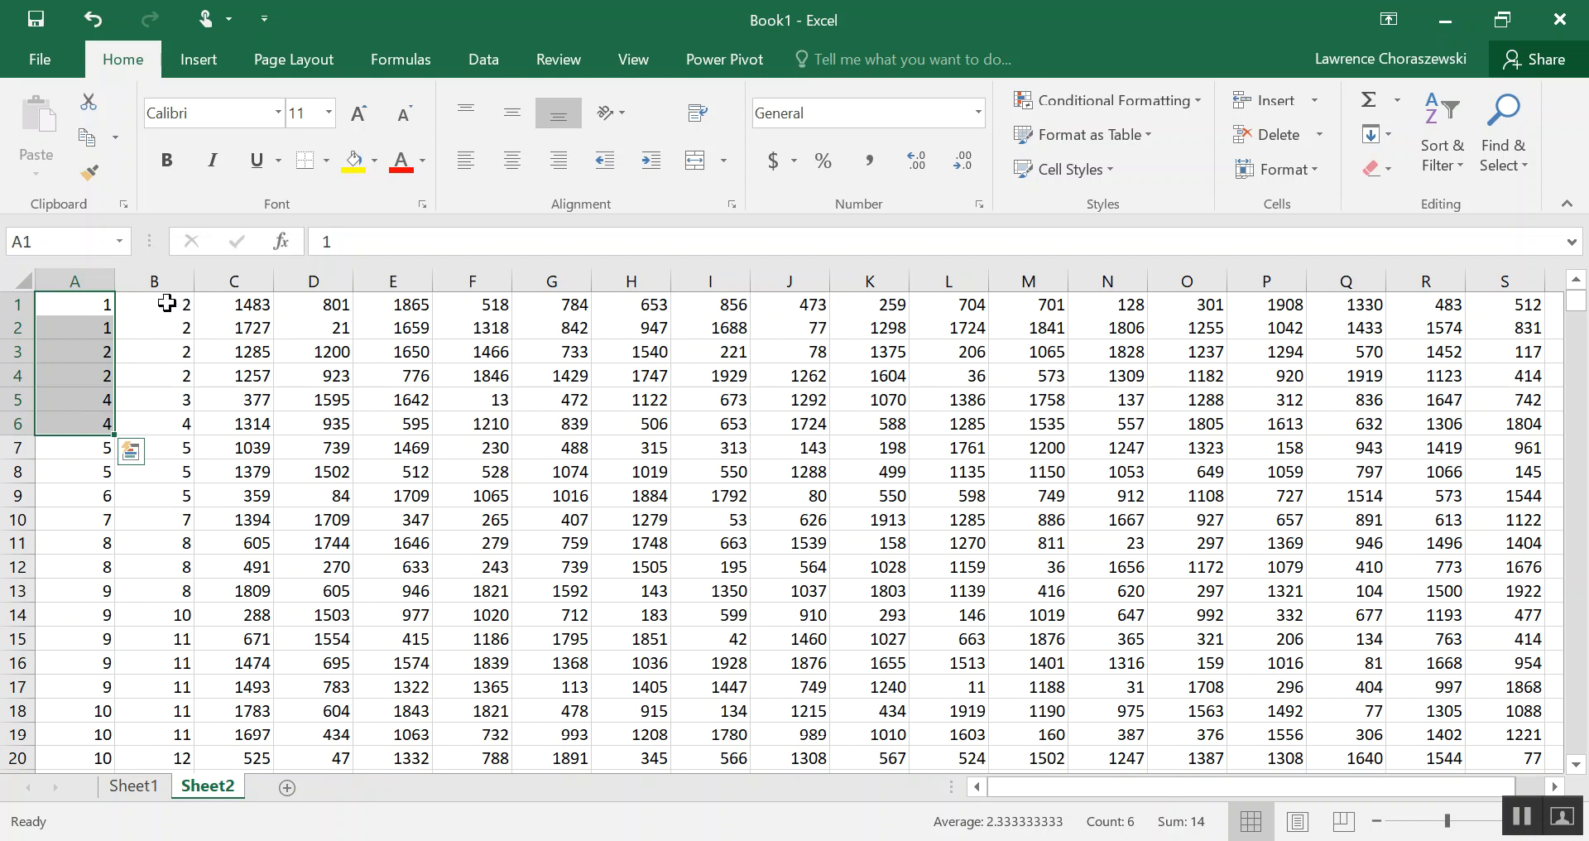
pyautogui.moveTo(154, 305); pyautogui.dragTo(154, 376)
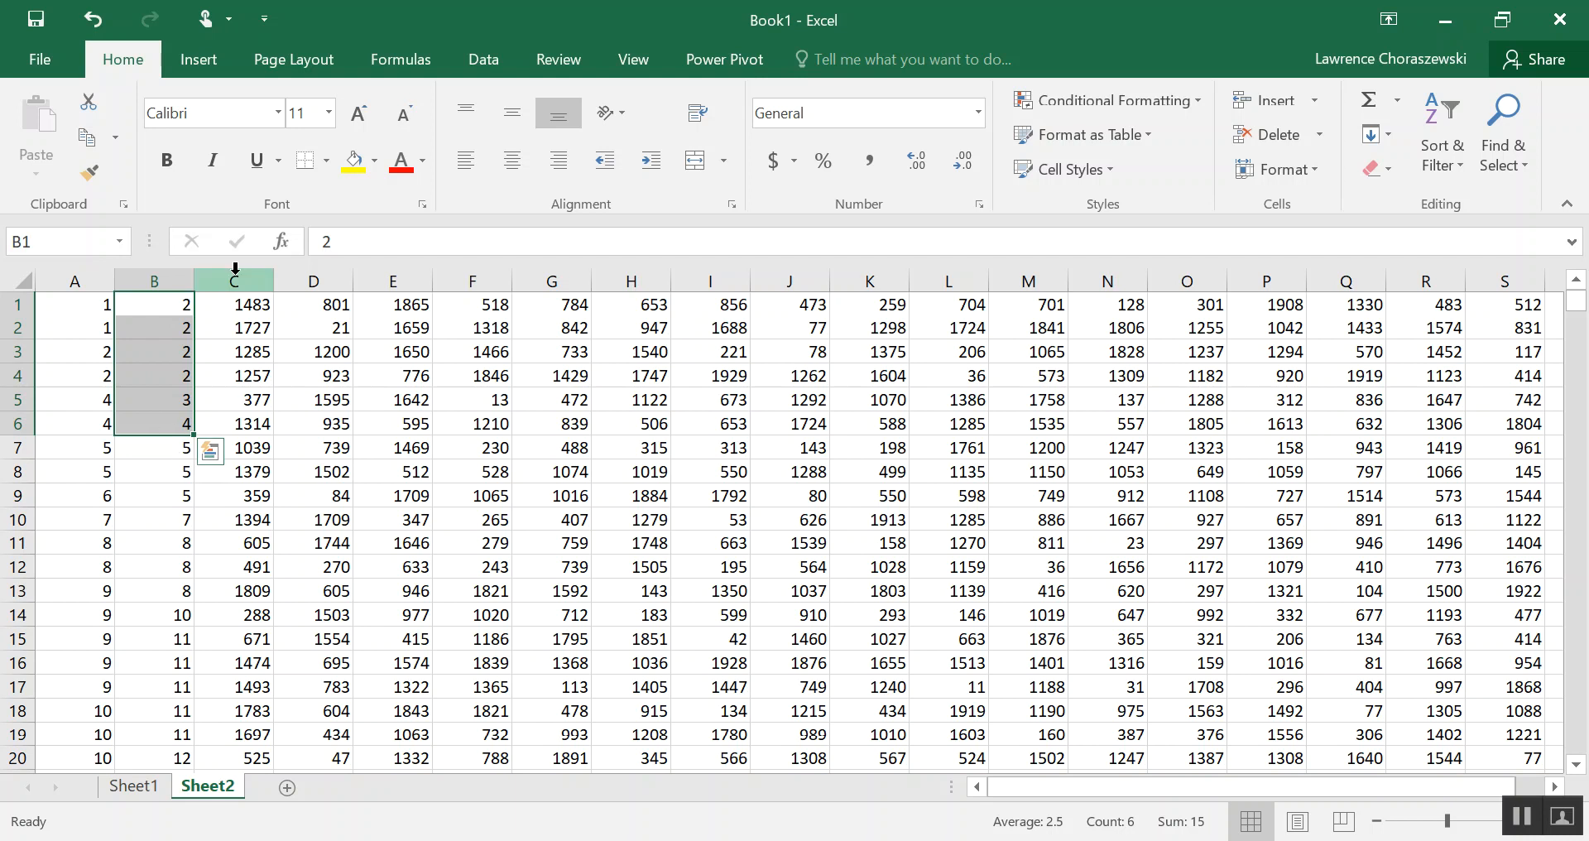
# Sort column C smallest to largest, continuing with the current selection only.
pyautogui.click(235, 281)
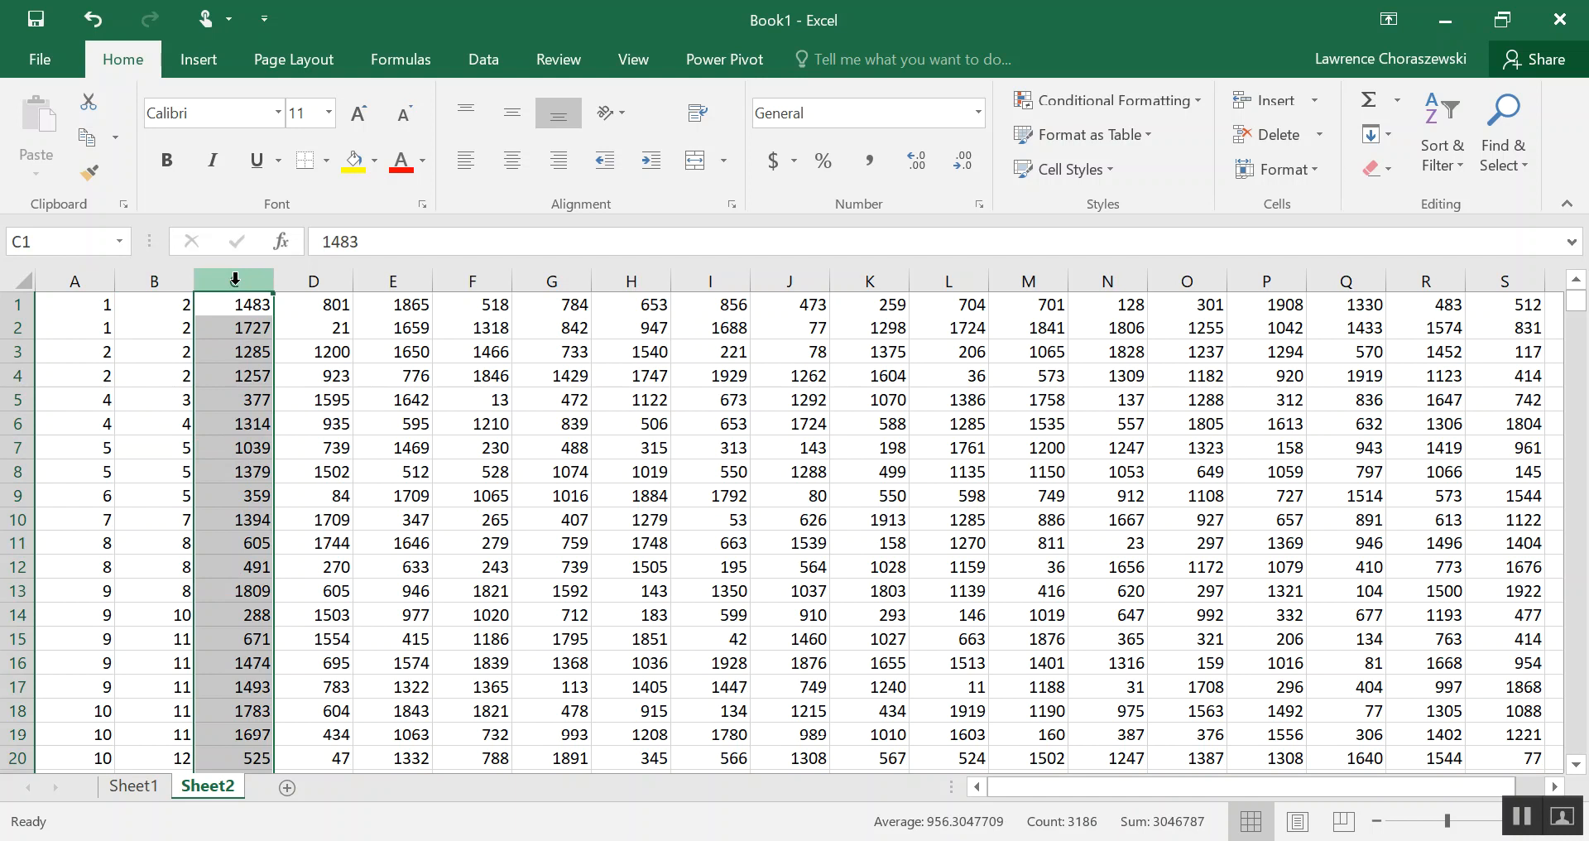
pyautogui.click(1440, 124)
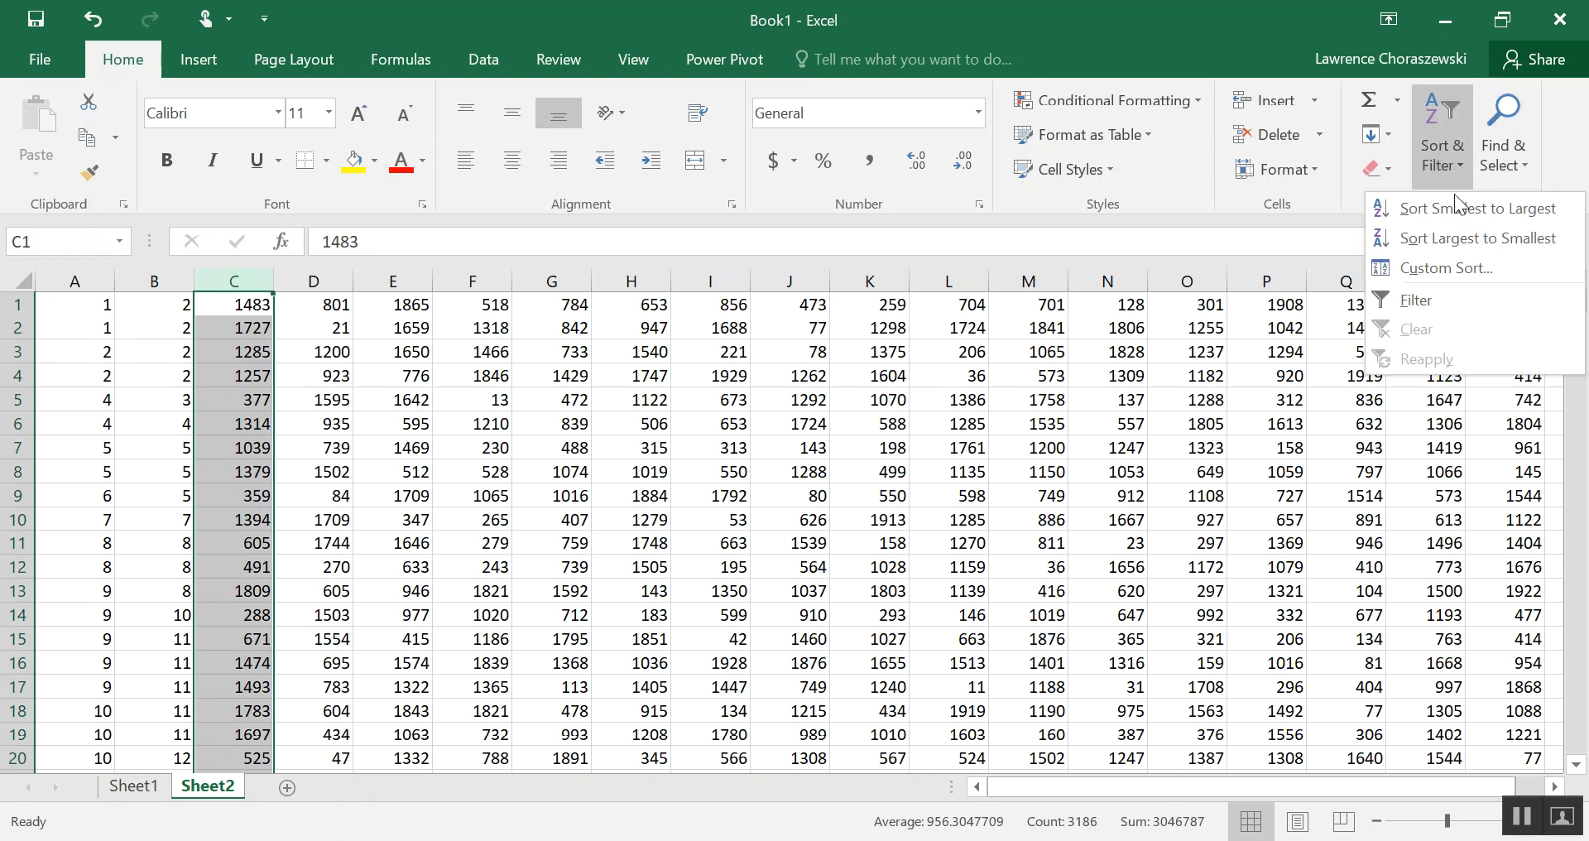
pyautogui.click(1476, 207)
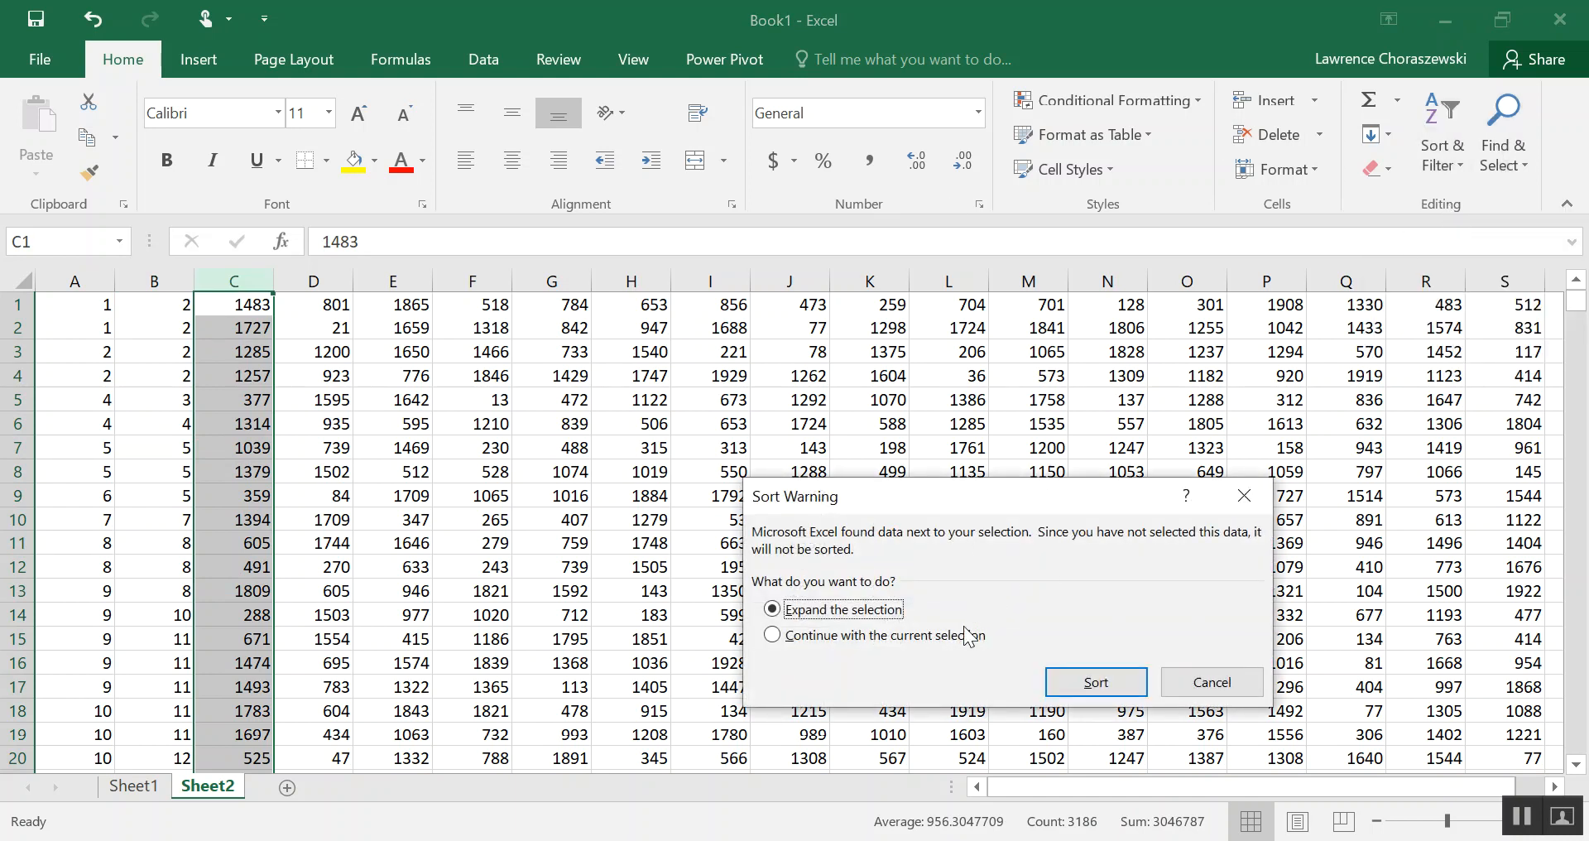
pyautogui.click(1095, 680)
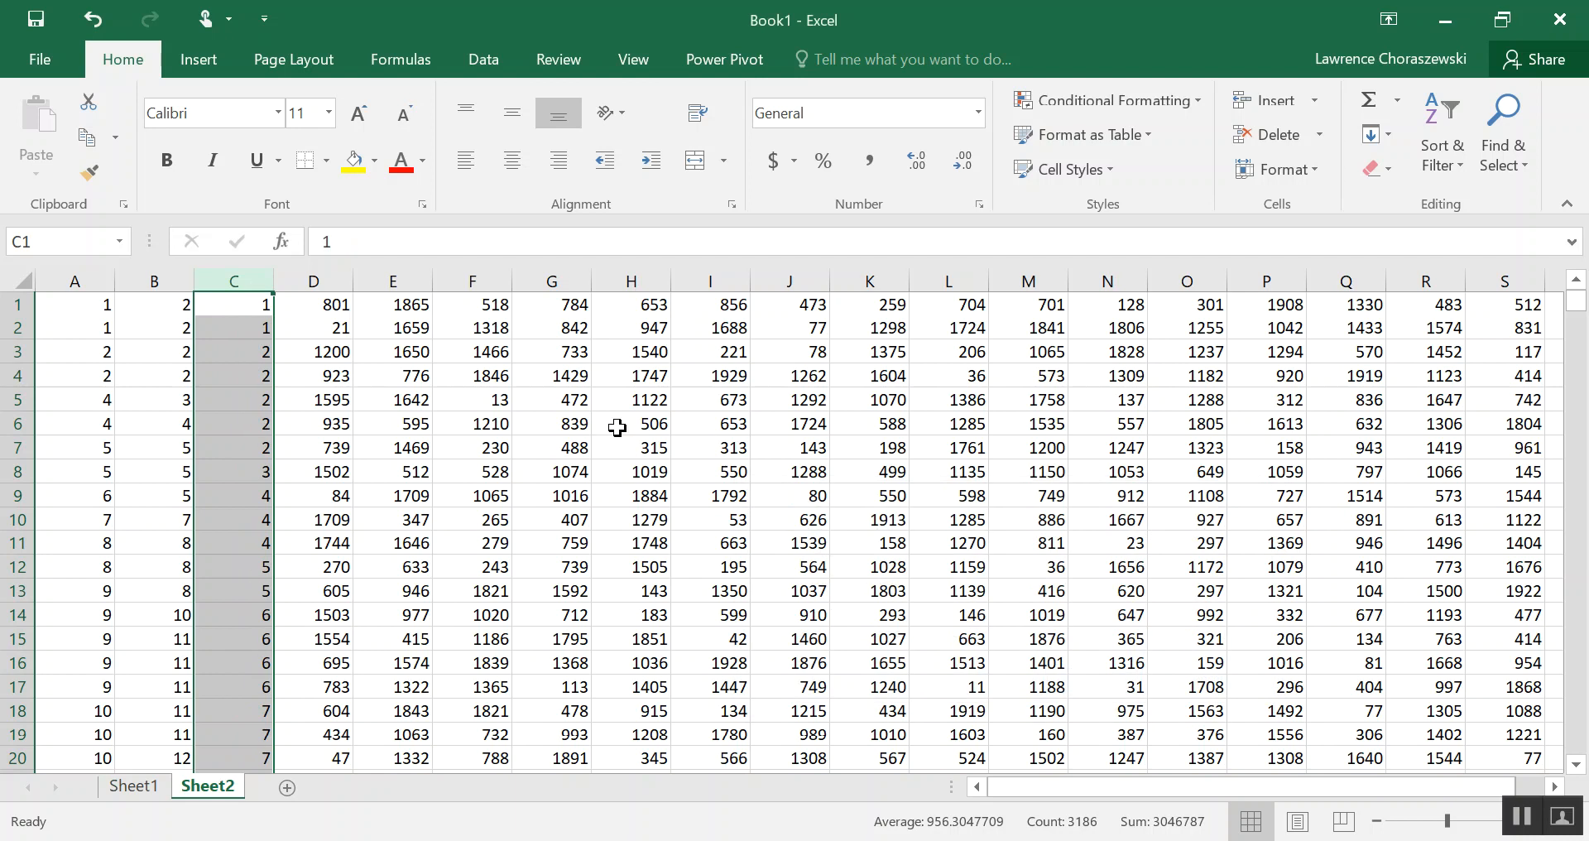
pyautogui.moveTo(232, 305); pyautogui.dragTo(232, 327)
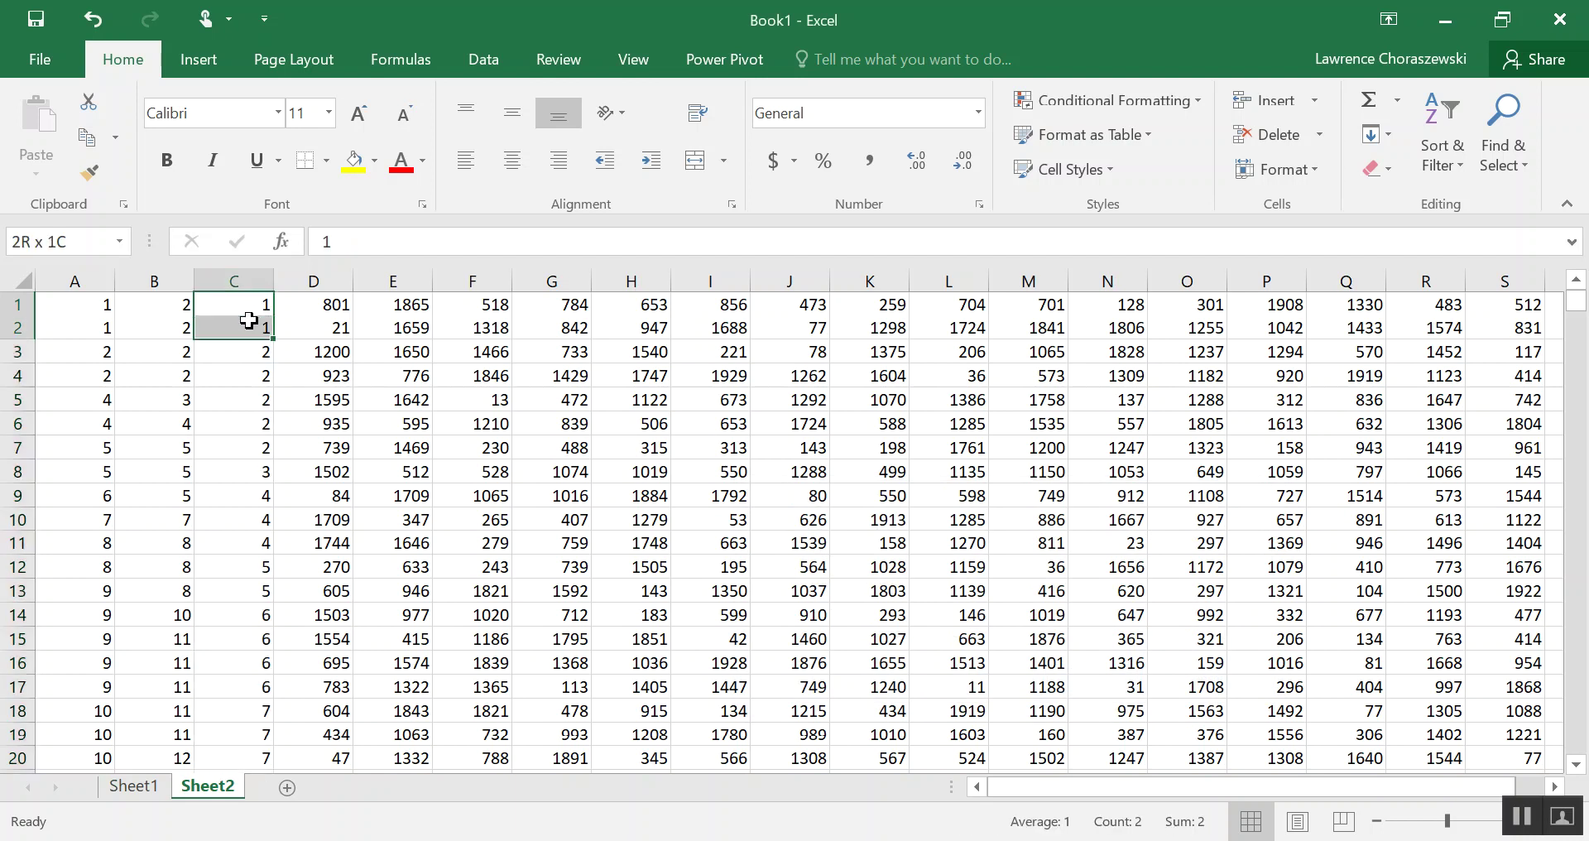
pyautogui.moveTo(242, 346)
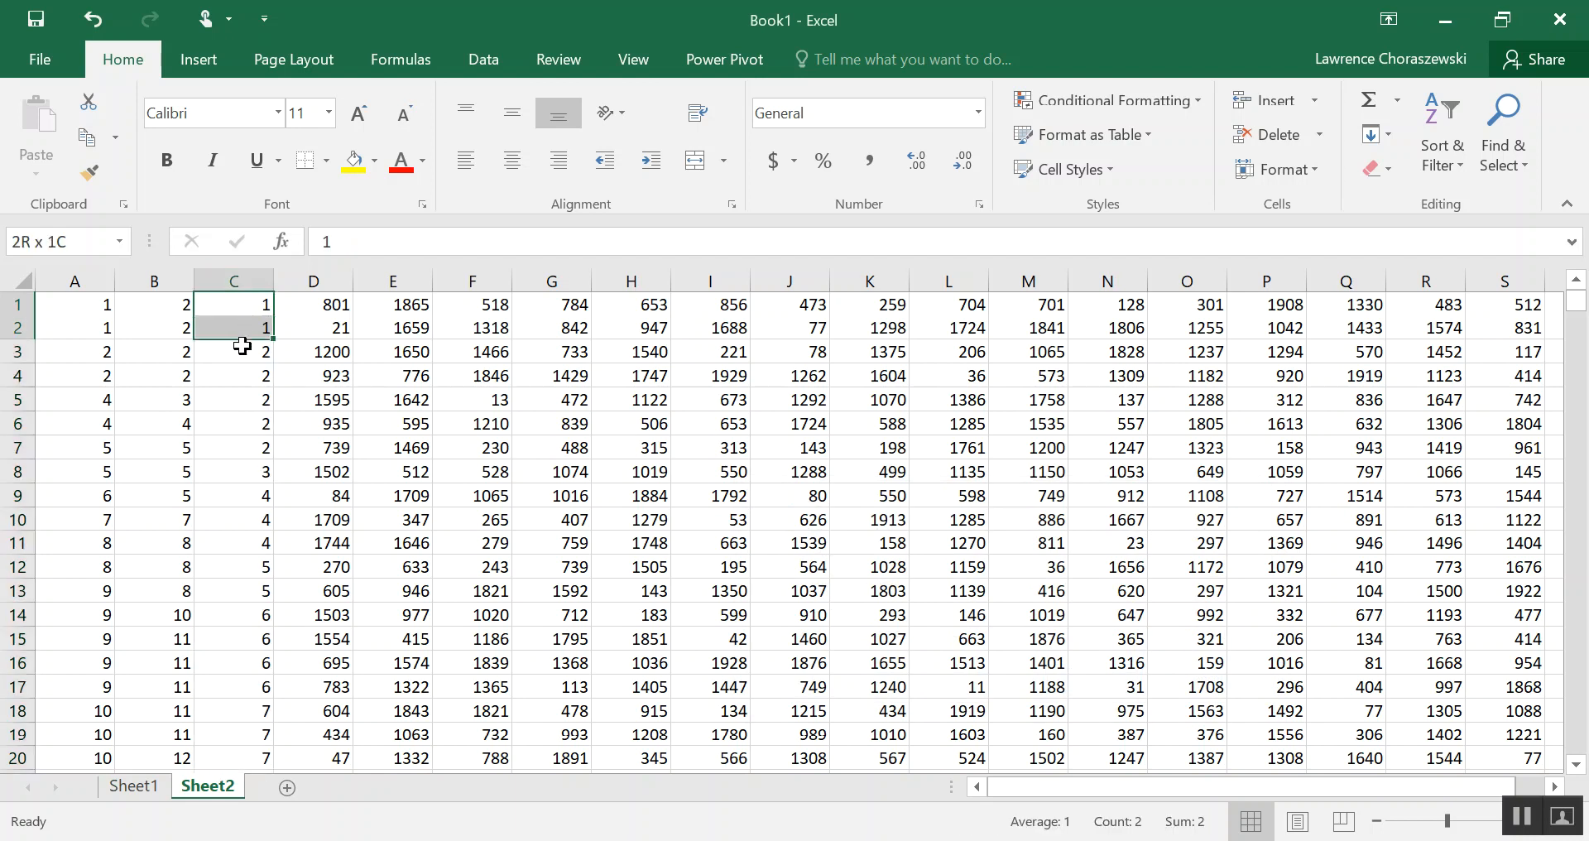
pyautogui.moveTo(232, 304); pyautogui.dragTo(231, 447)
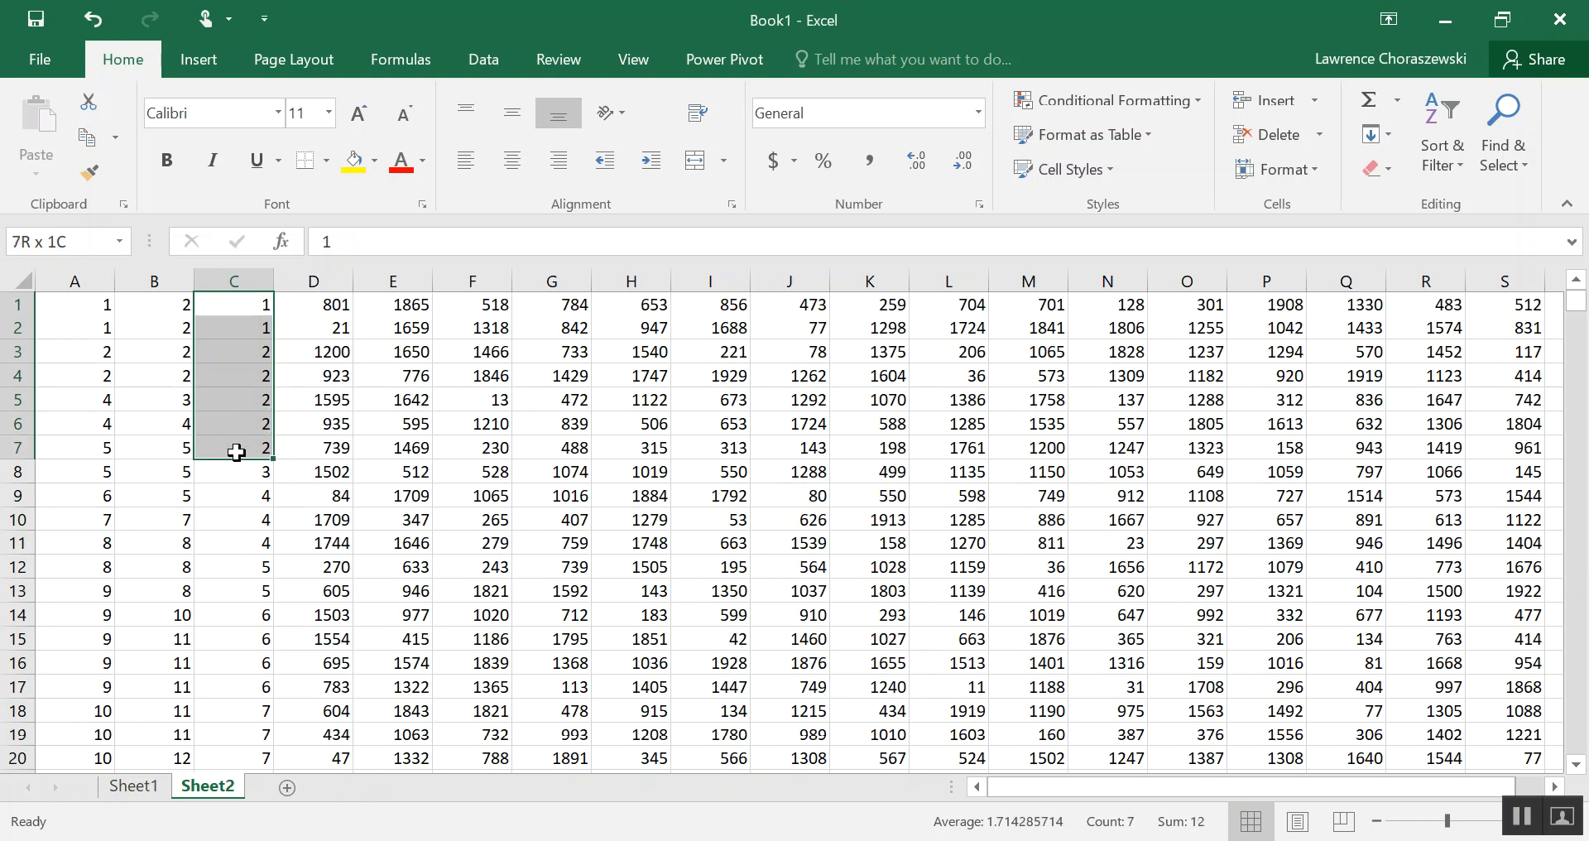
pyautogui.moveTo(233, 447); pyautogui.dragTo(233, 471)
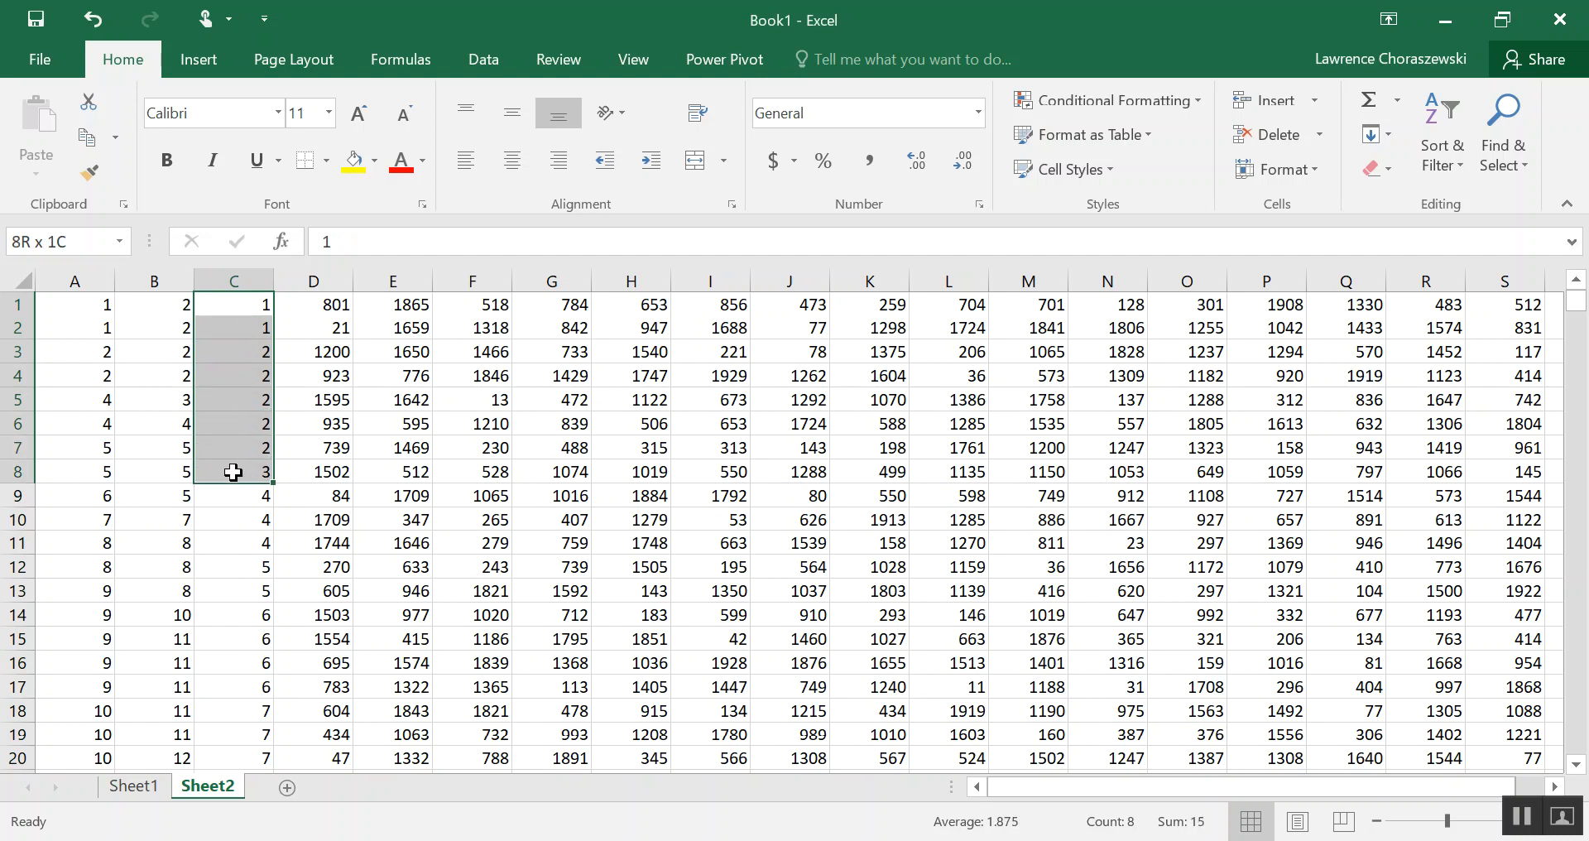